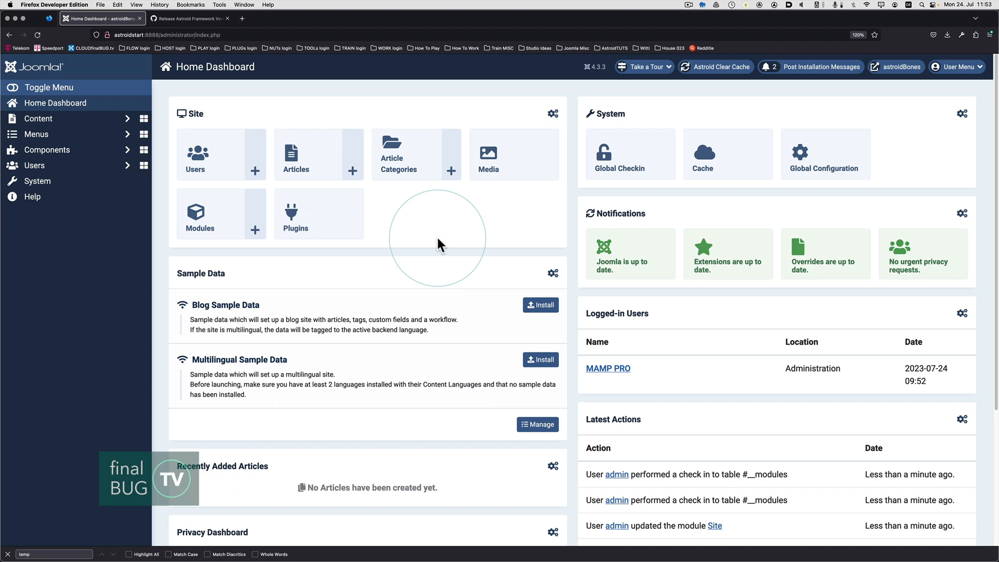
{"action": "mouse_move", "coordinate": [485, 89]}
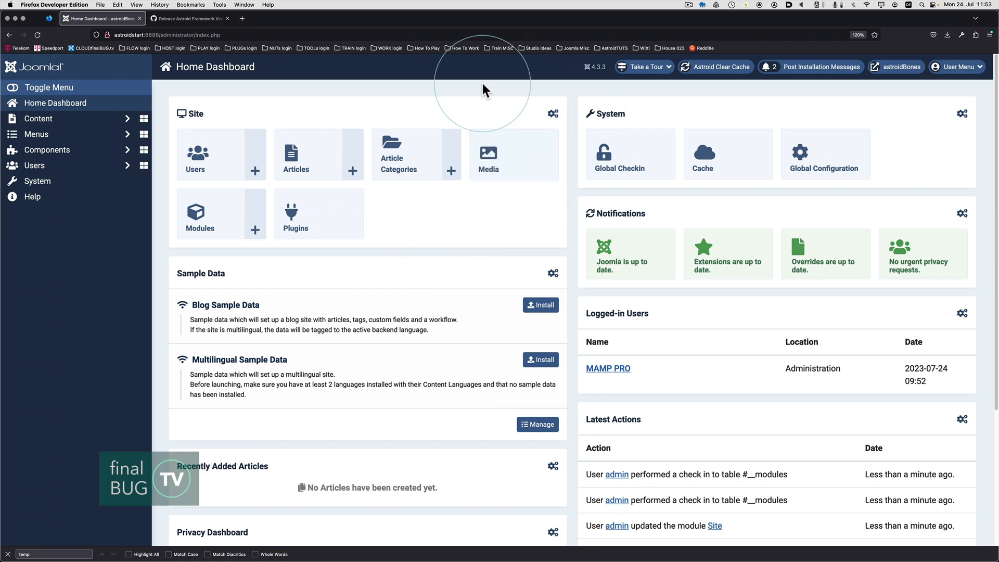
{"action": "mouse_move", "coordinate": [478, 239]}
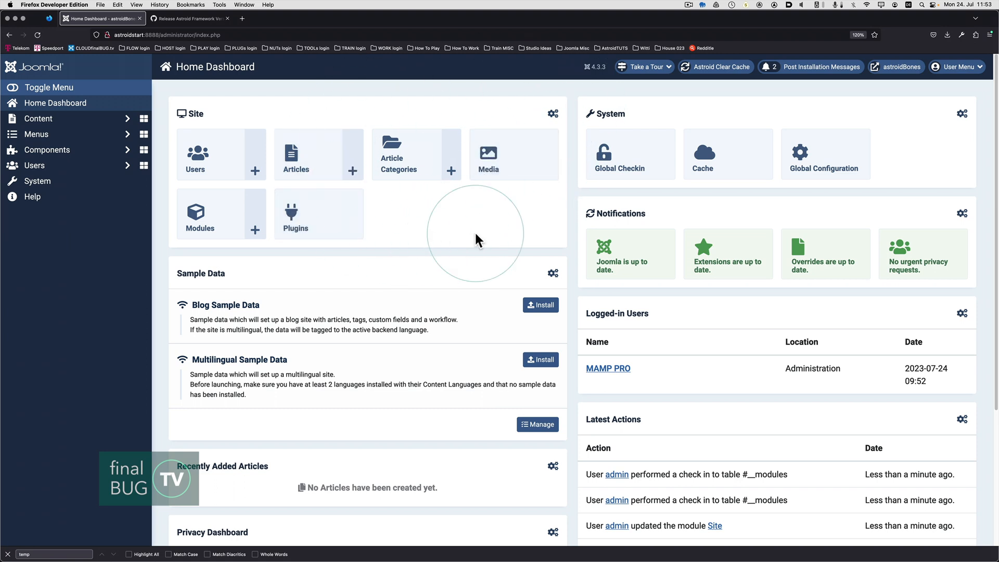
Step: Browse the Menus and System dashboards, then return to the Home Dashboard
{"action": "left_click", "coordinate": [36, 134]}
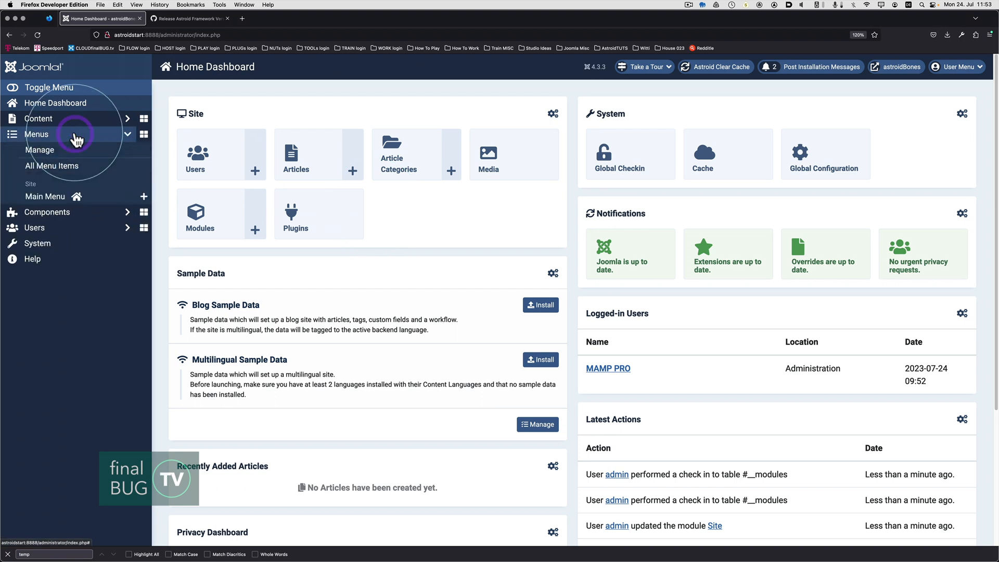
{"action": "mouse_move", "coordinate": [36, 243]}
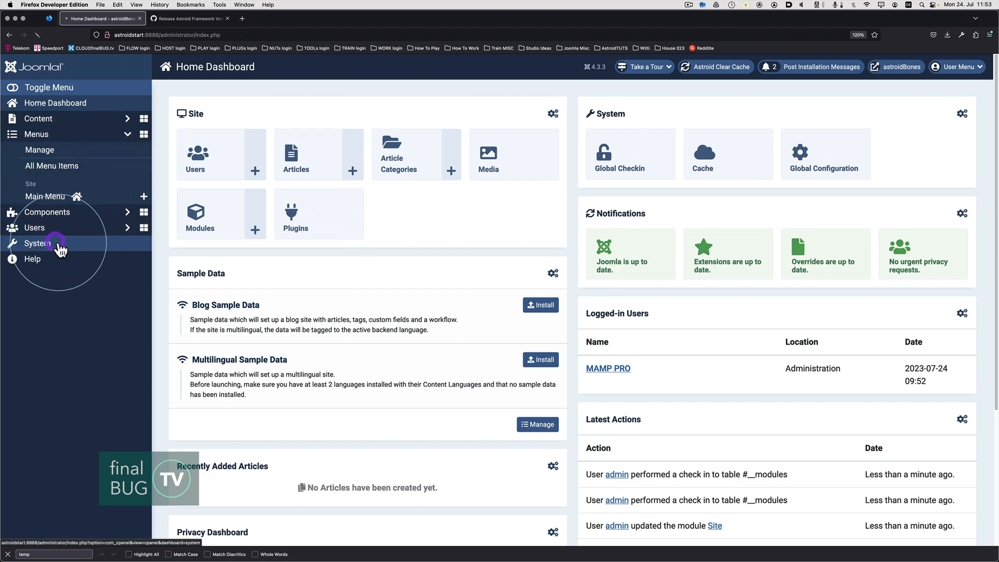
{"action": "left_click", "coordinate": [37, 243]}
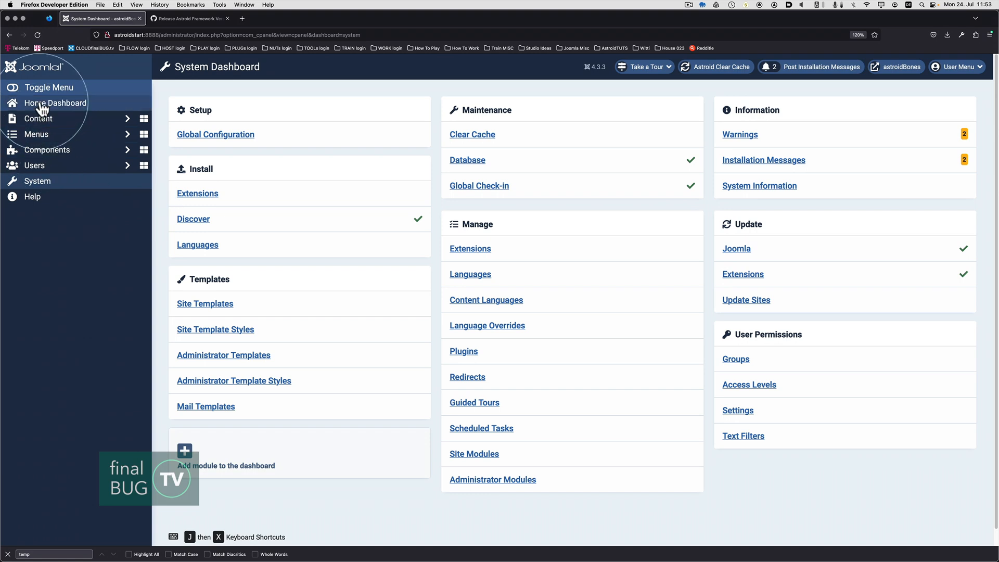
{"action": "left_click", "coordinate": [54, 102]}
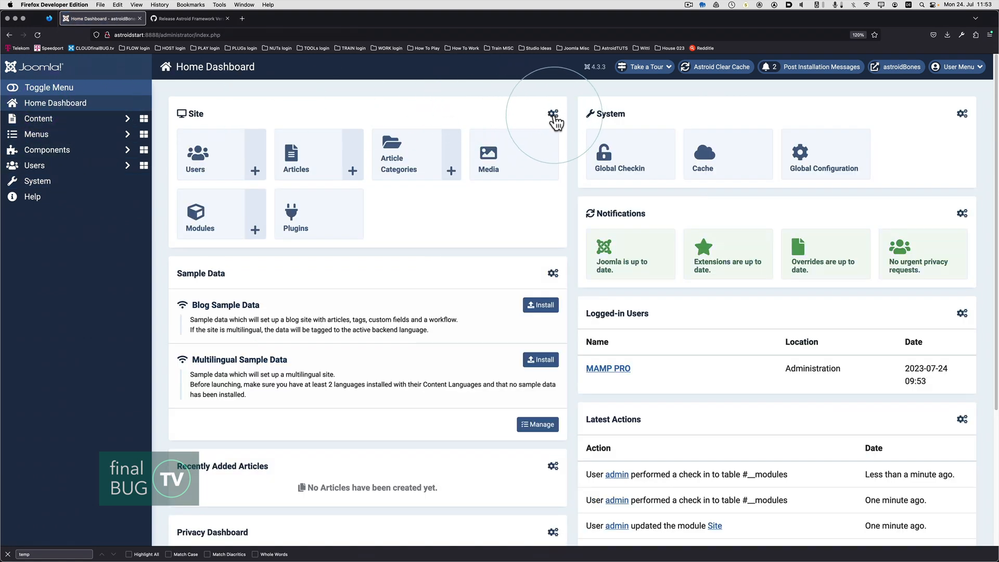
Step: Edit the Site quick icons module to show the Menu Items icon with count
{"action": "left_click", "coordinate": [550, 115]}
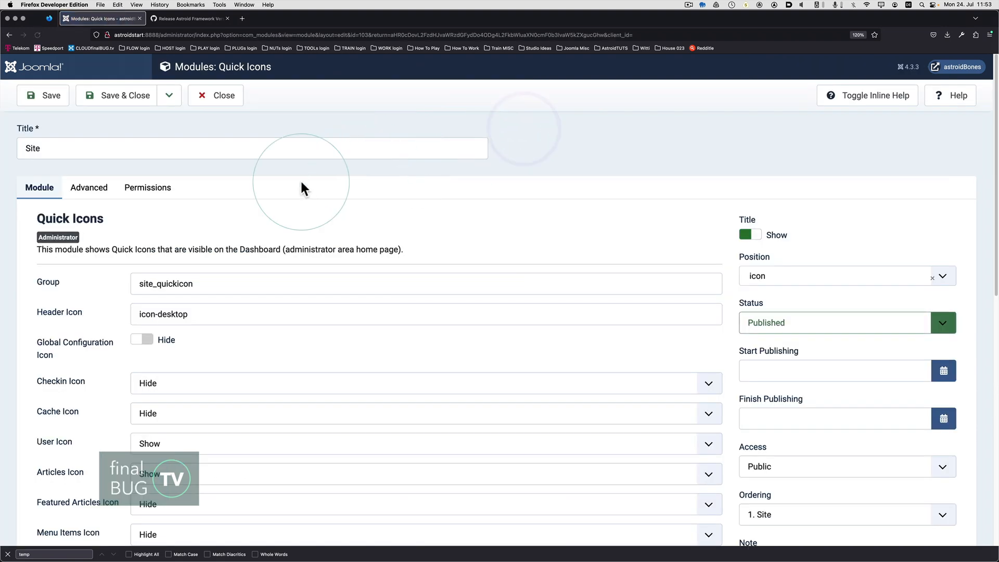
{"action": "scroll", "scroll_direction": "down", "scroll_amount": 3}
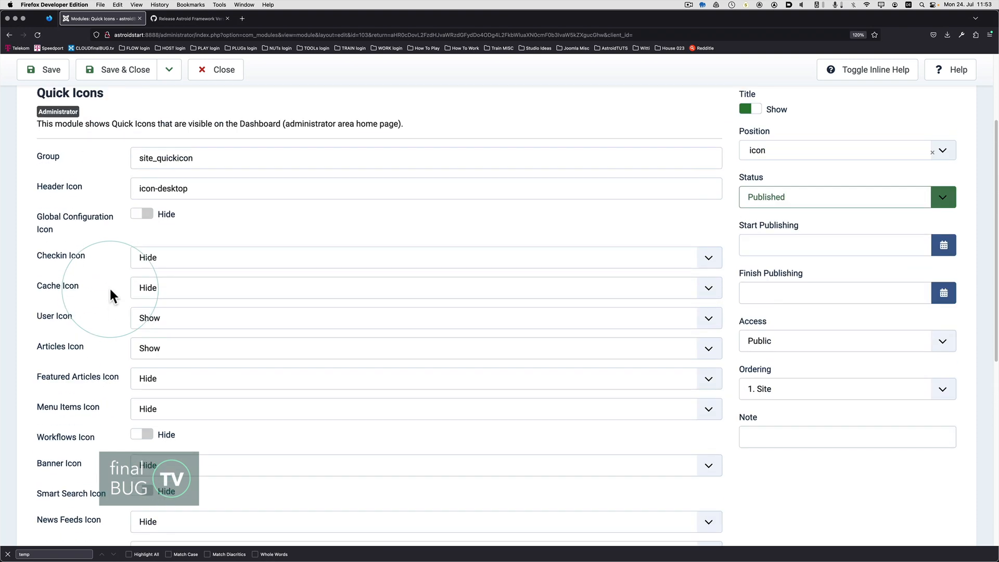
{"action": "mouse_move", "coordinate": [211, 411]}
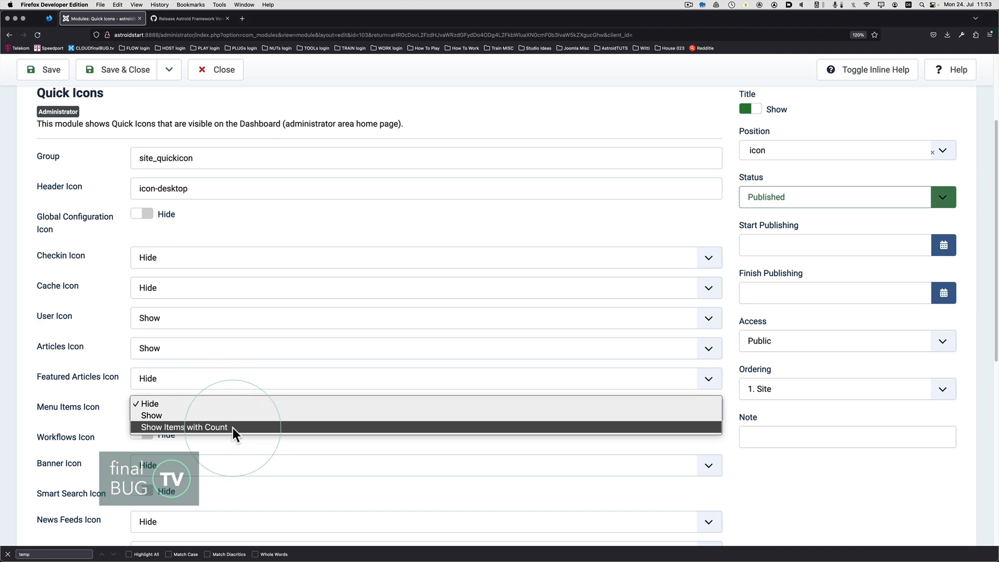
{"action": "scroll", "scroll_direction": "down", "scroll_amount": 3}
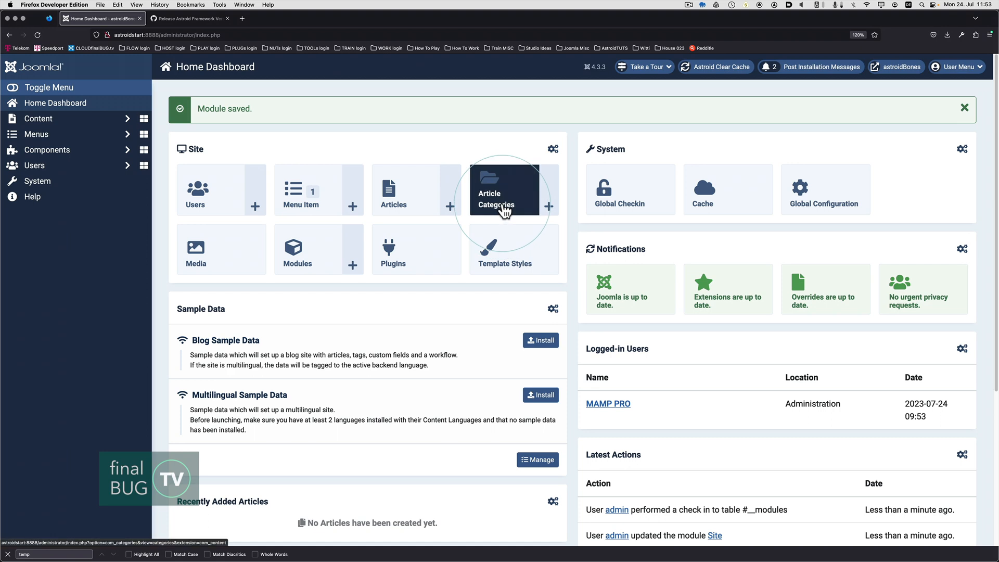
Step: Open Article Categories and change the status filter from Trashed to All
{"action": "key", "text": "cmd+tab"}
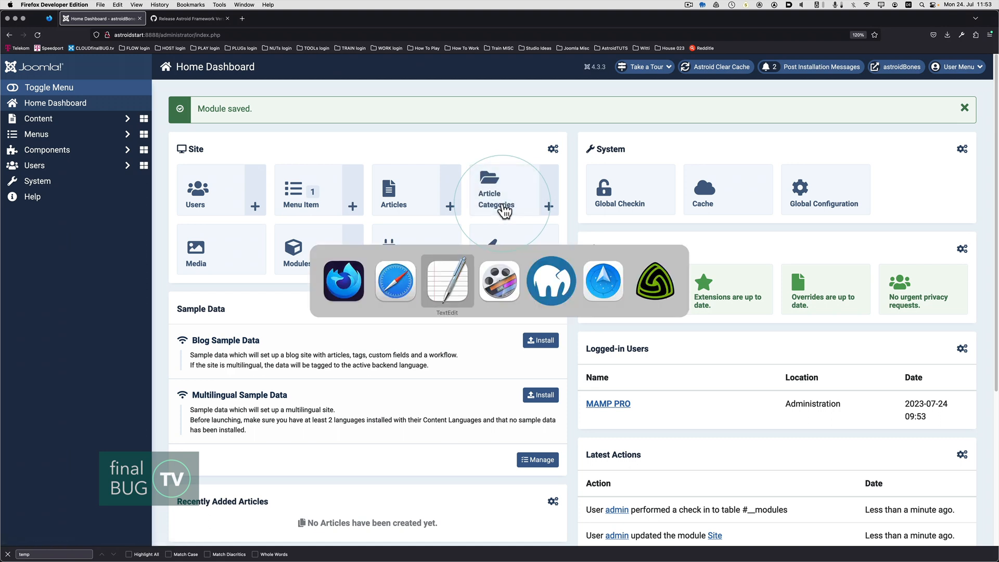
{"action": "left_click", "coordinate": [446, 281]}
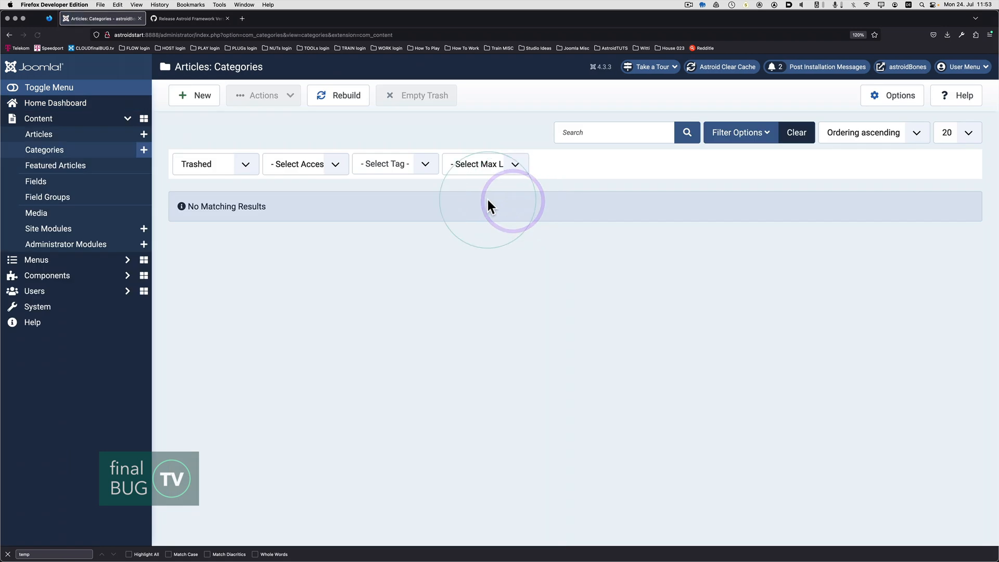
{"action": "left_click", "coordinate": [215, 164]}
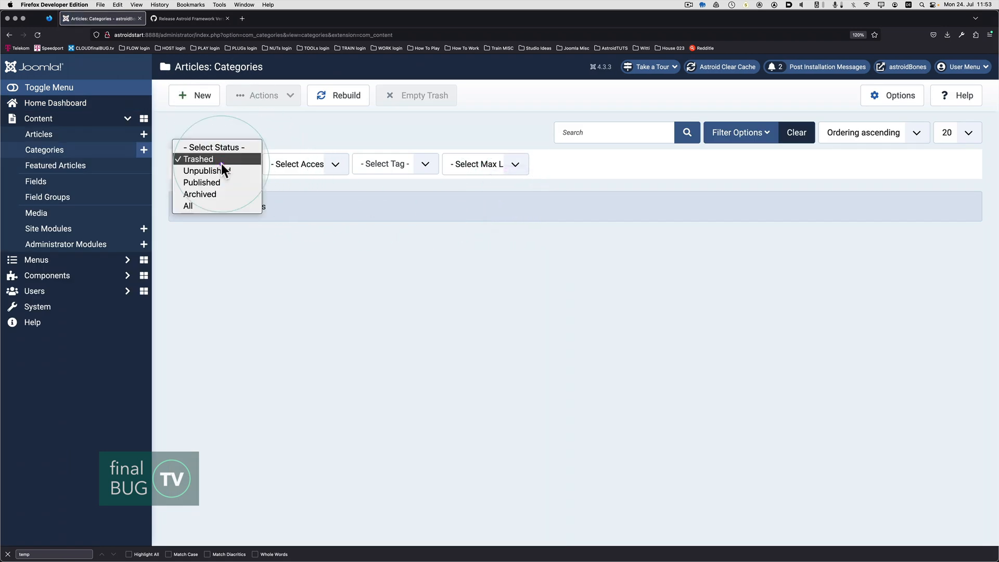
{"action": "left_click", "coordinate": [187, 205]}
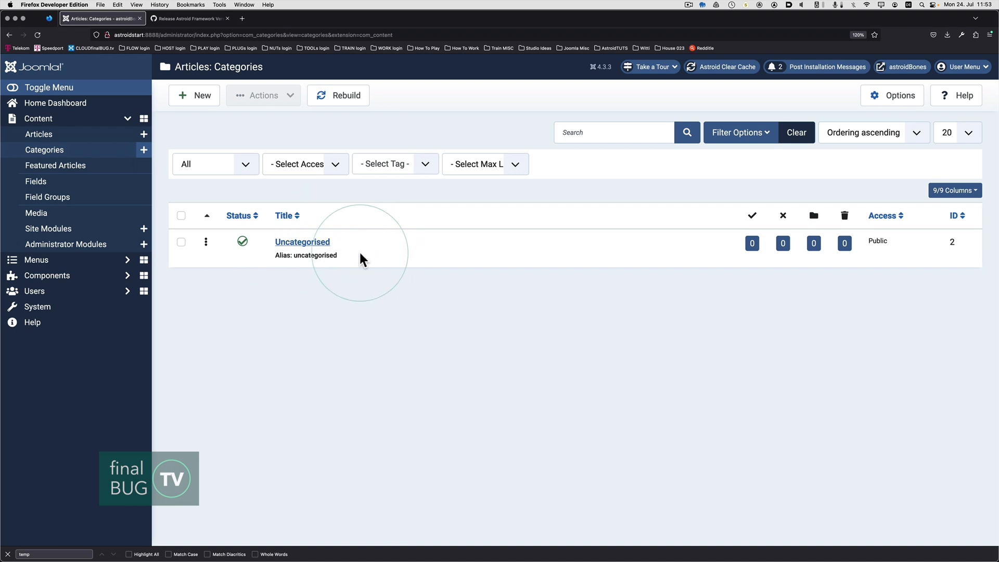
{"action": "mouse_move", "coordinate": [372, 247]}
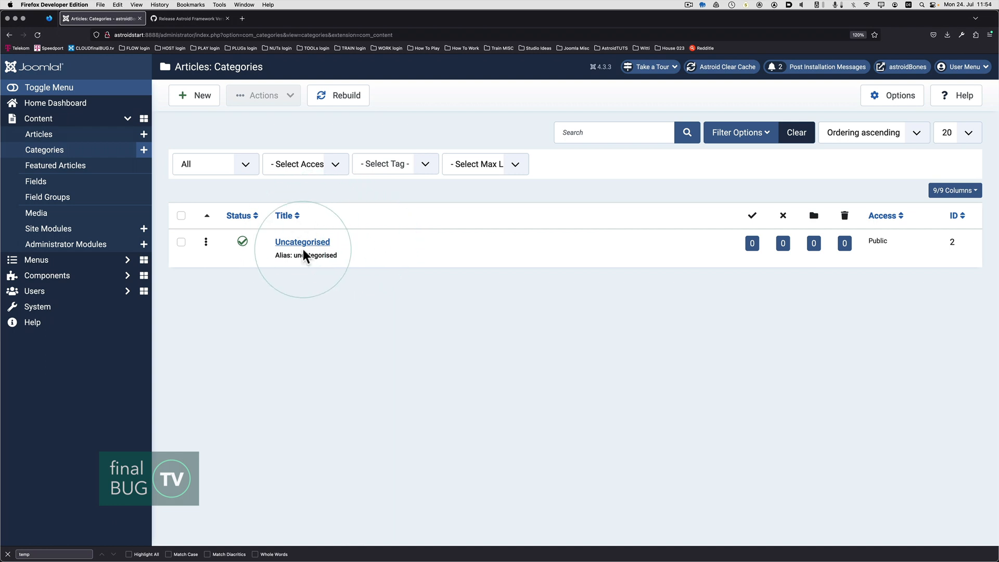
Step: Create a category titled 'english' and save it
{"action": "left_click", "coordinate": [194, 94]}
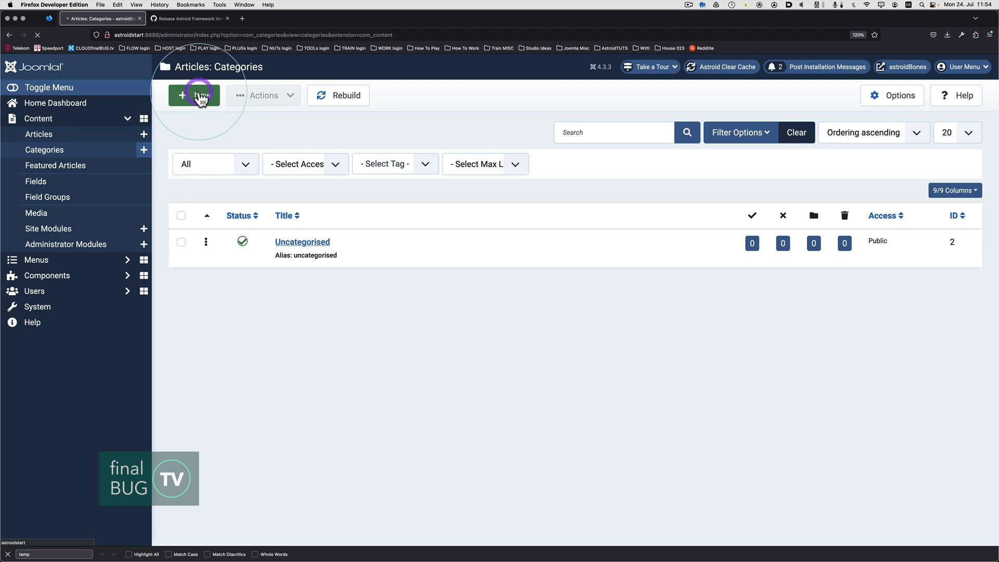
{"action": "left_click", "coordinate": [193, 95]}
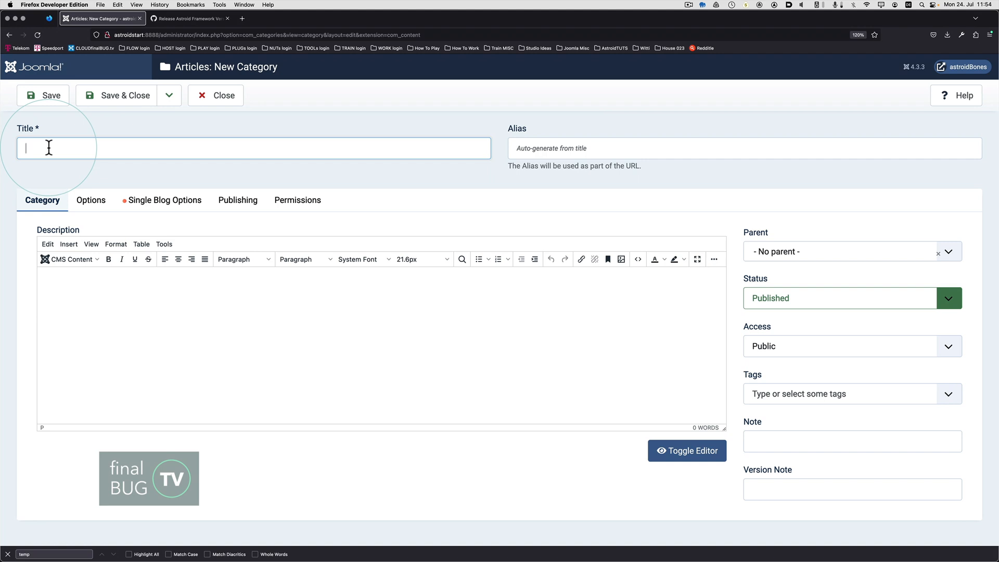
{"action": "type", "text": "en"}
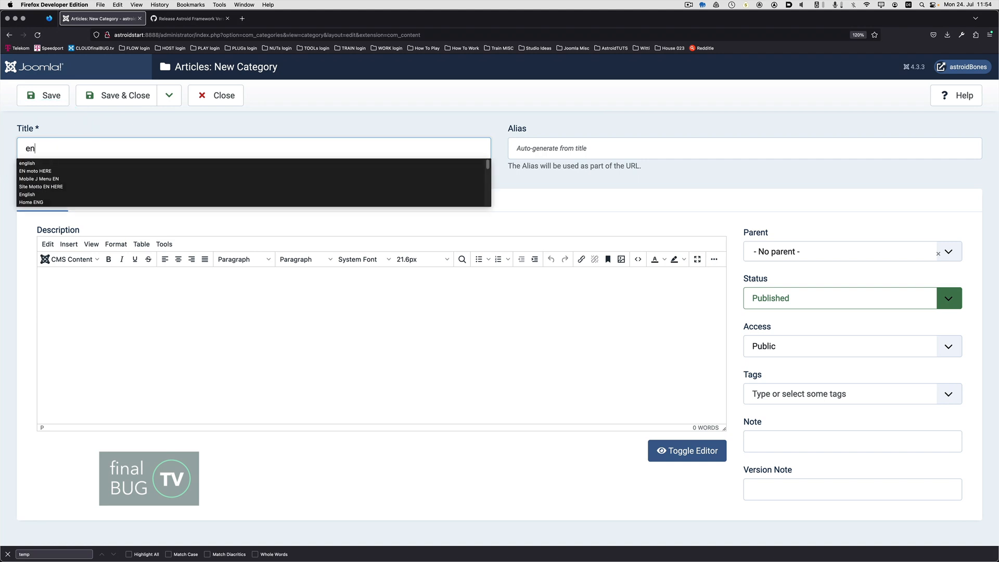
{"action": "left_click", "coordinate": [27, 163]}
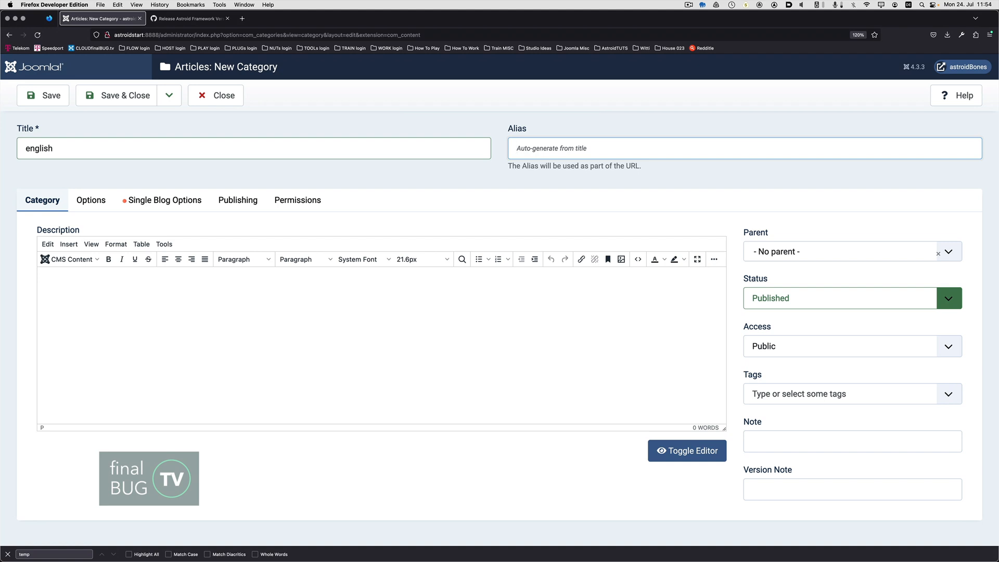
{"action": "left_click", "coordinate": [516, 148]}
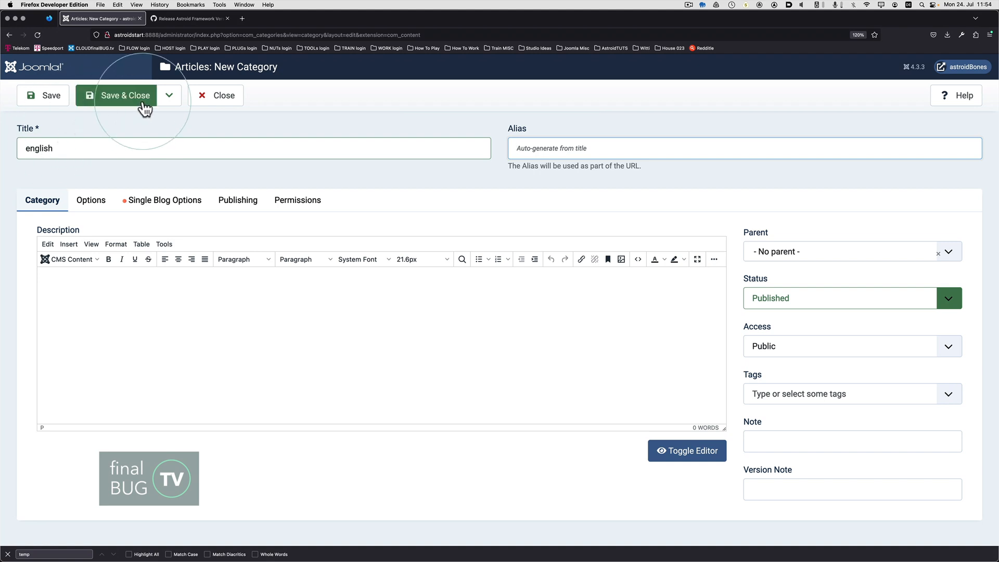
{"action": "left_click", "coordinate": [125, 95]}
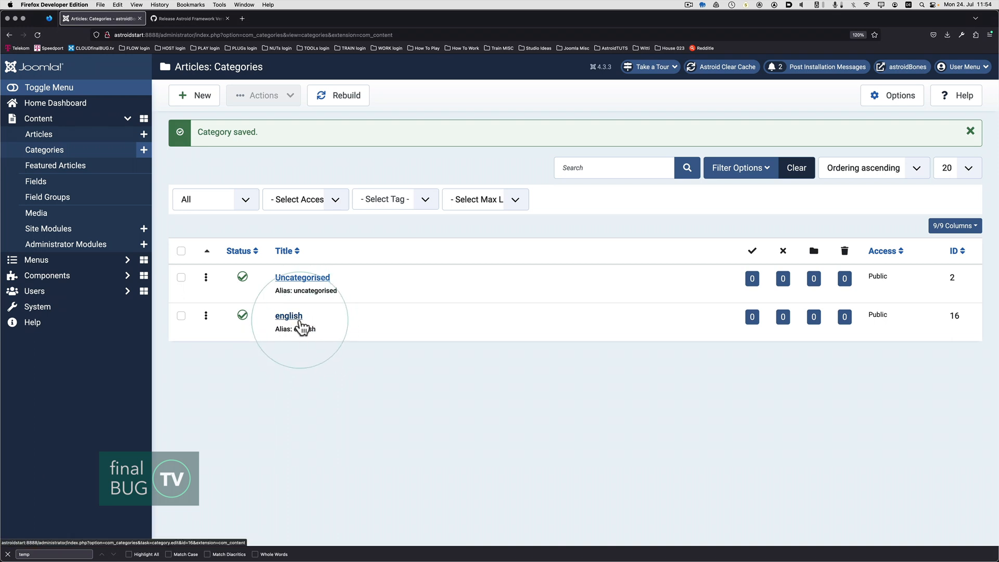
{"action": "mouse_move", "coordinate": [288, 316]}
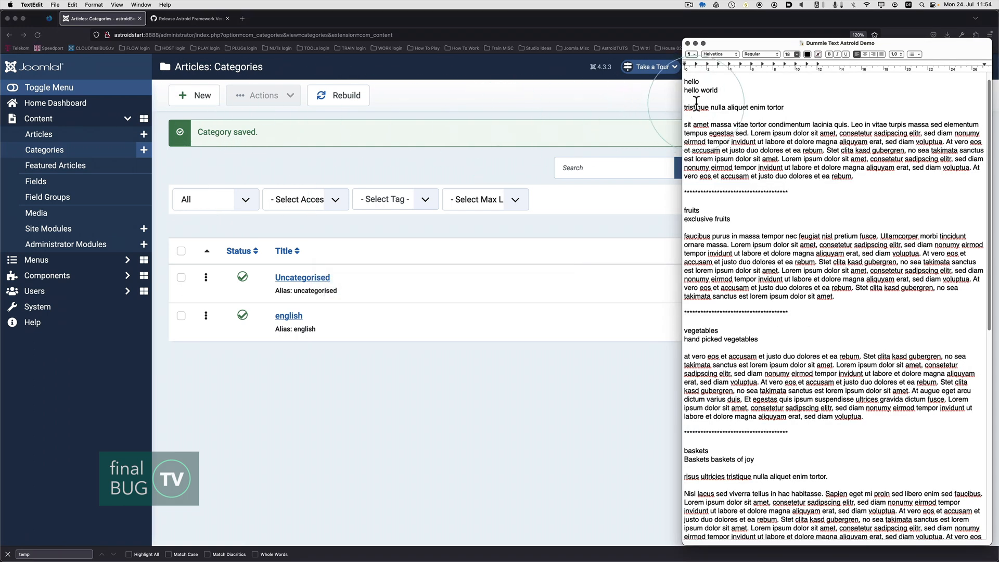
Step: Start a new category titled 'hello' with english as its parent
{"action": "double_click", "coordinate": [692, 81]}
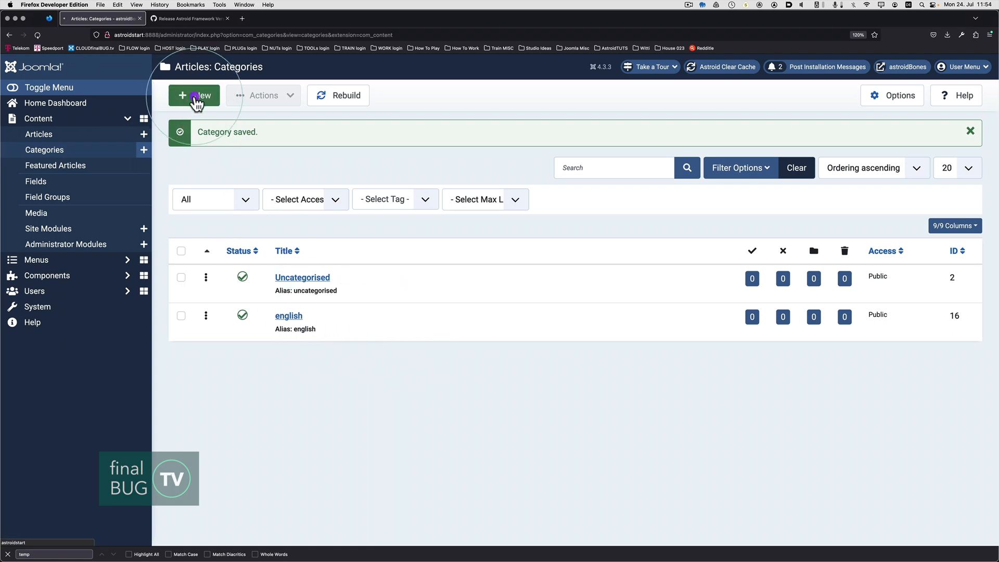
{"action": "left_click", "coordinate": [193, 94]}
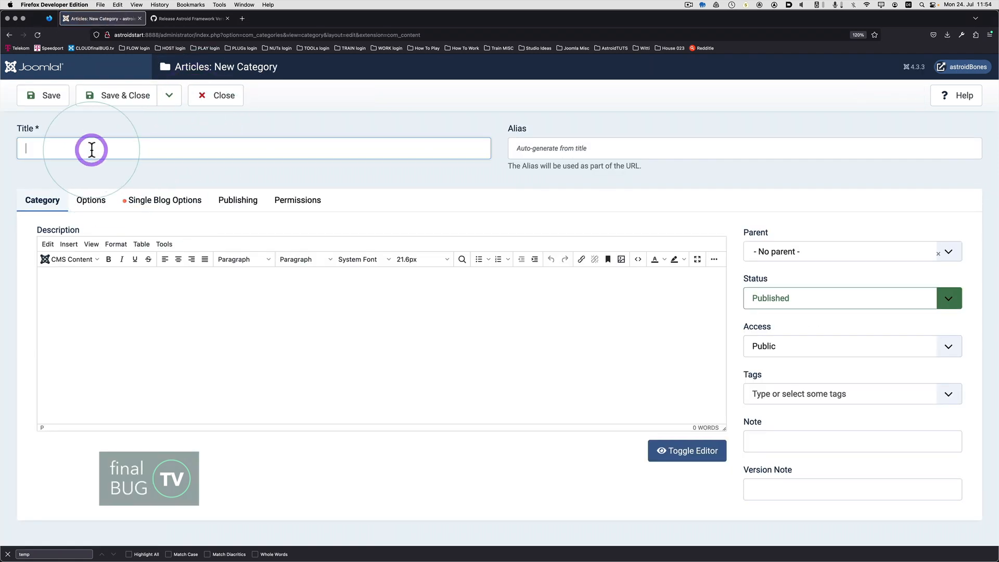
{"action": "type", "text": "hello"}
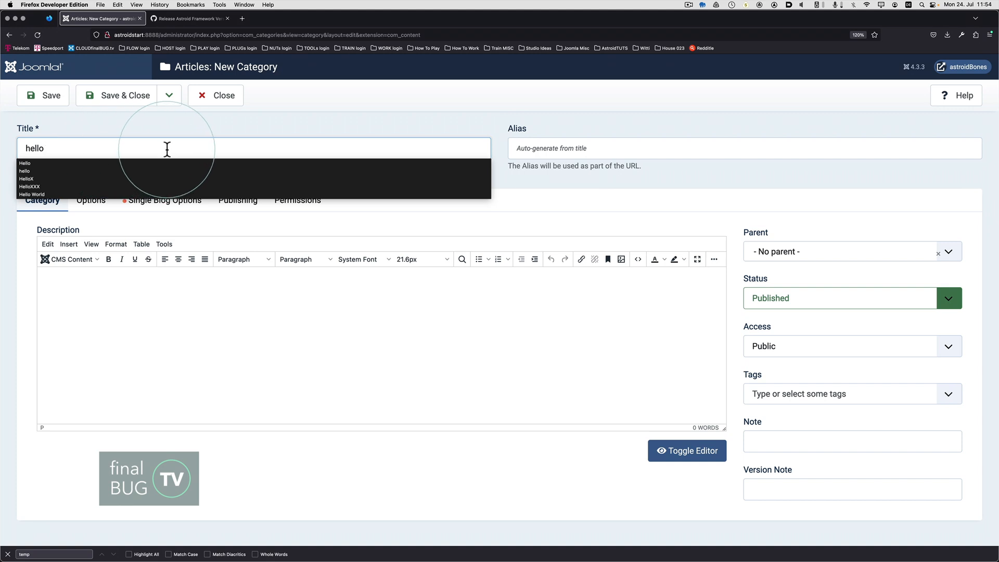
{"action": "left_click", "coordinate": [642, 224]}
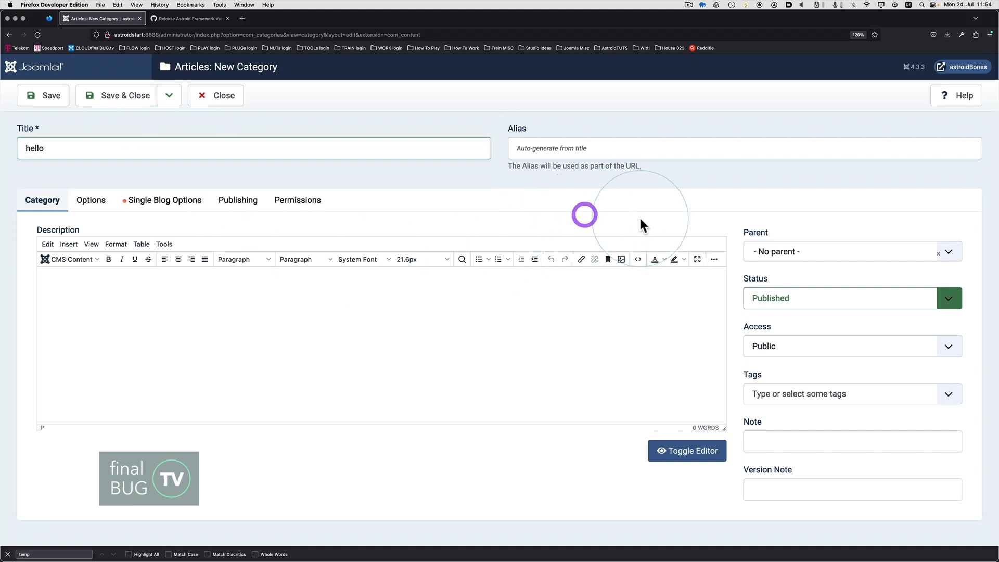
{"action": "left_click", "coordinate": [852, 251]}
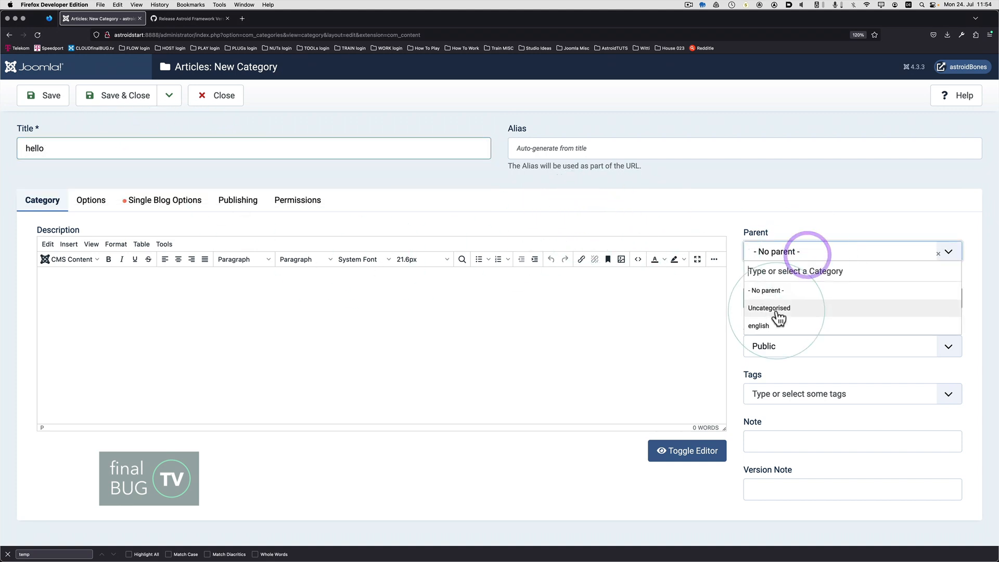
{"action": "left_click", "coordinate": [758, 326]}
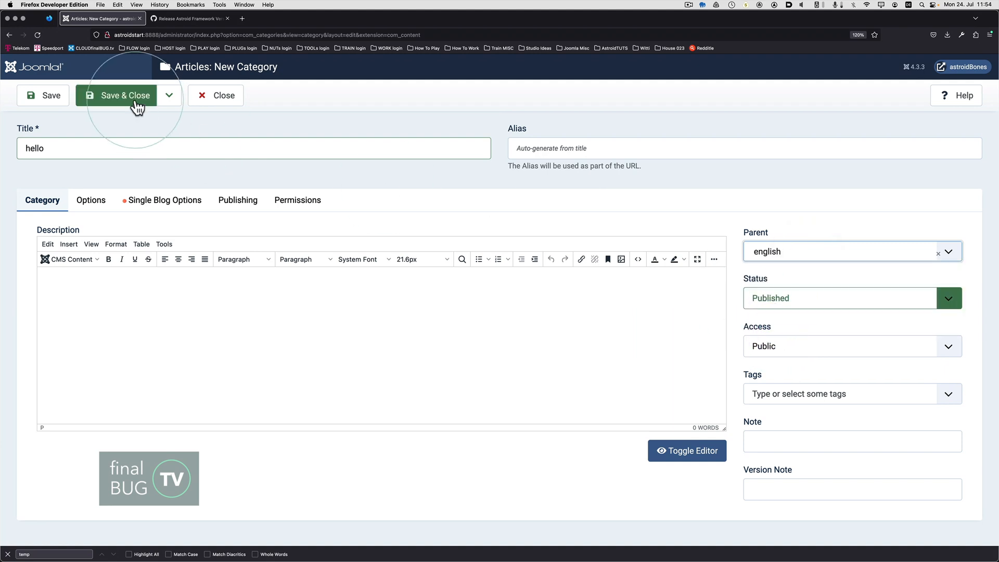
Step: Save hello, then save a 'fruits' category using Save & New
{"action": "left_click", "coordinate": [125, 95]}
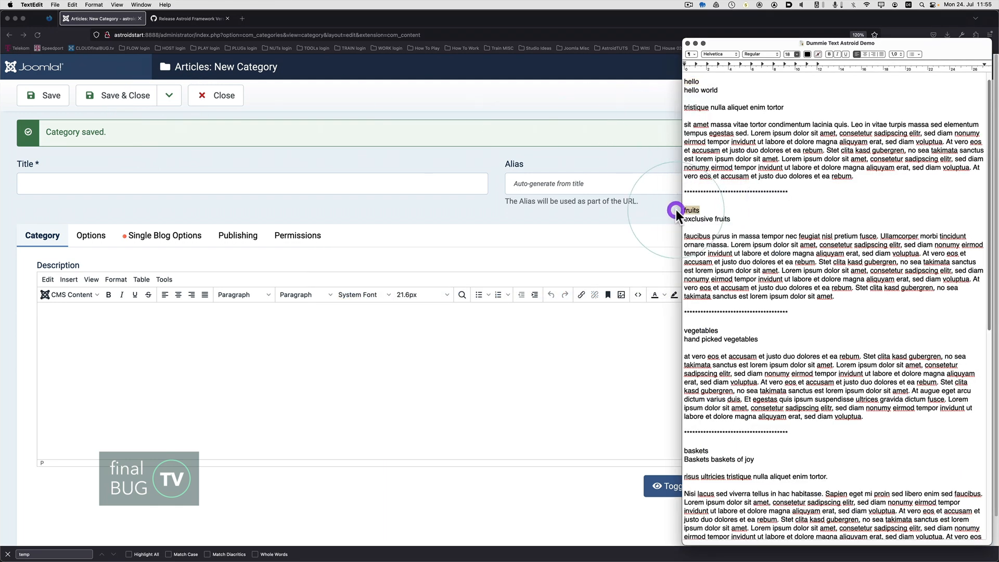
{"action": "type", "text": "fruits"}
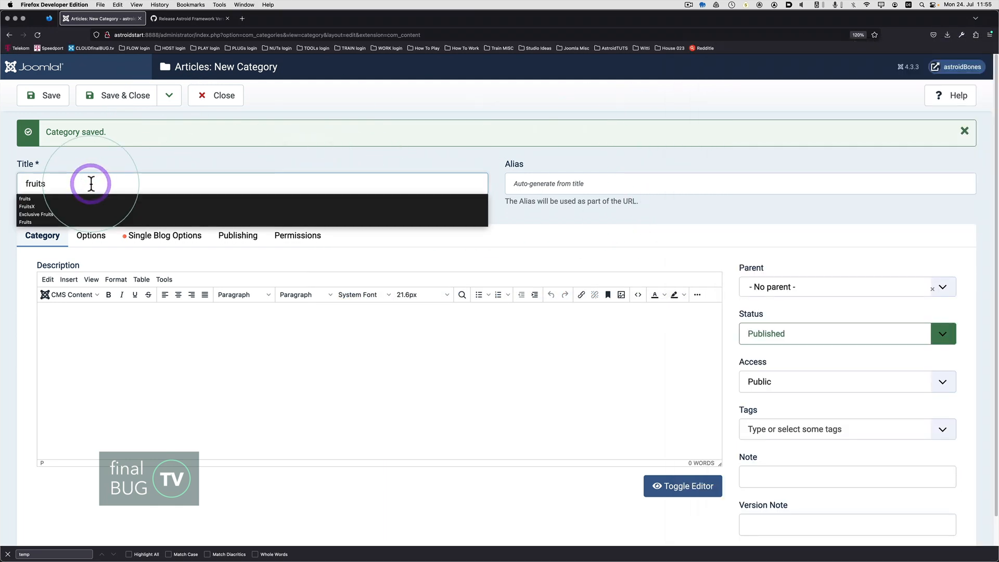
{"action": "mouse_move", "coordinate": [802, 309]}
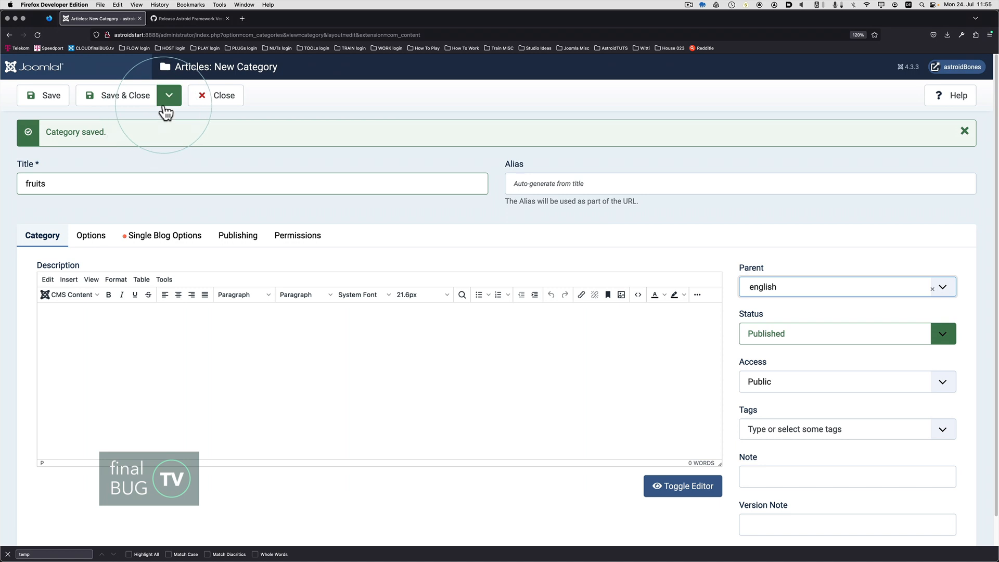
{"action": "left_click", "coordinate": [169, 95]}
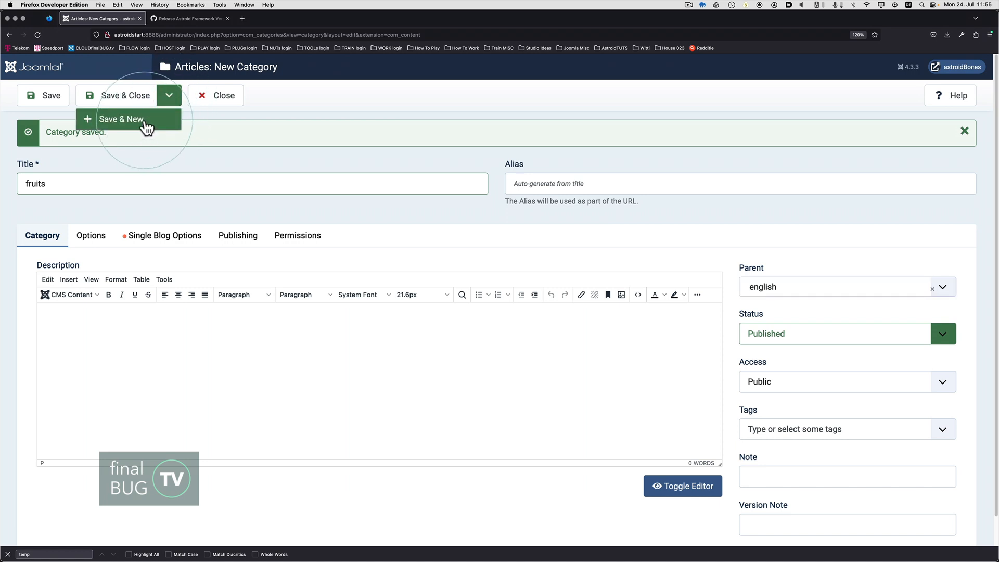
{"action": "left_click", "coordinate": [121, 119]}
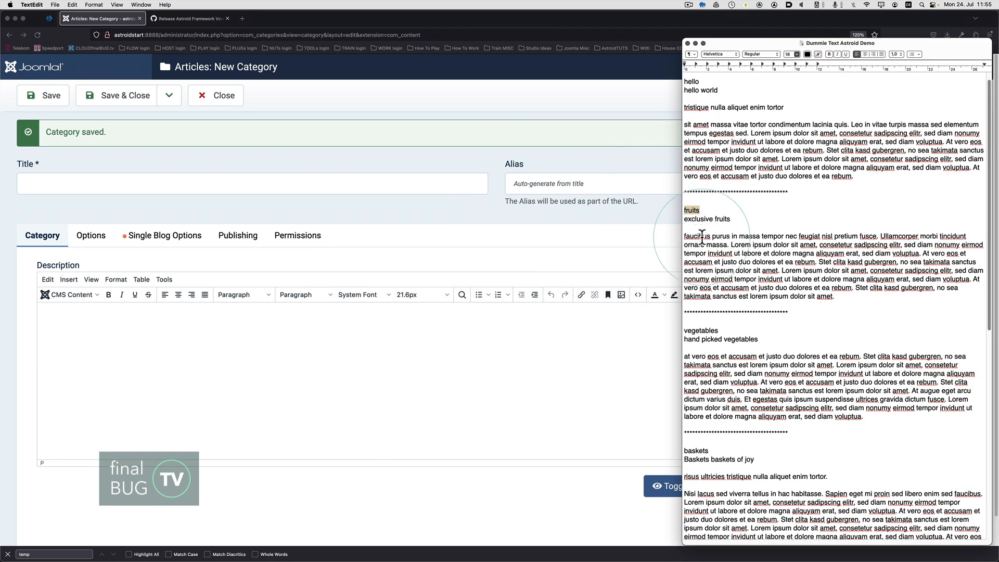
Step: Give the About category english as its parent and Save & Close
{"action": "double_click", "coordinate": [700, 330]}
{"action": "type", "text": "About"}
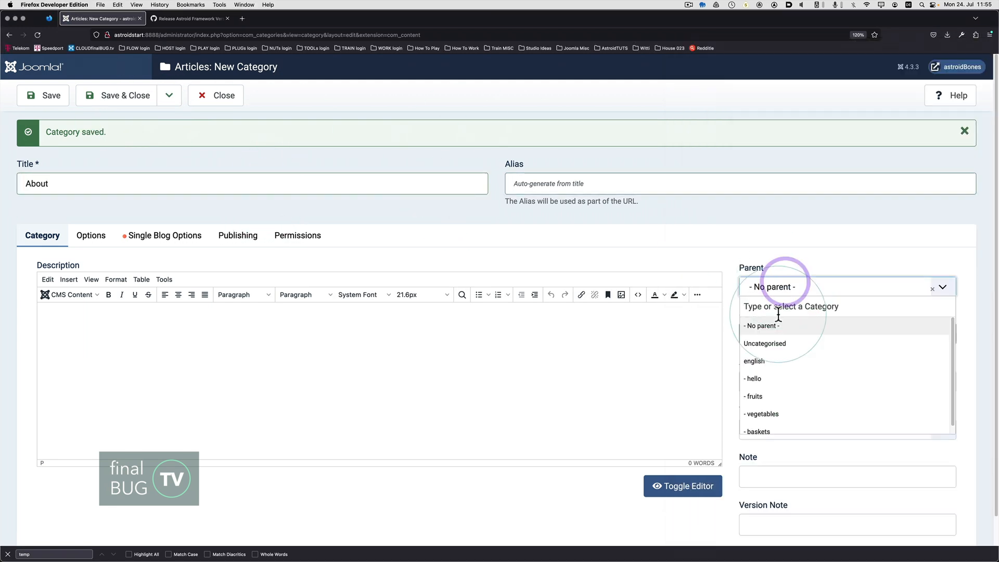
{"action": "left_click", "coordinate": [754, 361]}
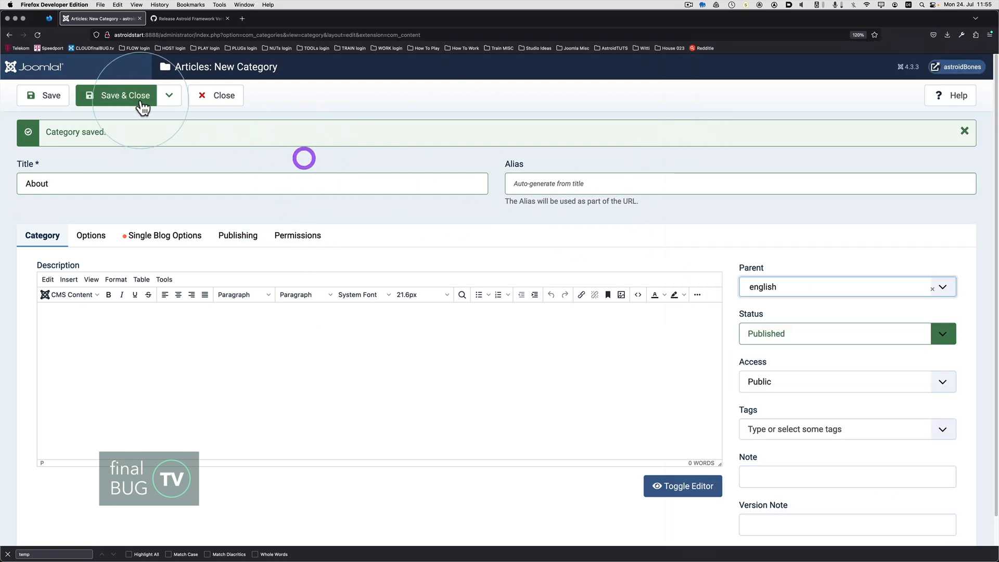
{"action": "left_click", "coordinate": [126, 95]}
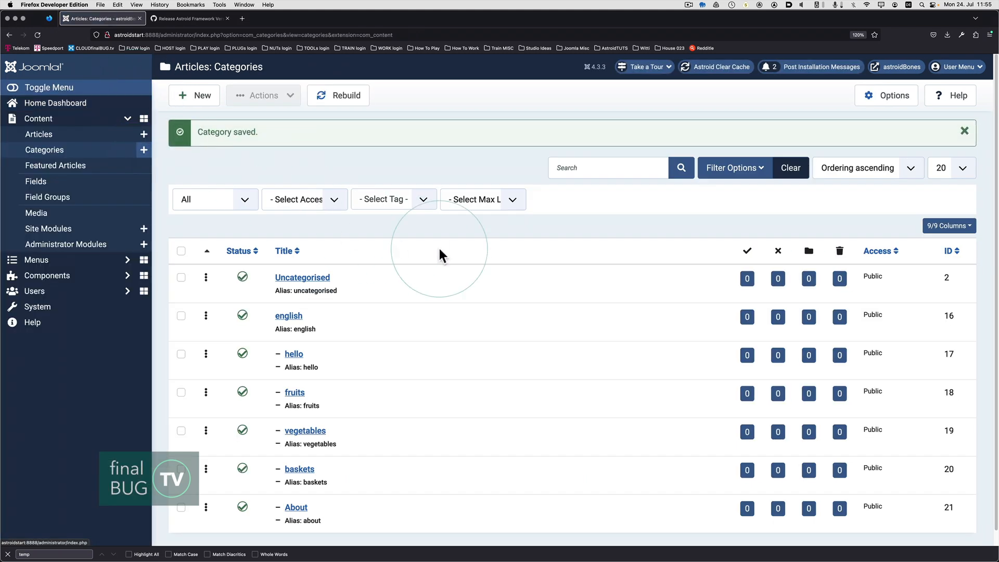
{"action": "scroll", "scroll_direction": "down", "scroll_amount": 3}
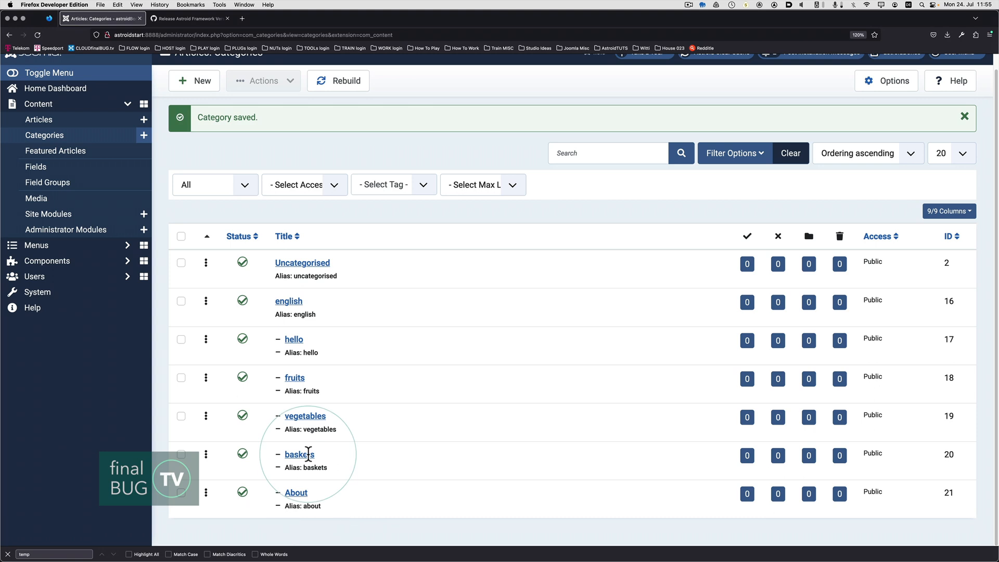
{"action": "mouse_move", "coordinate": [299, 454]}
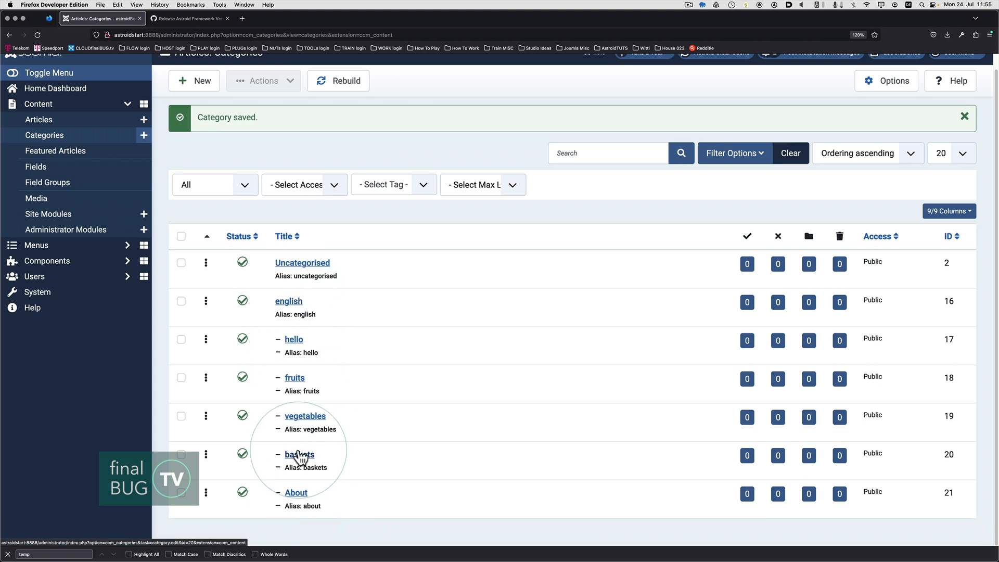
{"action": "key", "text": "Cmd+Tab"}
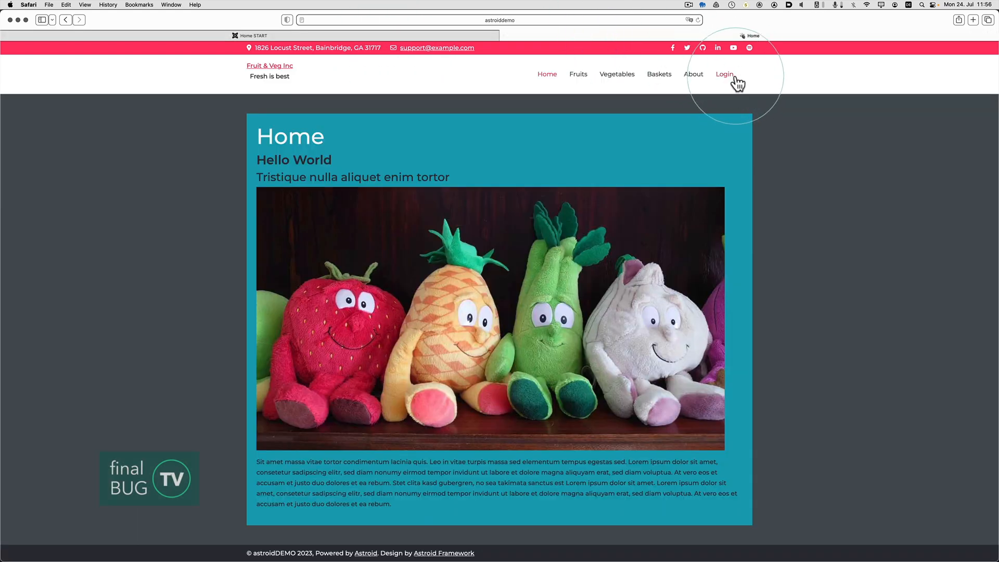
{"action": "mouse_move", "coordinate": [768, 102]}
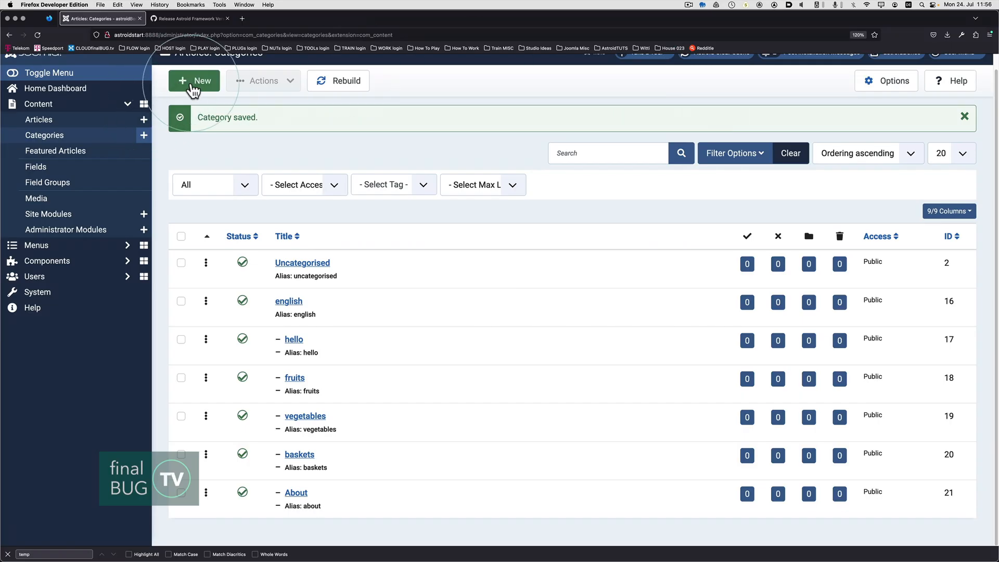
Step: Title a new category 'System' and set its parent to english
{"action": "left_click", "coordinate": [193, 81]}
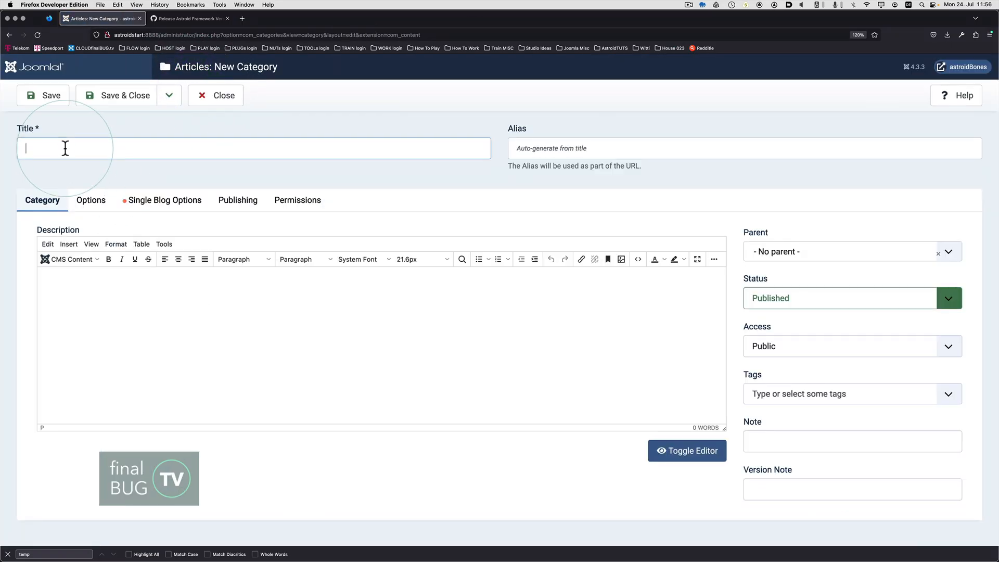
{"action": "type", "text": "System"}
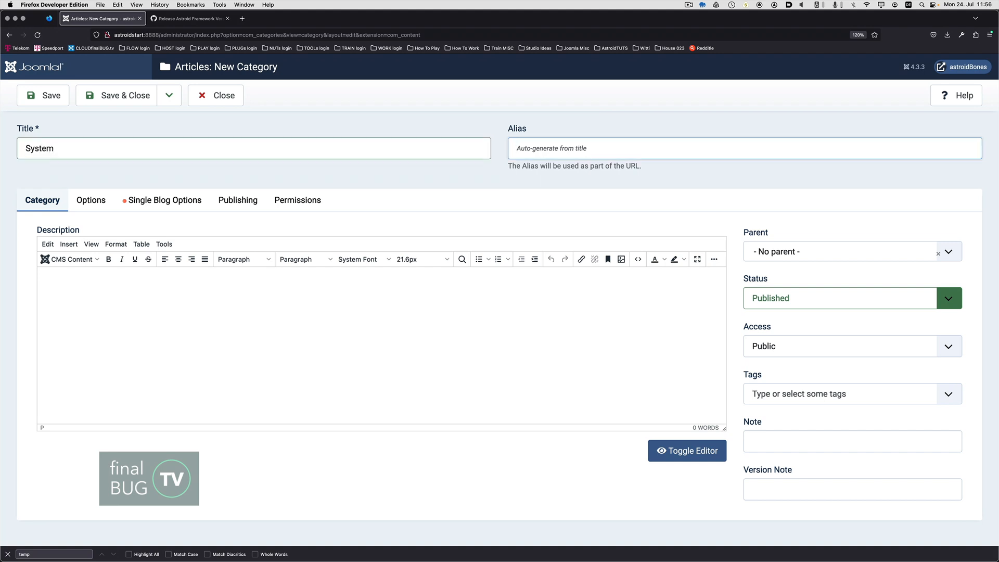
{"action": "left_click", "coordinate": [850, 250]}
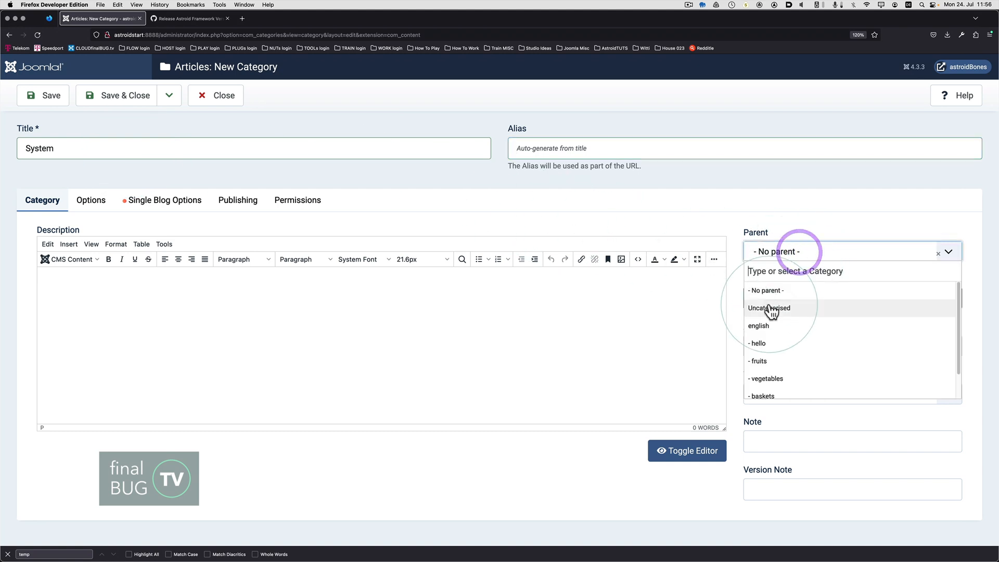
{"action": "left_click", "coordinate": [759, 326]}
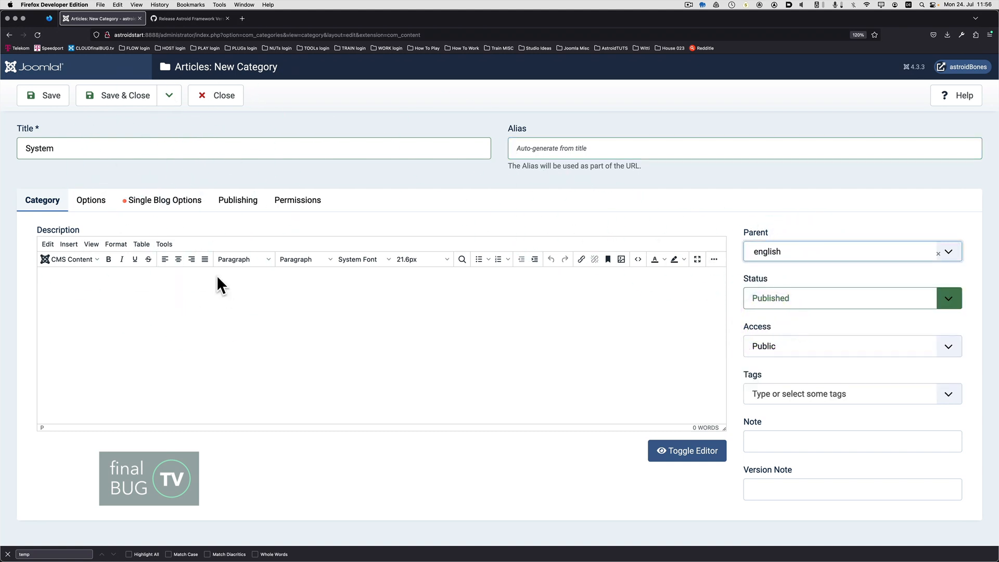
{"action": "left_click", "coordinate": [283, 363]}
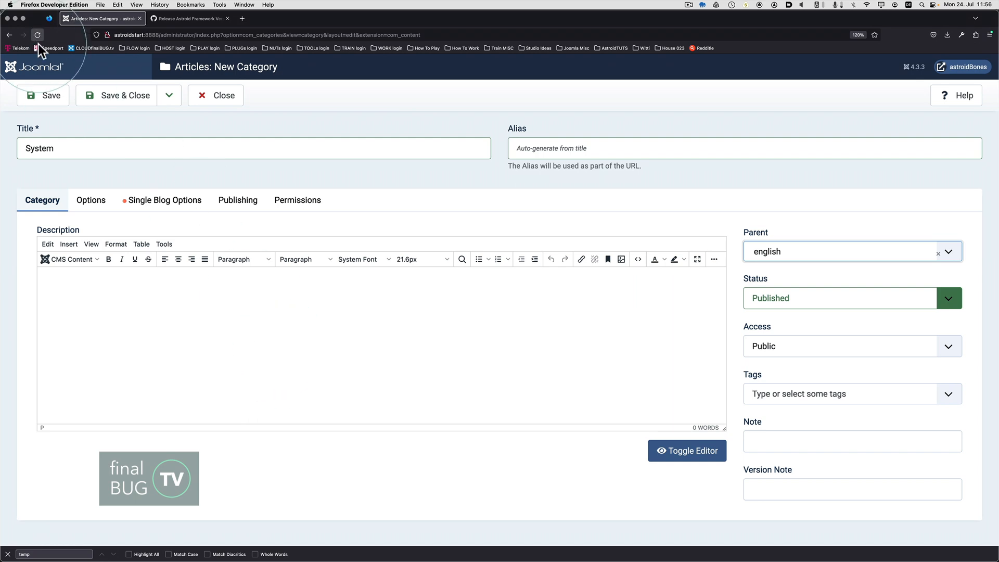
Step: Save the System category, then check articles and menu items from the Home Dashboard
{"action": "left_click", "coordinate": [116, 95]}
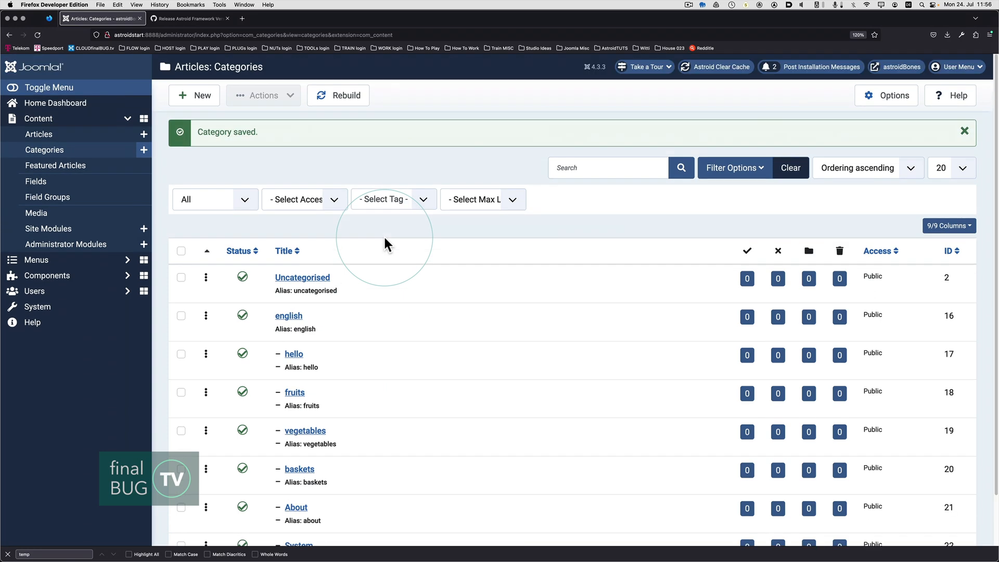
{"action": "mouse_move", "coordinate": [319, 237]}
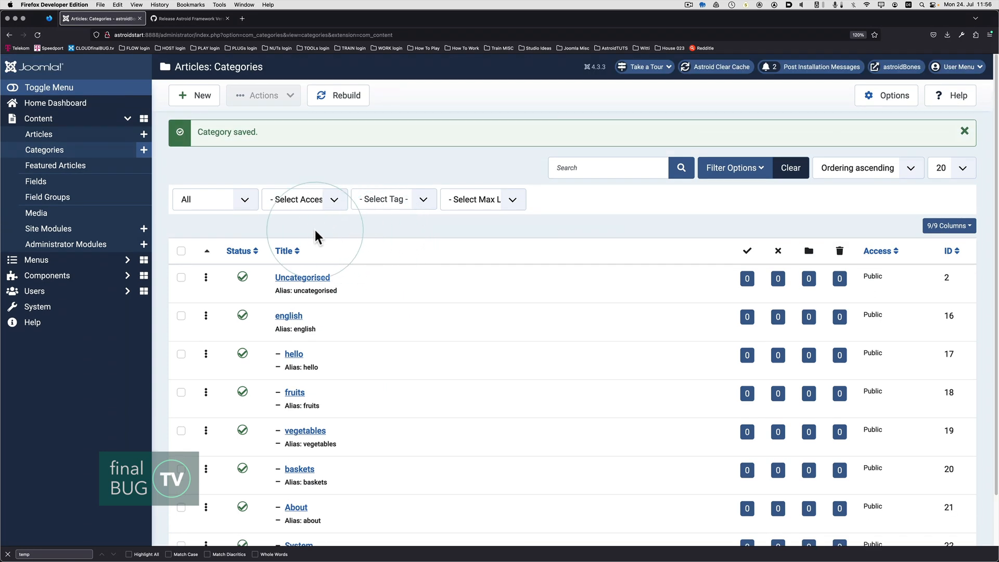
{"action": "mouse_move", "coordinate": [38, 134]}
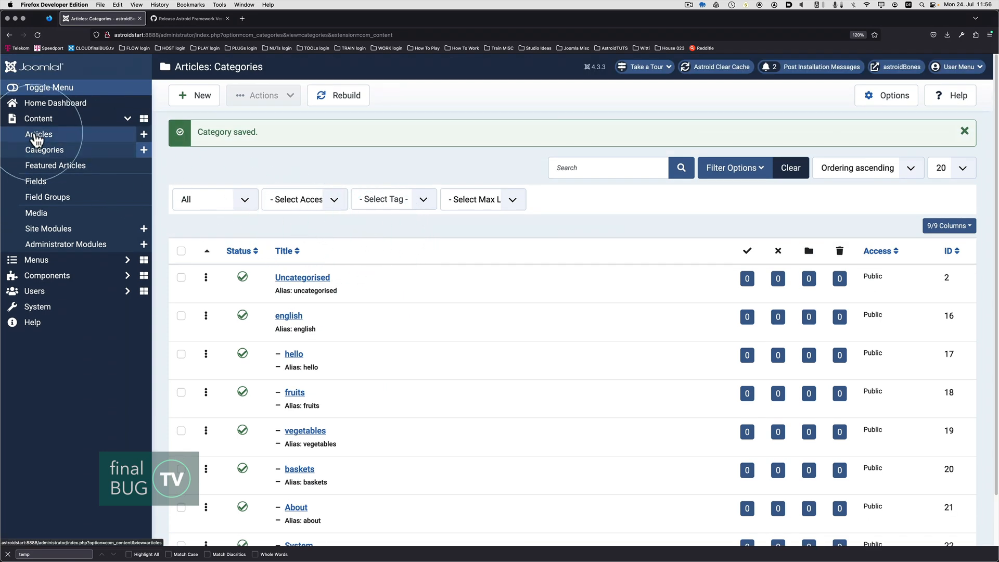
{"action": "left_click", "coordinate": [38, 134]}
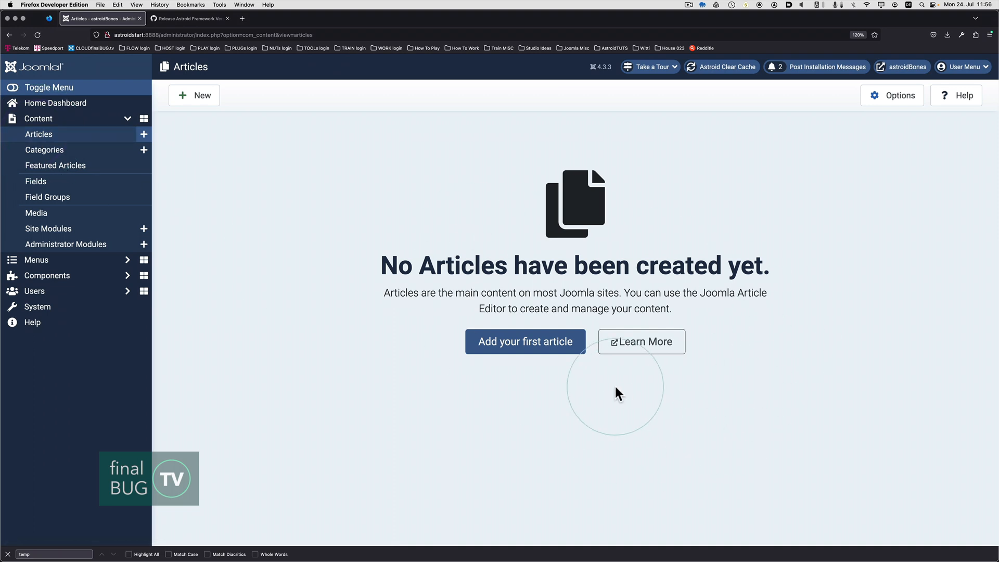
{"action": "mouse_move", "coordinate": [96, 111]}
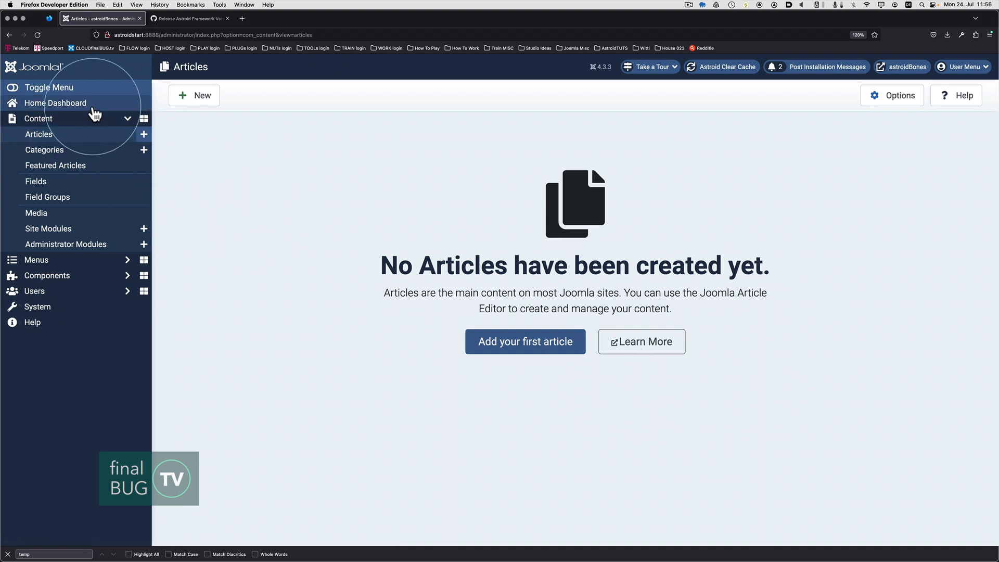
{"action": "left_click", "coordinate": [56, 103]}
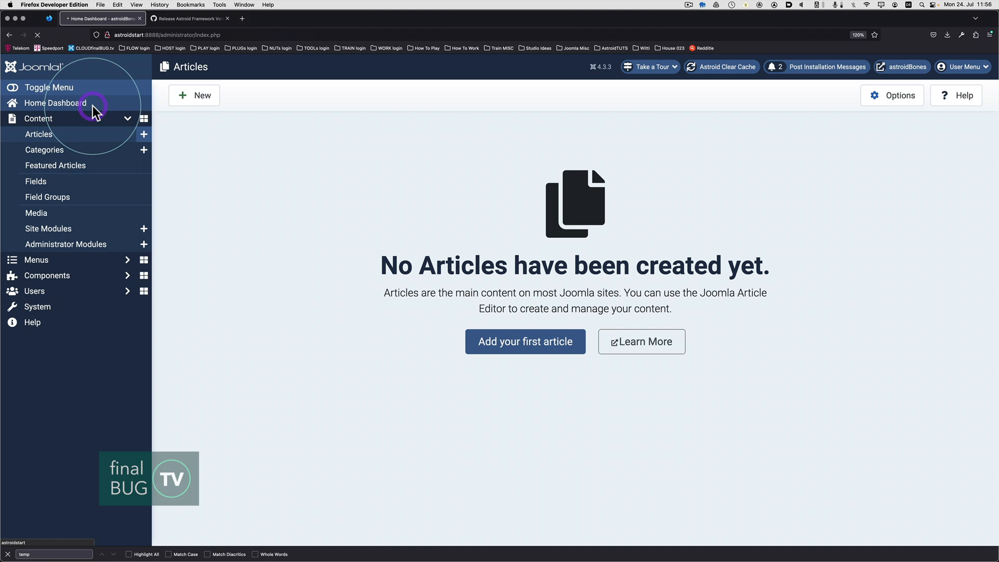
{"action": "left_click", "coordinate": [55, 103]}
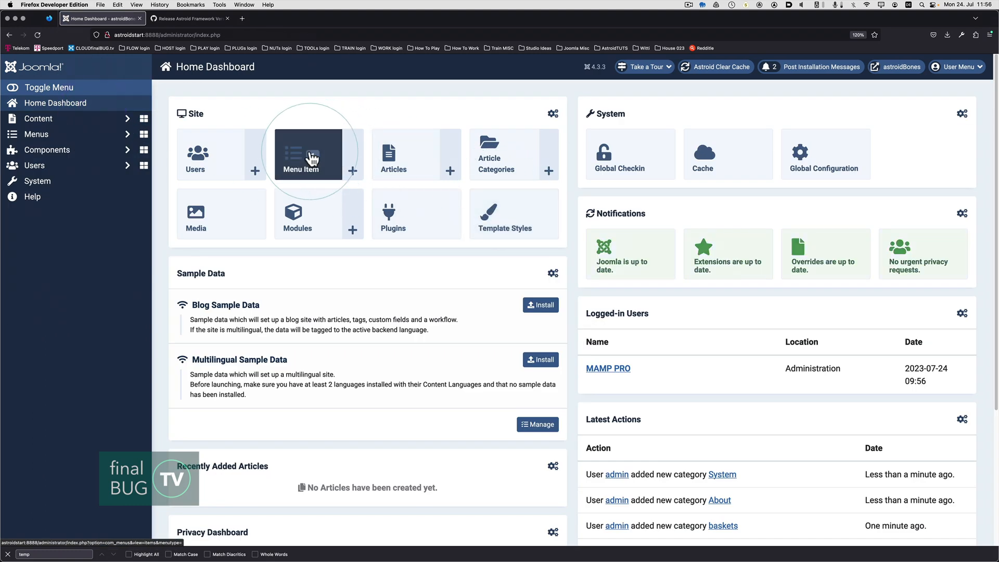
{"action": "left_click", "coordinate": [301, 154]}
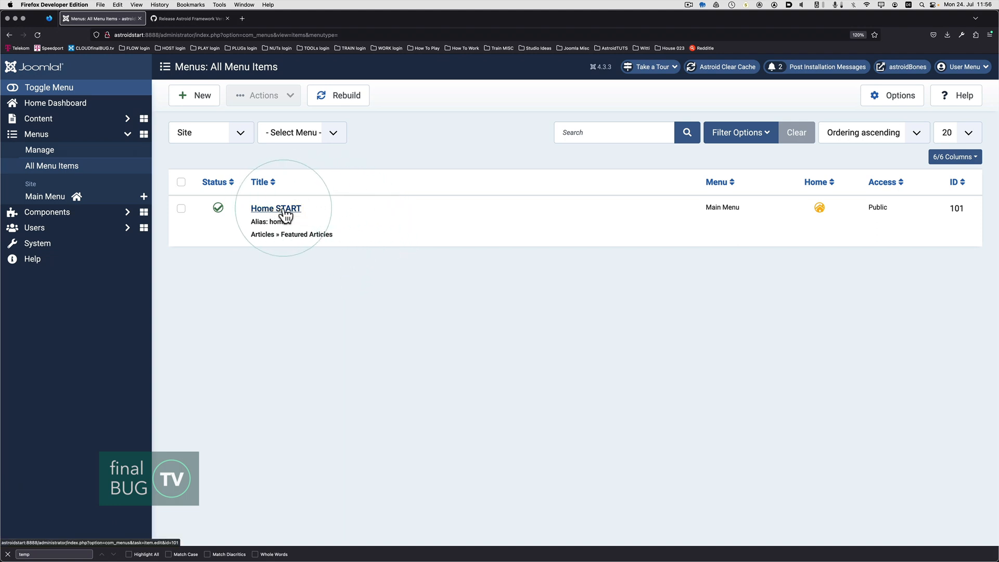
{"action": "mouse_move", "coordinate": [261, 222]}
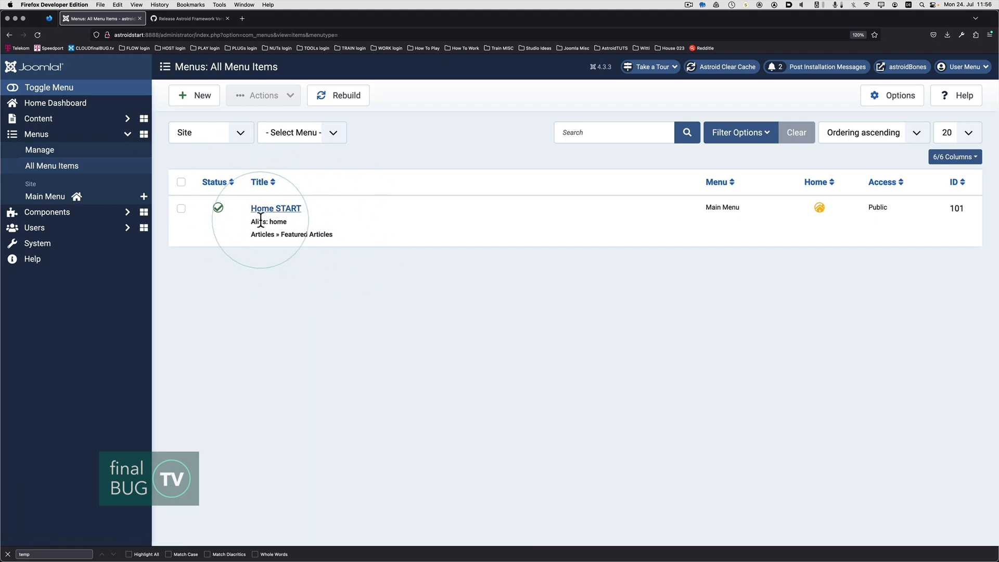
{"action": "mouse_move", "coordinate": [299, 264]}
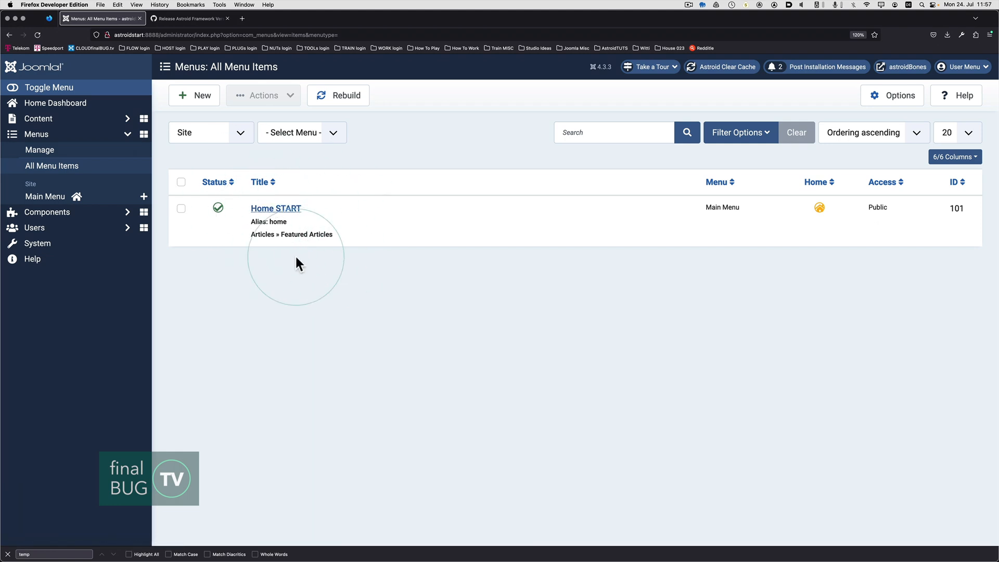
{"action": "mouse_move", "coordinate": [227, 255]}
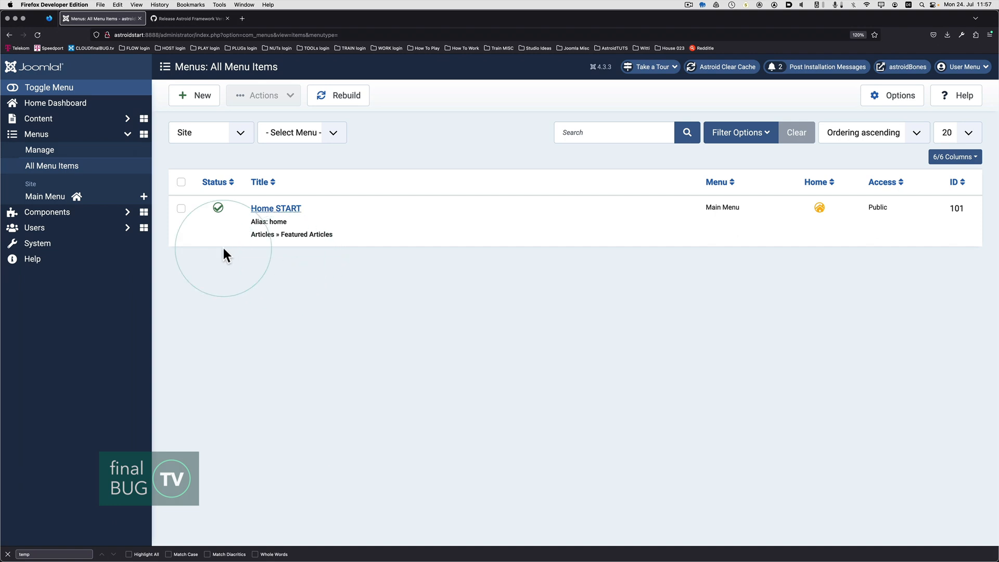
{"action": "mouse_move", "coordinate": [55, 103]}
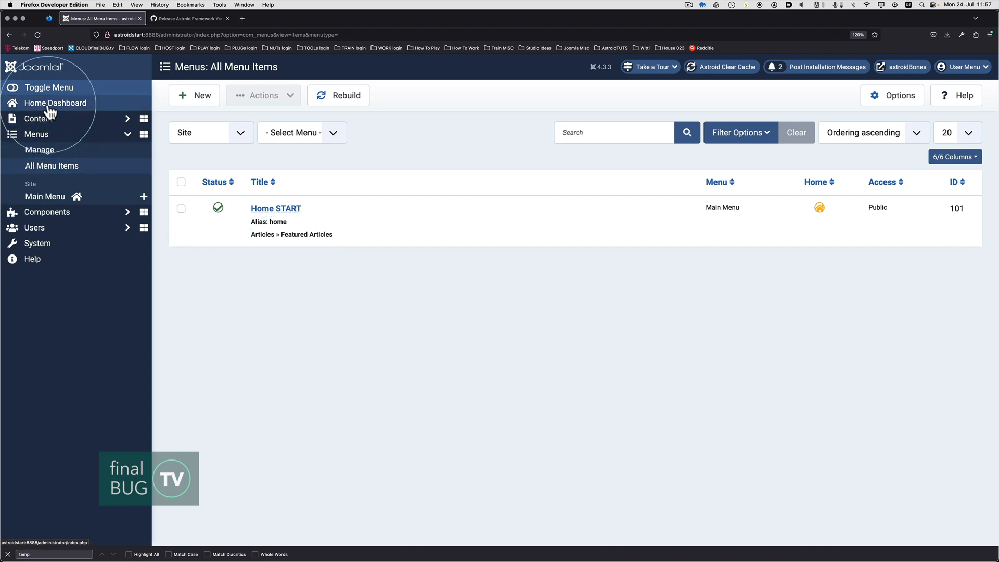
{"action": "left_click", "coordinate": [55, 102]}
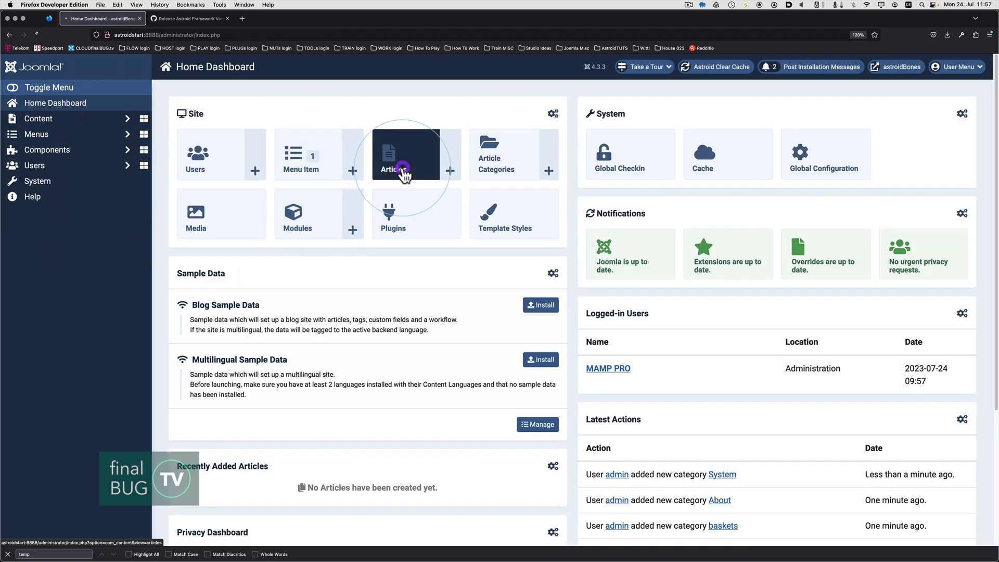
Step: Start the first article, titled 'hello world', in the hello category
{"action": "left_click", "coordinate": [406, 154]}
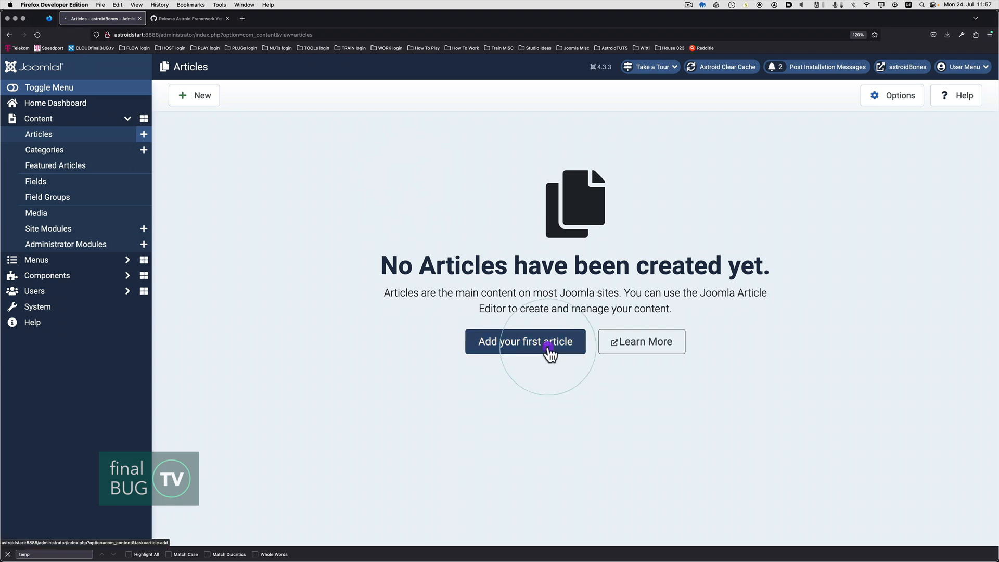
{"action": "left_click", "coordinate": [525, 341]}
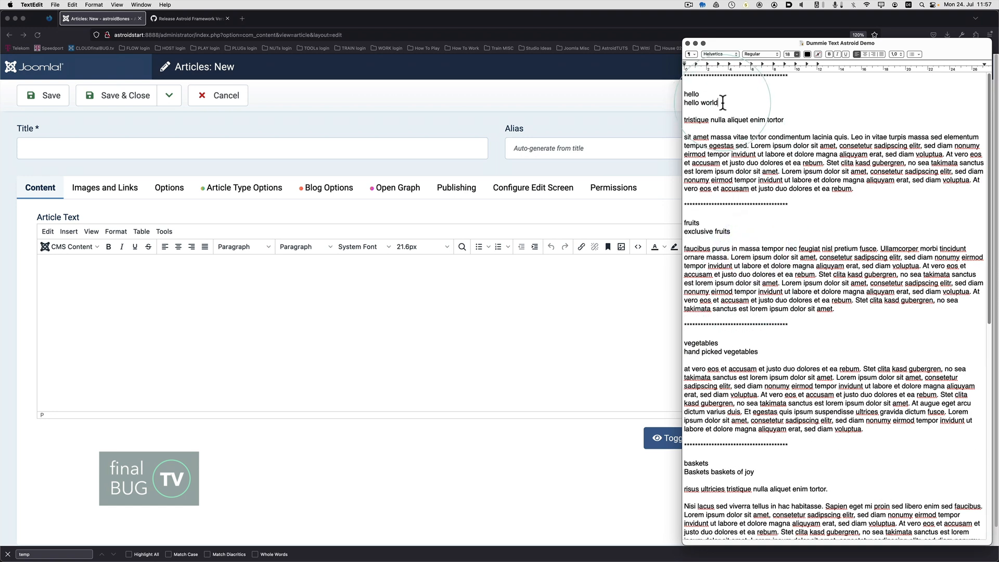
{"action": "left_click", "coordinate": [707, 103]}
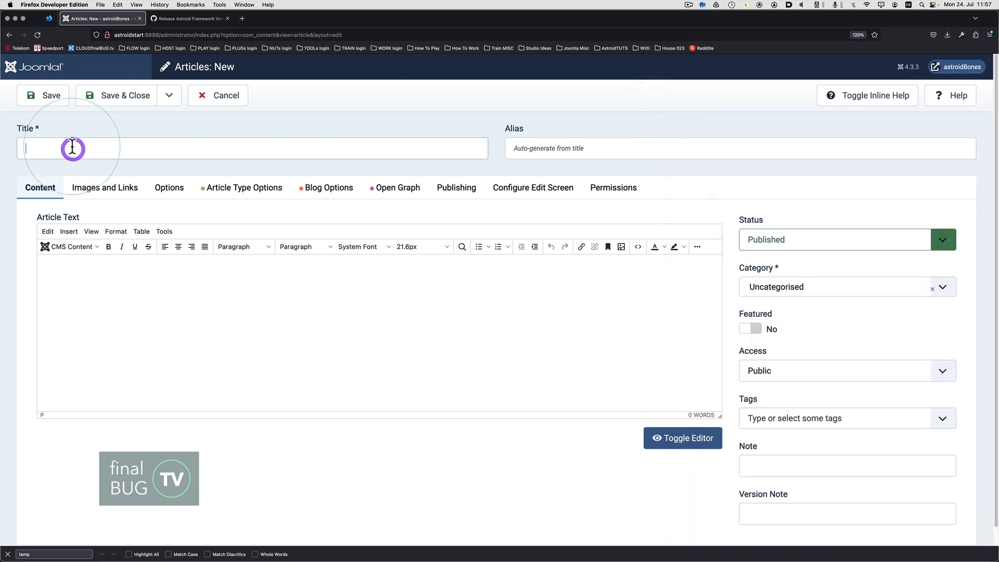
{"action": "type", "text": "hello world"}
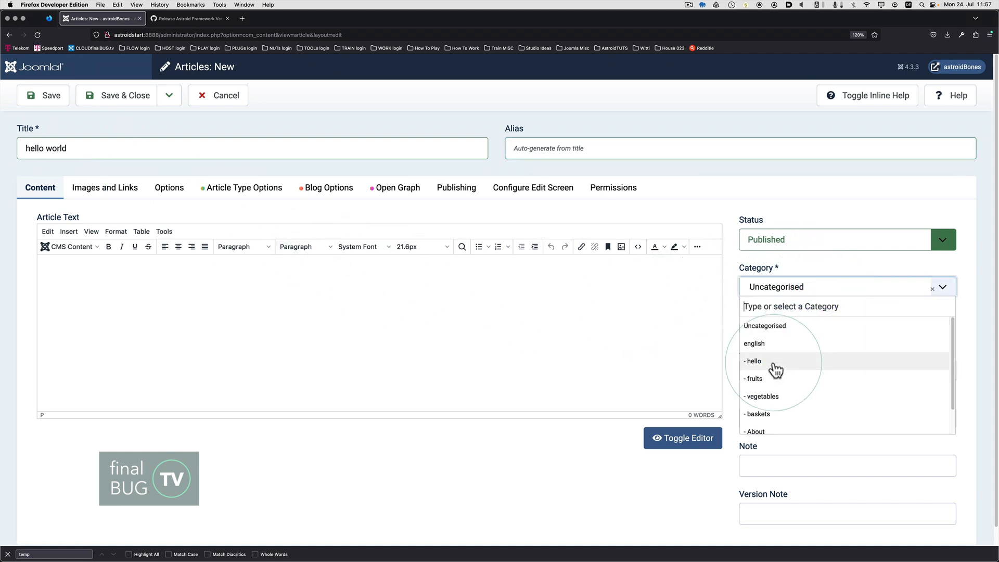
{"action": "left_click", "coordinate": [753, 361]}
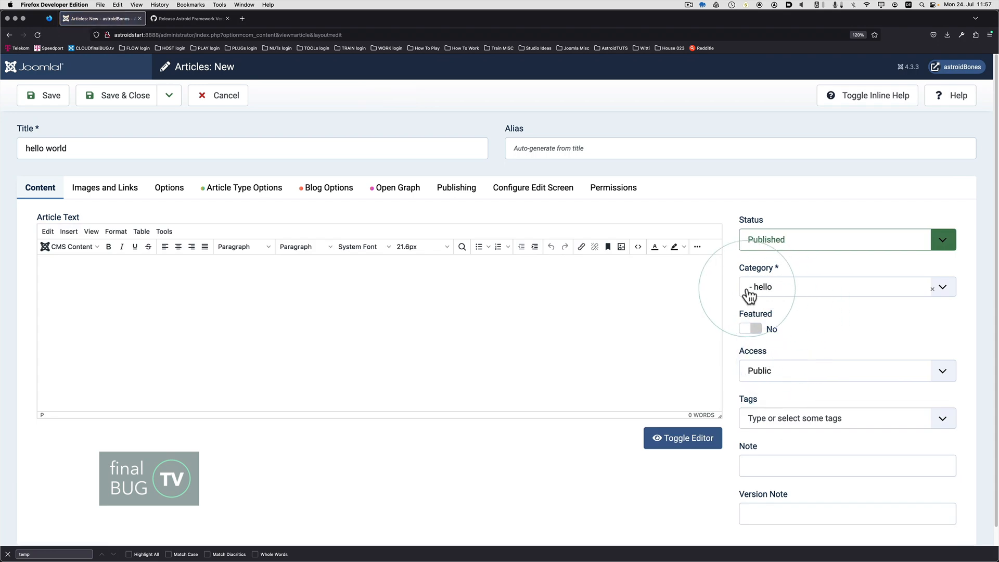
Step: Copy the sample body text from the notes and Save & New
{"action": "key", "text": "Cmd+Tab"}
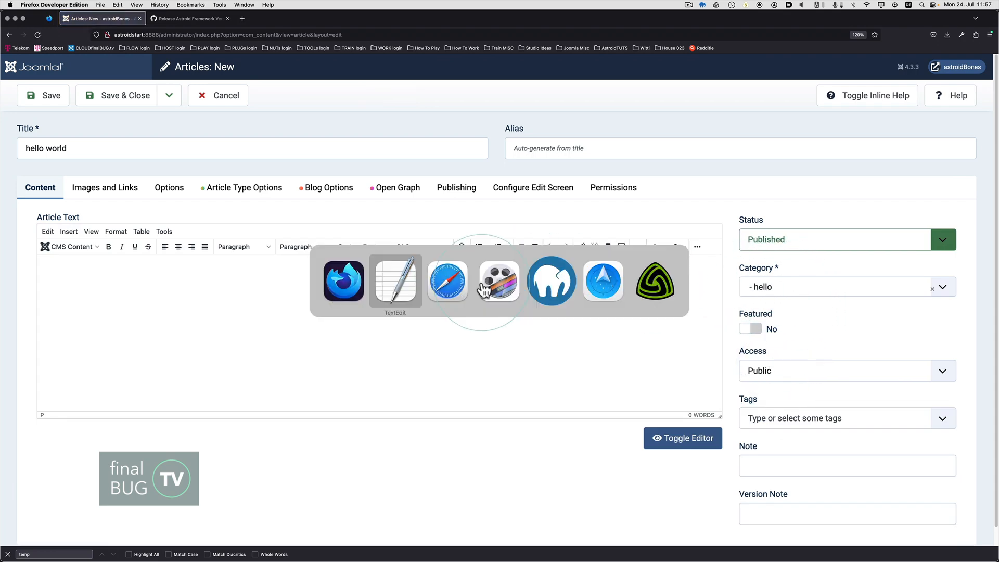
{"action": "left_click", "coordinate": [395, 280]}
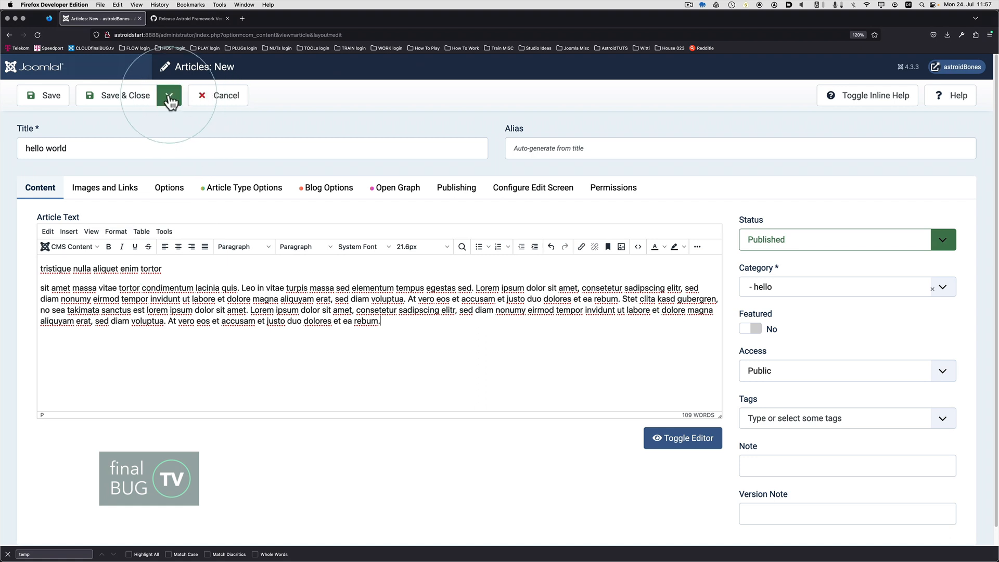
{"action": "left_click", "coordinate": [169, 95]}
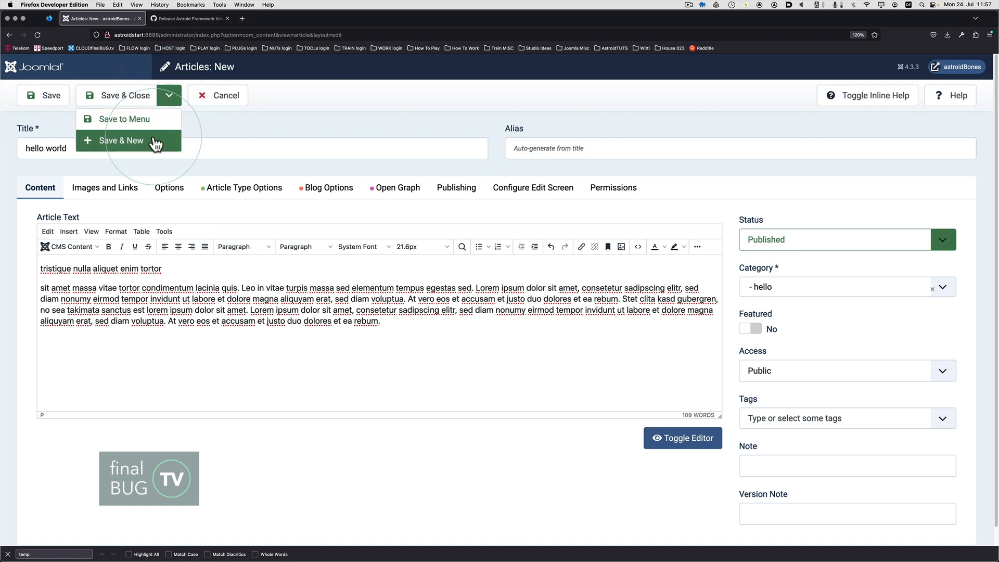
{"action": "left_click", "coordinate": [121, 140]}
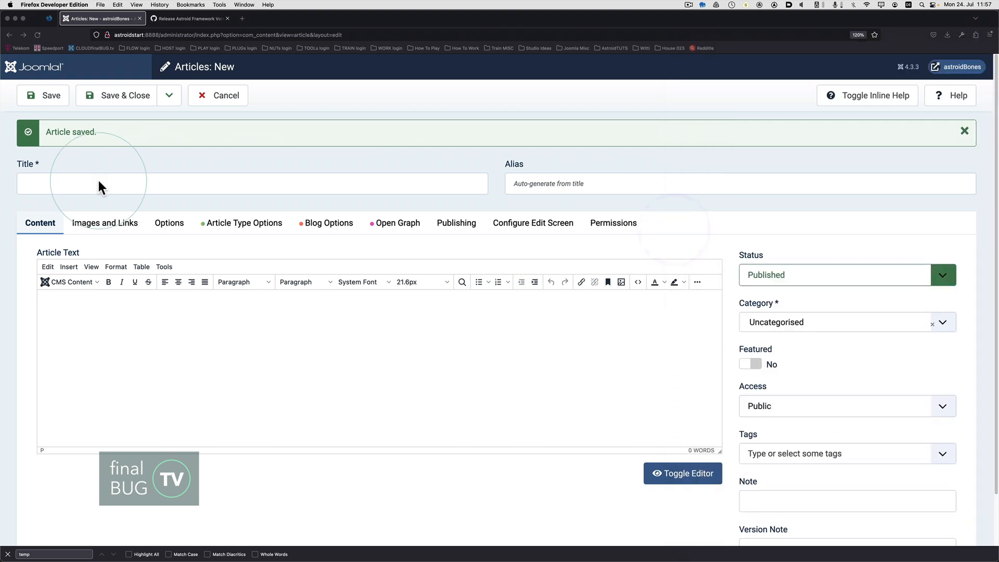
Step: Enter 'exclusive fruits' as the new article's title
{"action": "type", "text": "exclusive fruits"}
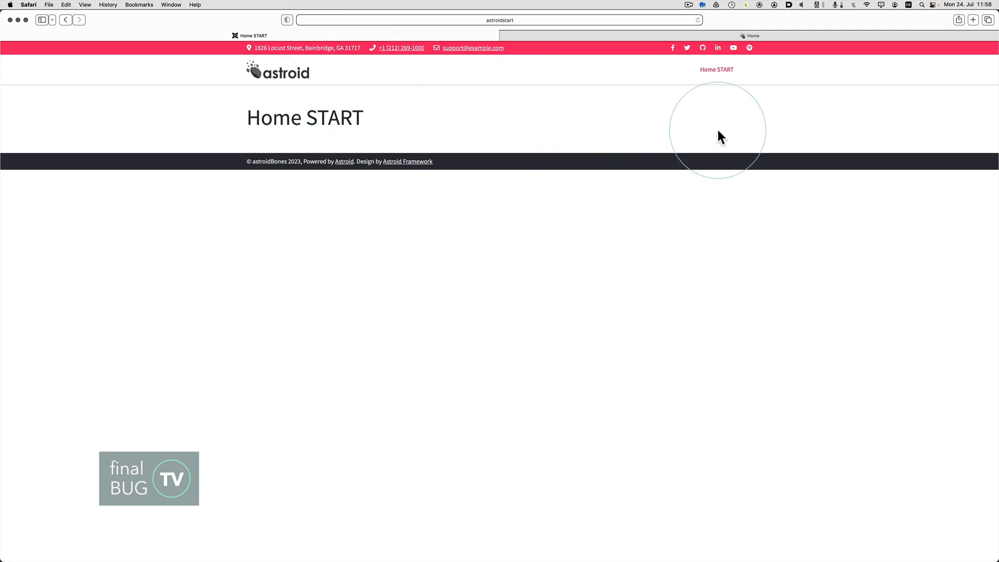
{"action": "mouse_move", "coordinate": [570, 123]}
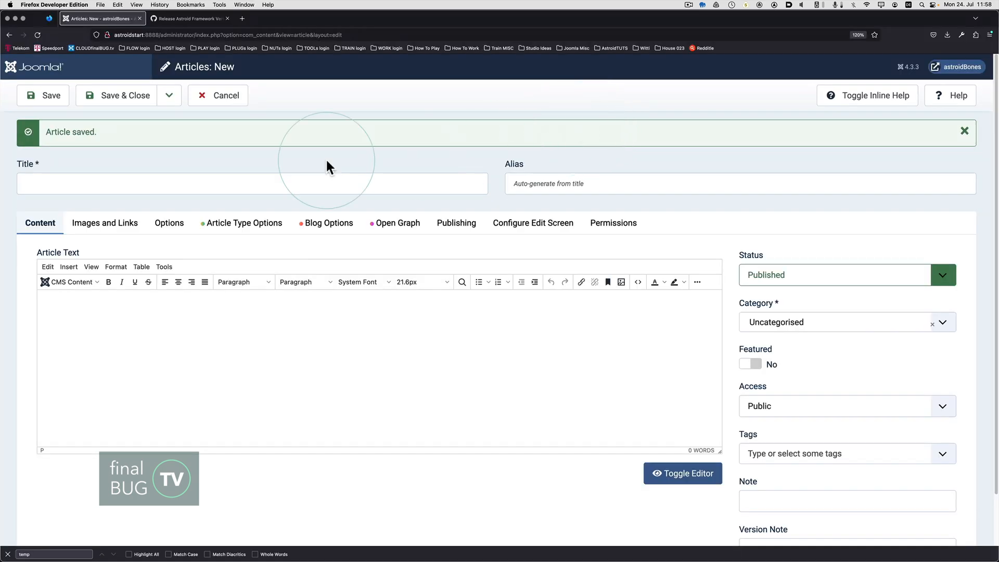
{"action": "mouse_move", "coordinate": [278, 167]}
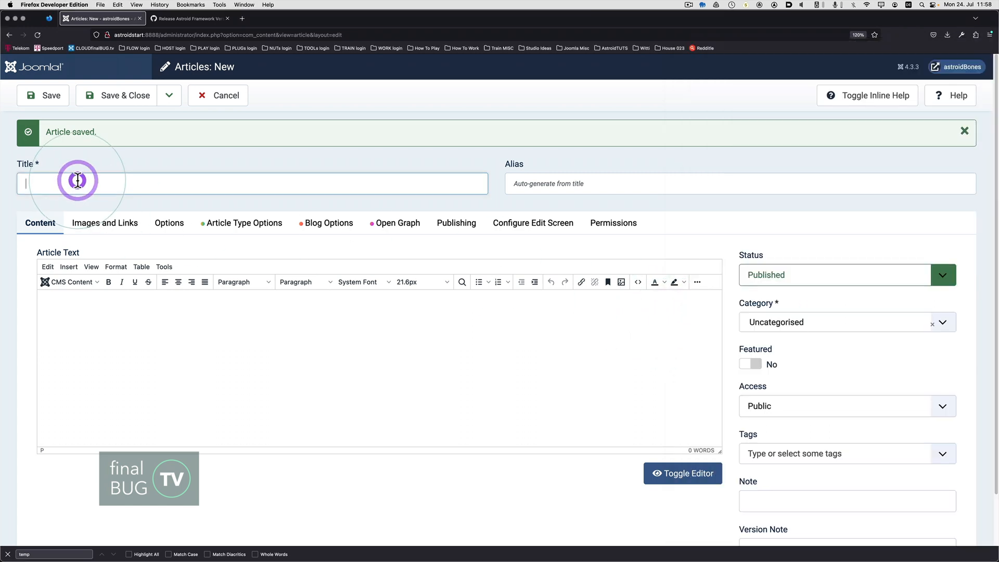
Step: Enter 'hand picked vegetables' as the new article's title
{"action": "type", "text": "hand picked vegetables"}
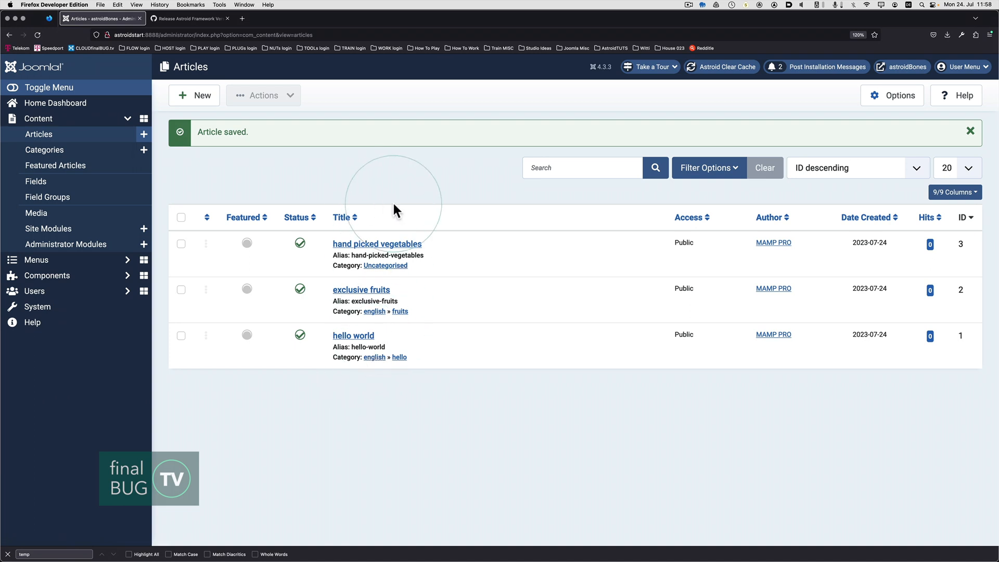
{"action": "mouse_move", "coordinate": [216, 114]}
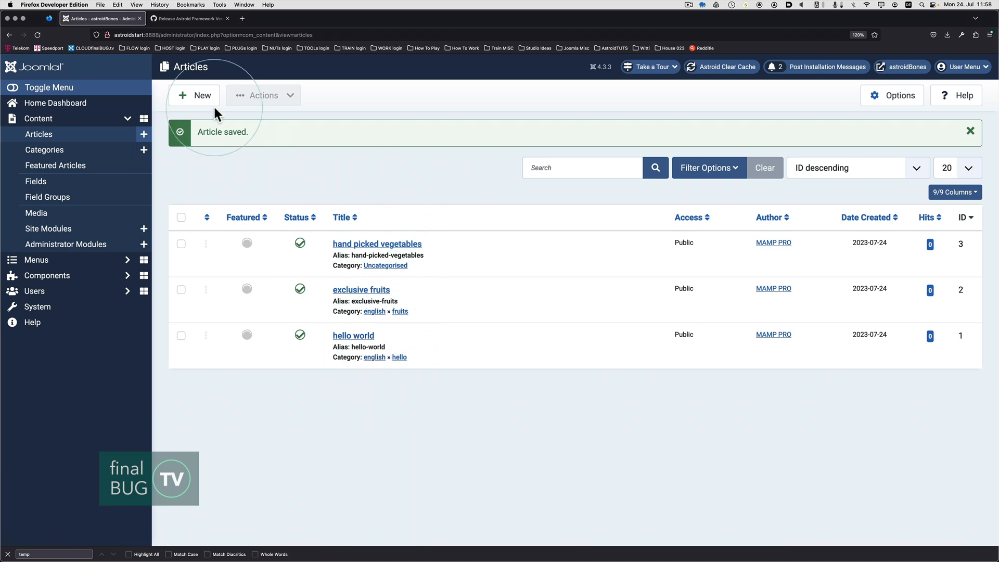
Step: Create the 'Baskets baskets of joy' article with its notes body text, using Save & New
{"action": "left_click", "coordinate": [193, 94]}
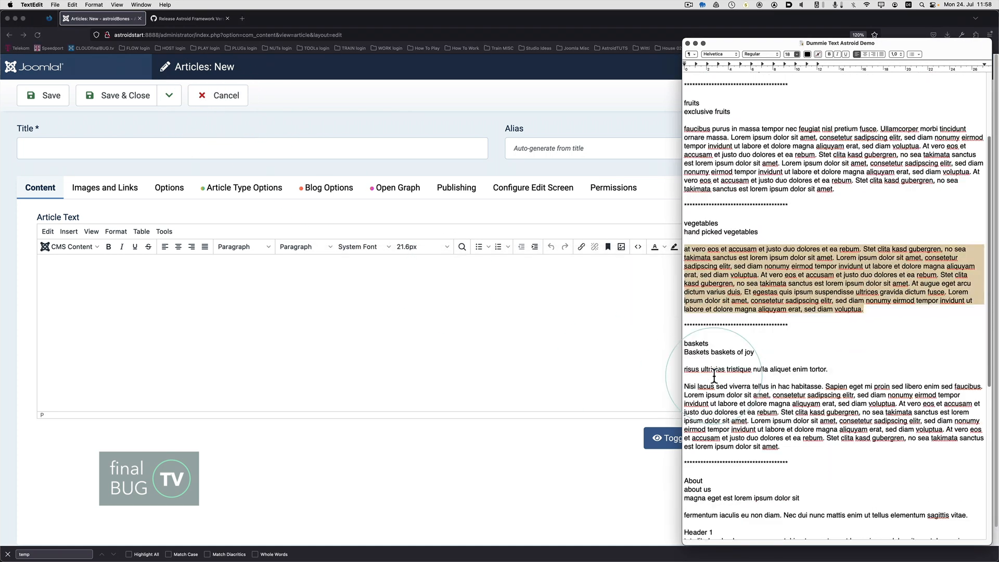
{"action": "left_click", "coordinate": [752, 352]}
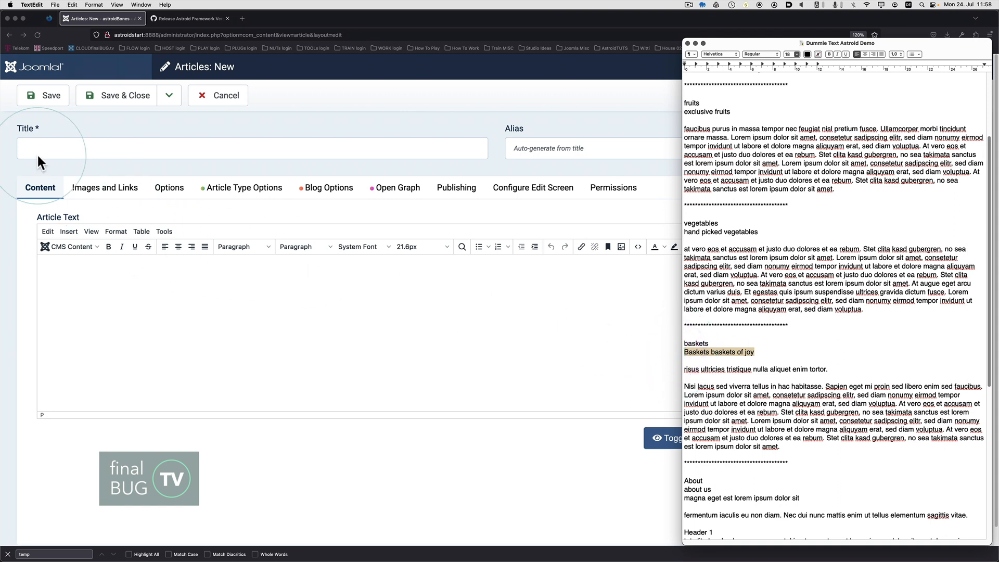
{"action": "type", "text": "Baskets baskets of joy"}
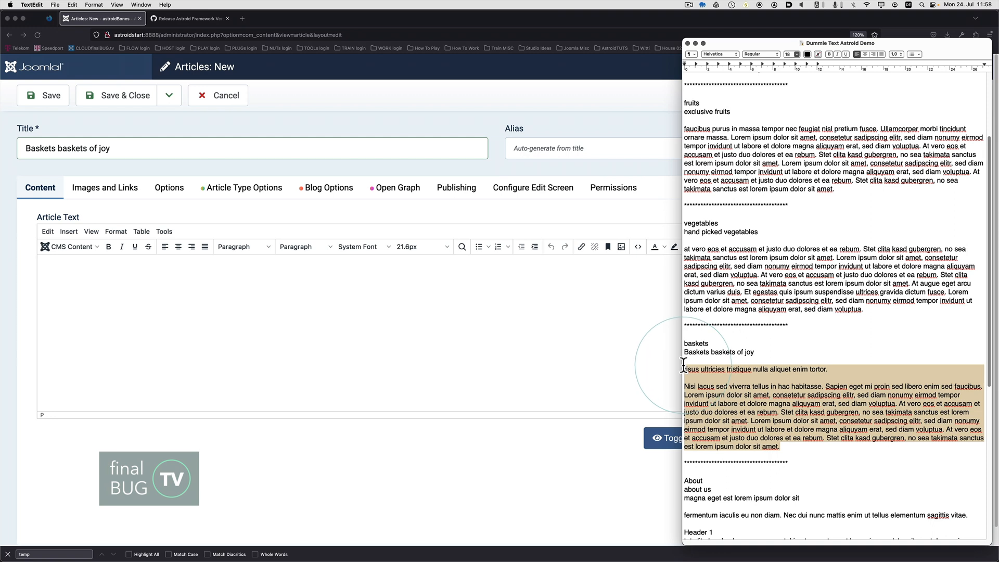
{"action": "mouse_move", "coordinate": [253, 294]}
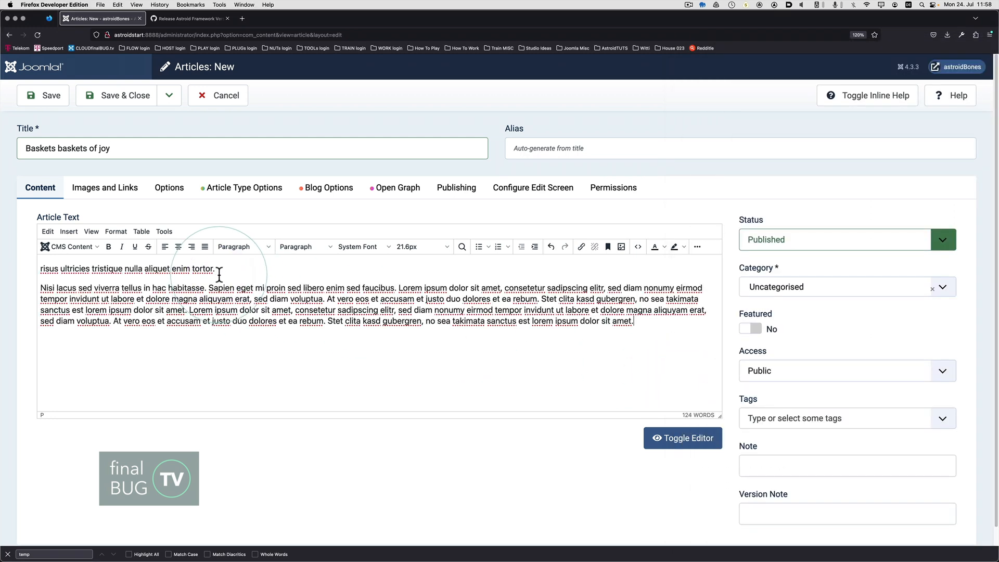
{"action": "mouse_move", "coordinate": [318, 247]}
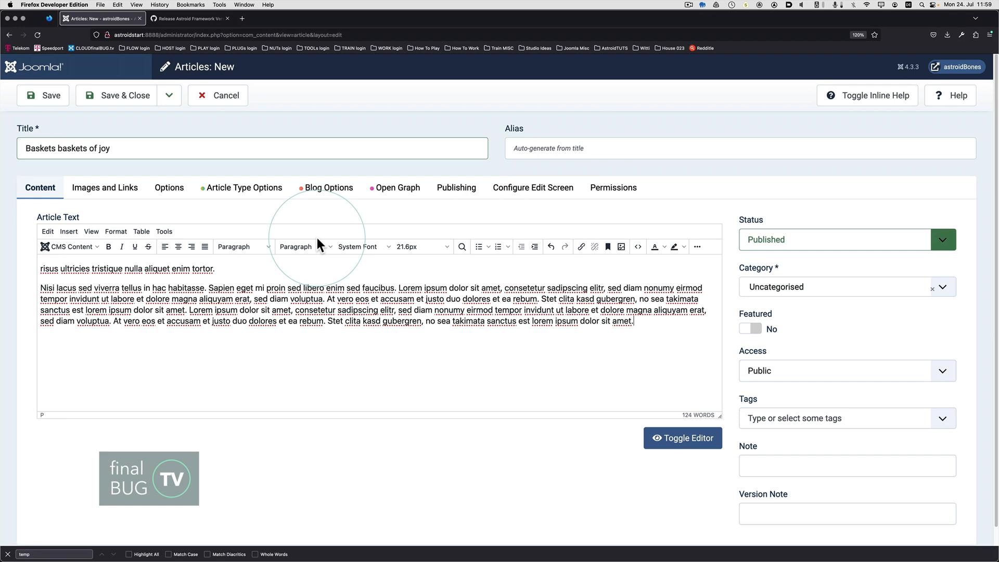
{"action": "left_click", "coordinate": [168, 94]}
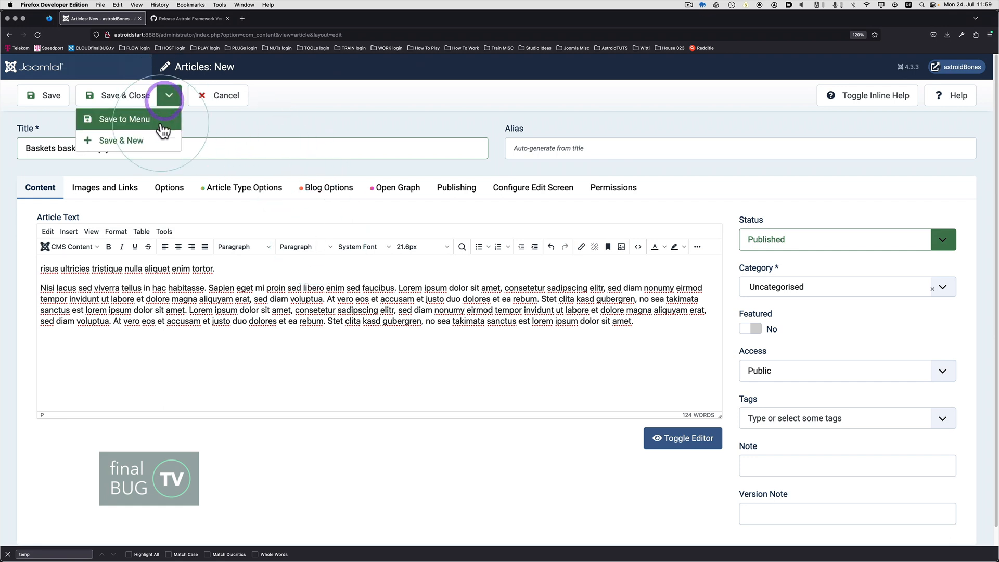
{"action": "left_click", "coordinate": [121, 140]}
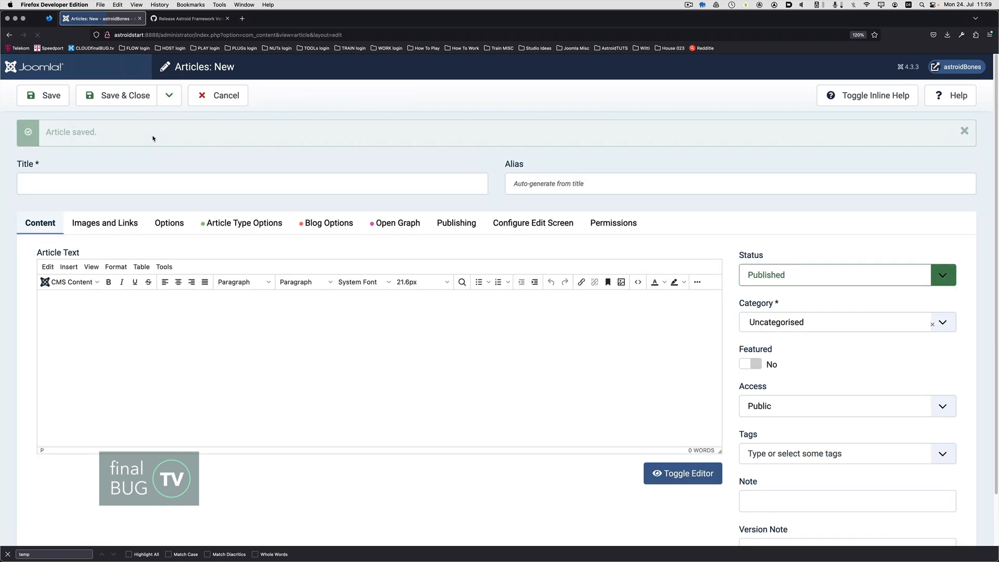
Step: Enter the 'about us' article title and Header-section body, then save and close it
{"action": "left_click", "coordinate": [829, 42]}
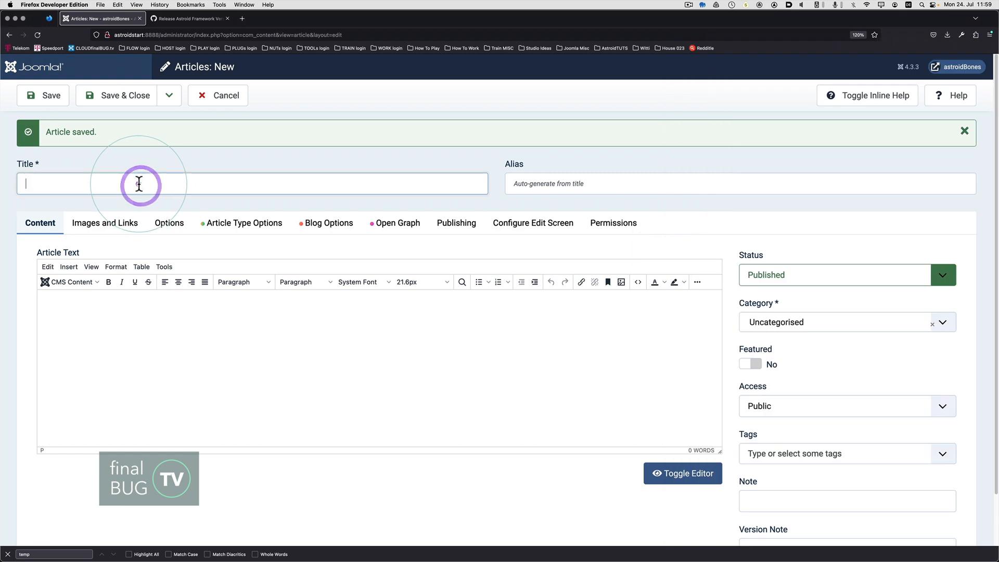
{"action": "type", "text": "about us"}
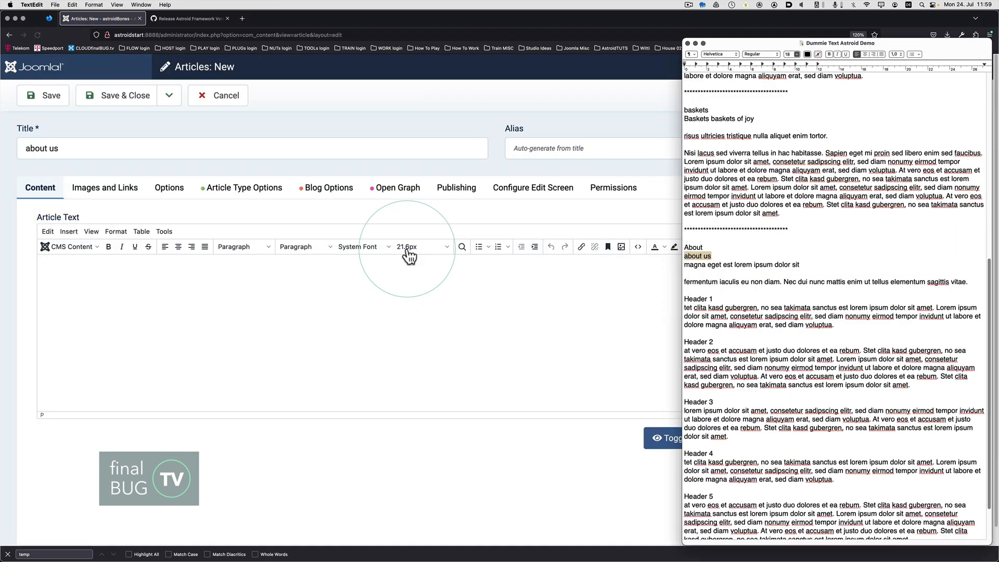
{"action": "scroll", "scroll_direction": "down", "scroll_amount": 3}
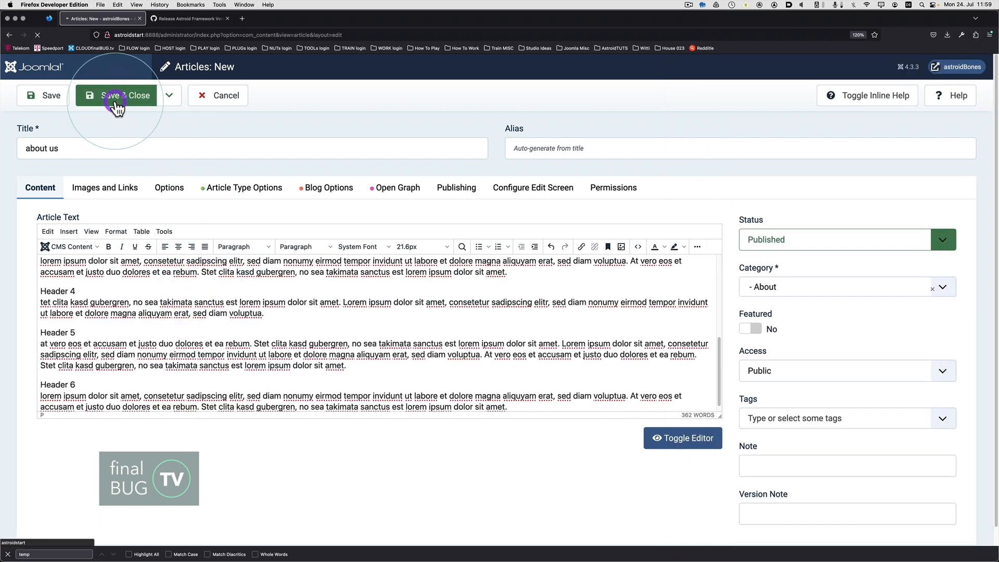
{"action": "left_click", "coordinate": [116, 95]}
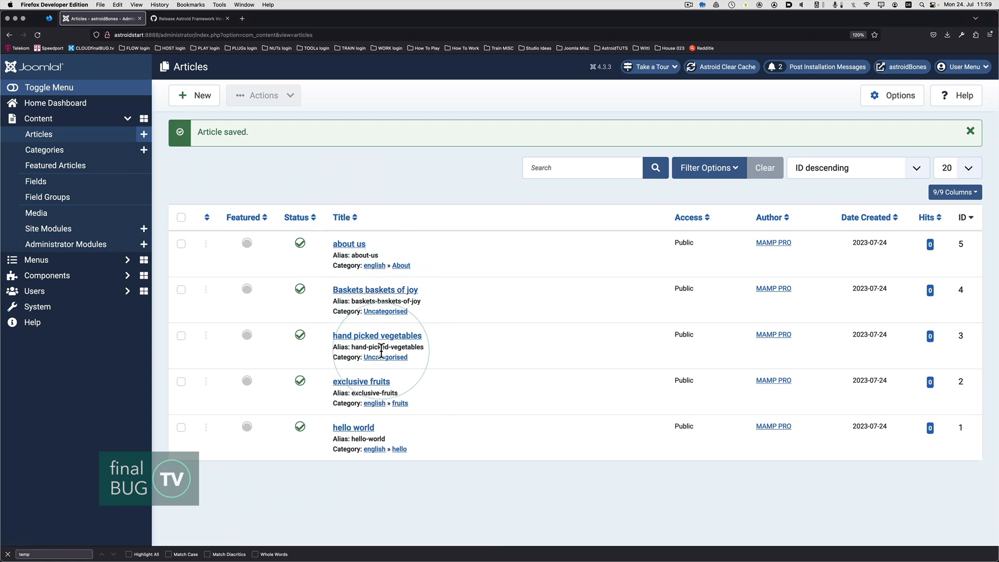
{"action": "mouse_move", "coordinate": [375, 290]}
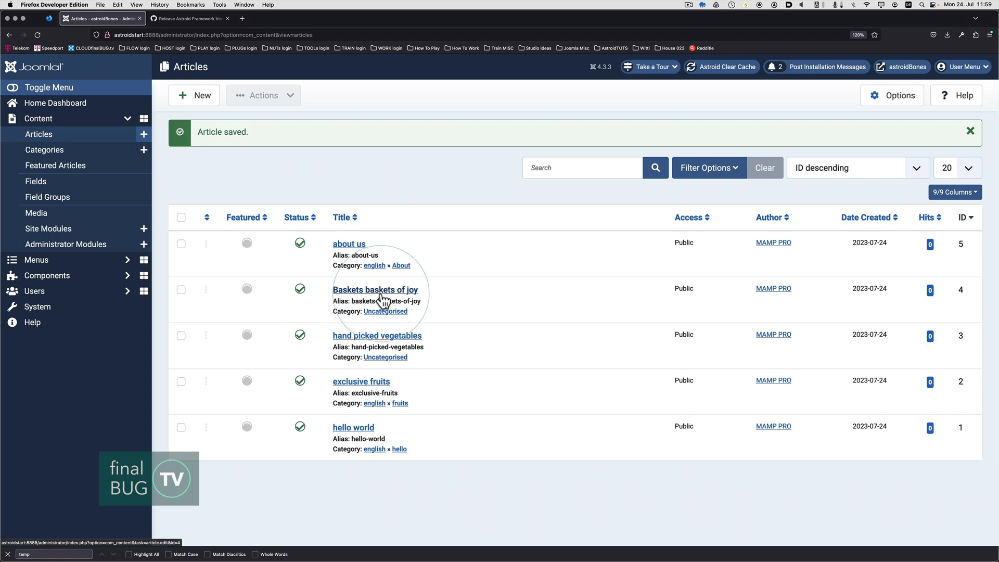
Step: Move Baskets baskets of joy into baskets and hand picked vegetables into vegetables
{"action": "left_click", "coordinate": [375, 289]}
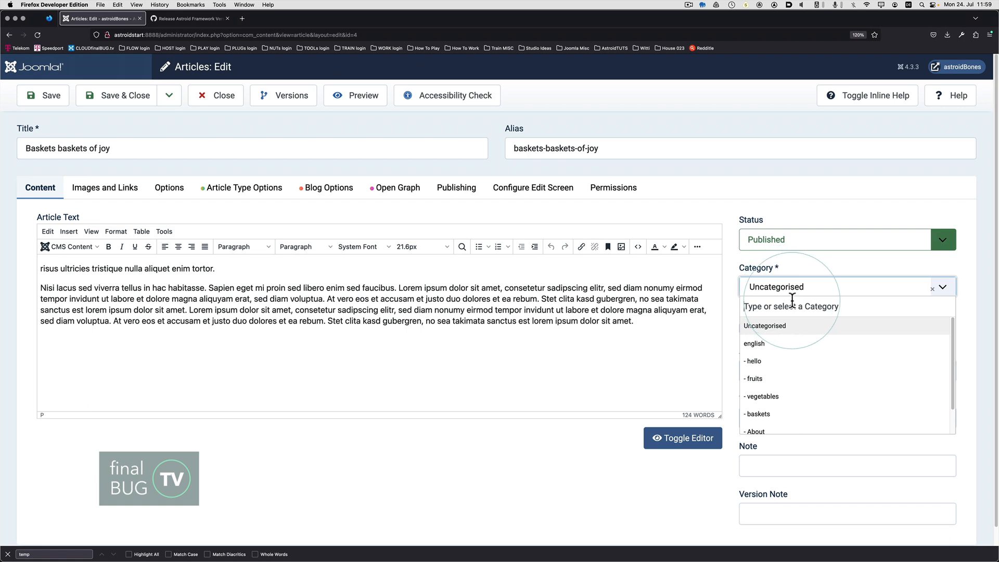
{"action": "left_click", "coordinate": [757, 414]}
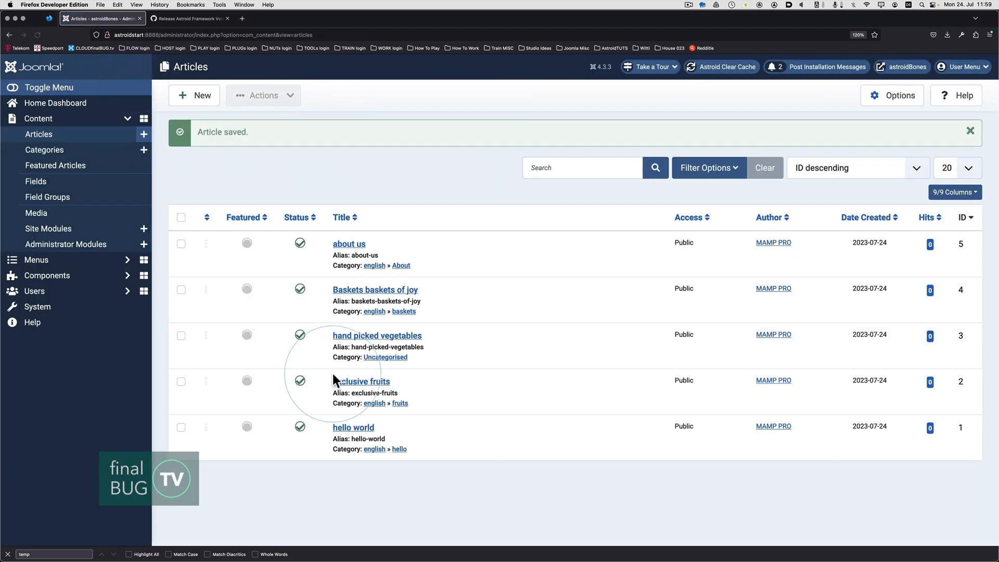
{"action": "left_click", "coordinate": [376, 335]}
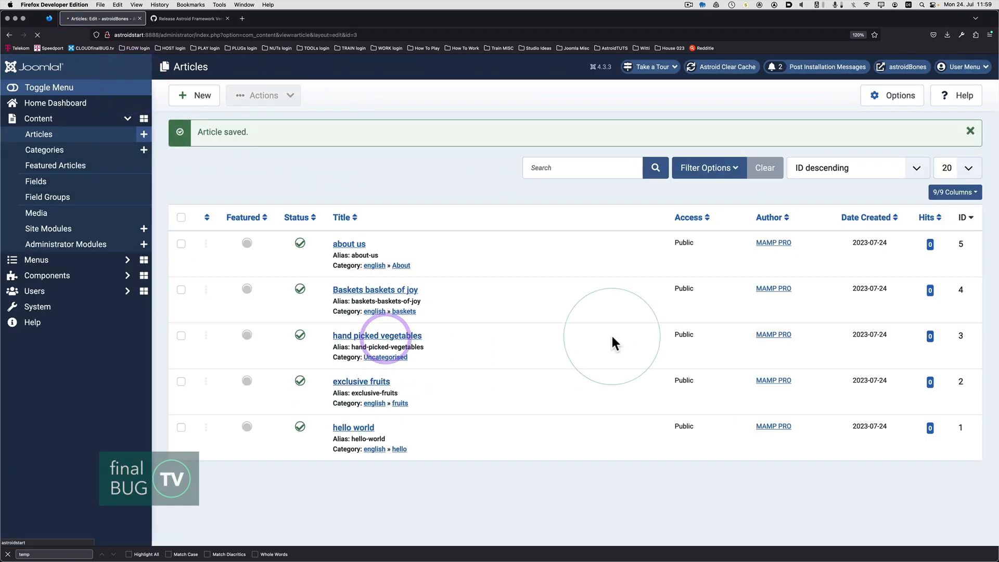
{"action": "left_click", "coordinate": [376, 335]}
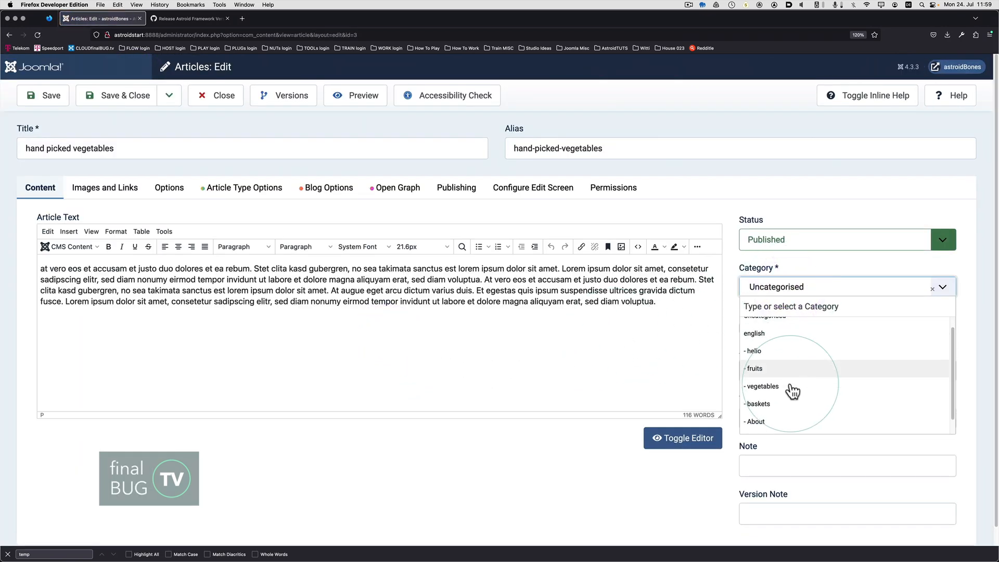
{"action": "left_click", "coordinate": [761, 387]}
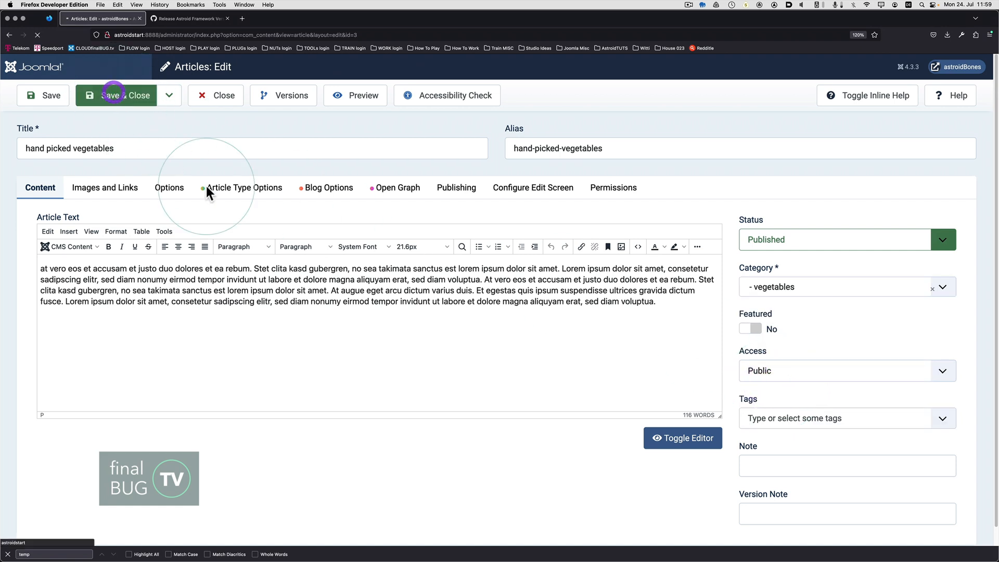
{"action": "left_click", "coordinate": [120, 95]}
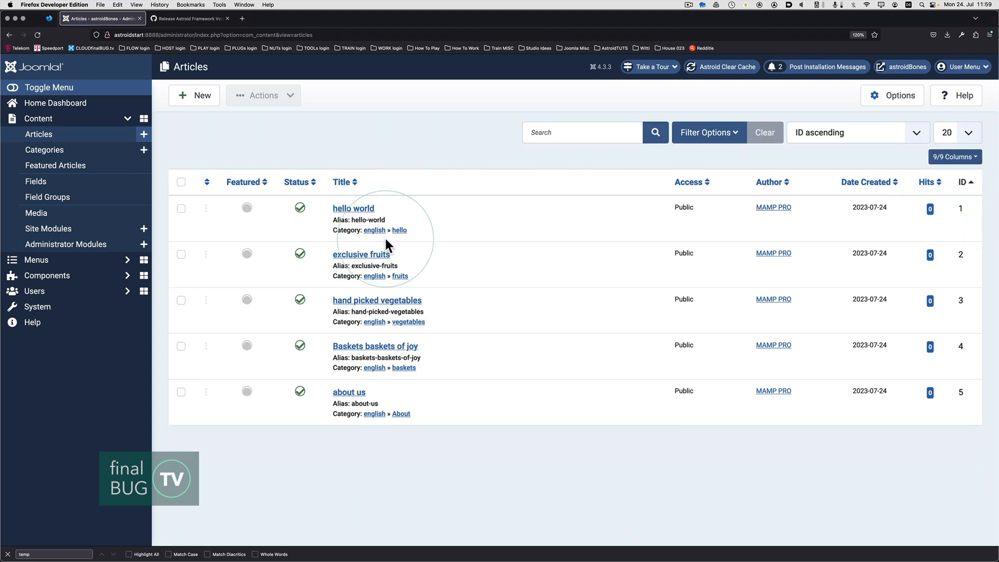
{"action": "mouse_move", "coordinate": [408, 437]}
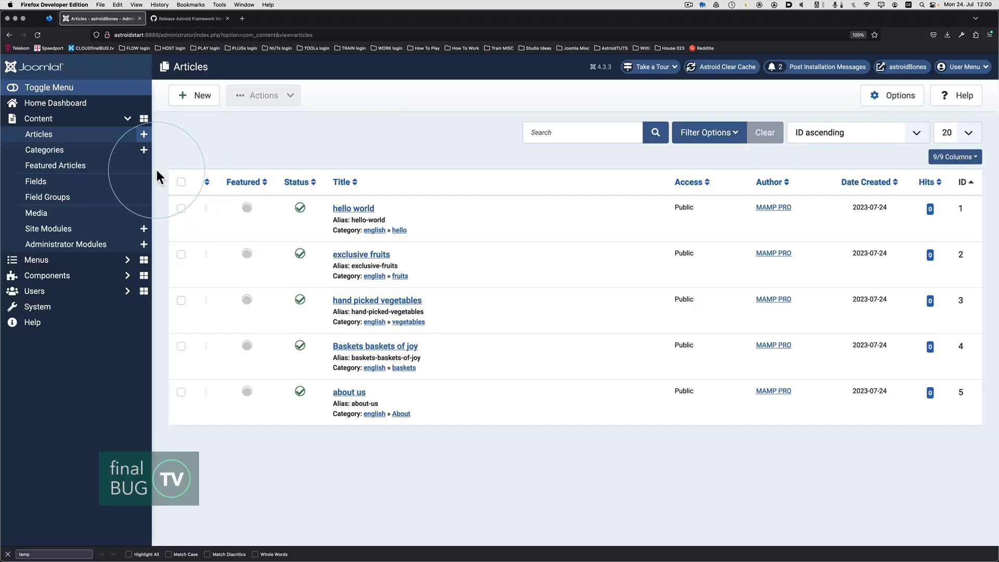
Step: Check All Menu Items, then feature the hello world and exclusive fruits articles
{"action": "left_click", "coordinate": [54, 103]}
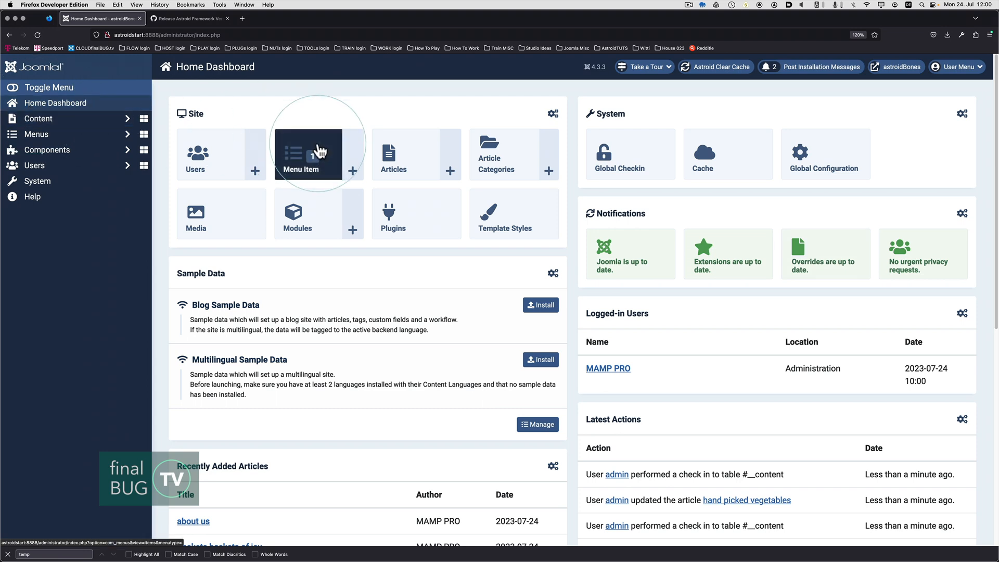
{"action": "left_click", "coordinate": [300, 154]}
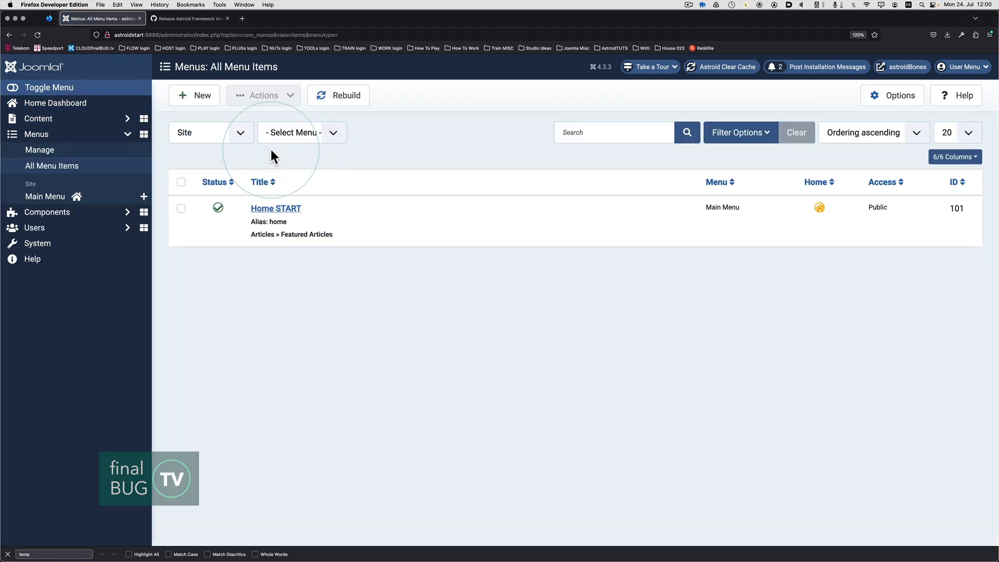
{"action": "mouse_move", "coordinate": [282, 217]}
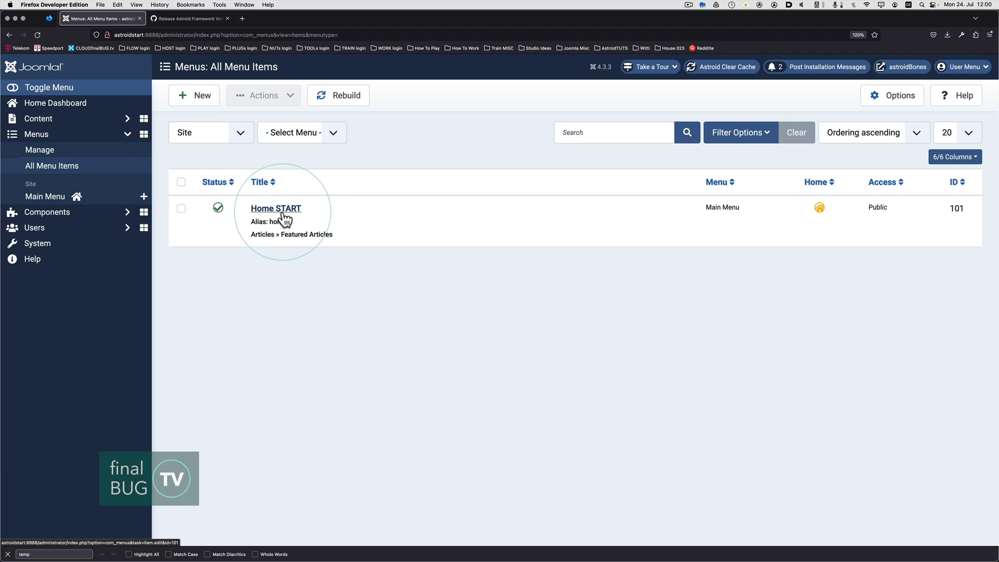
{"action": "mouse_move", "coordinate": [157, 227]}
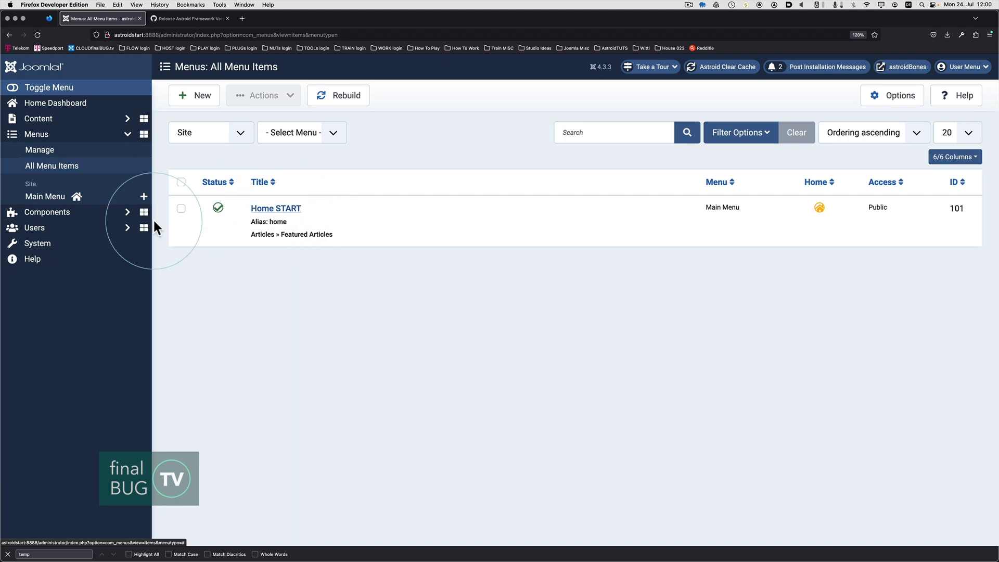
{"action": "mouse_move", "coordinate": [63, 102]}
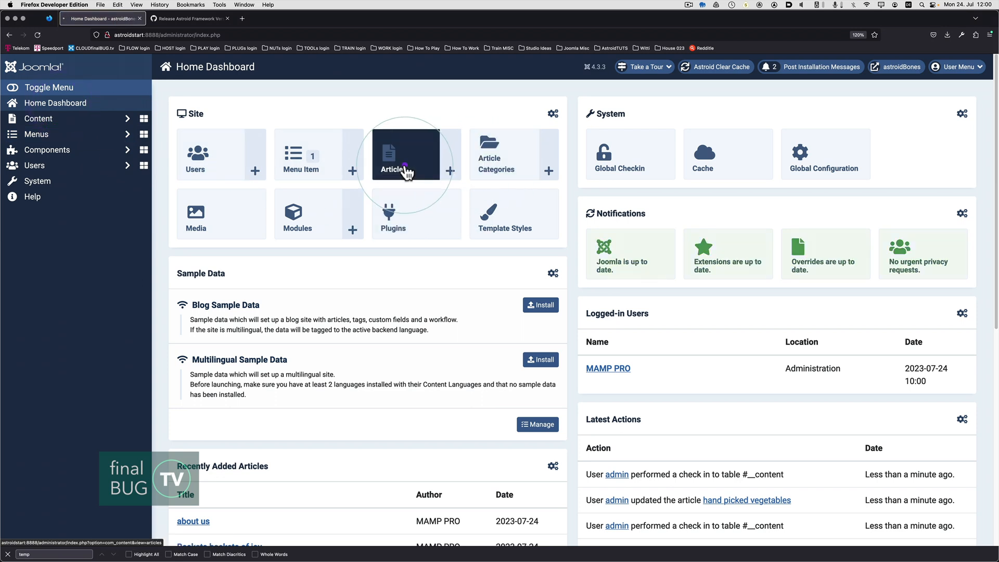
{"action": "left_click", "coordinate": [389, 153]}
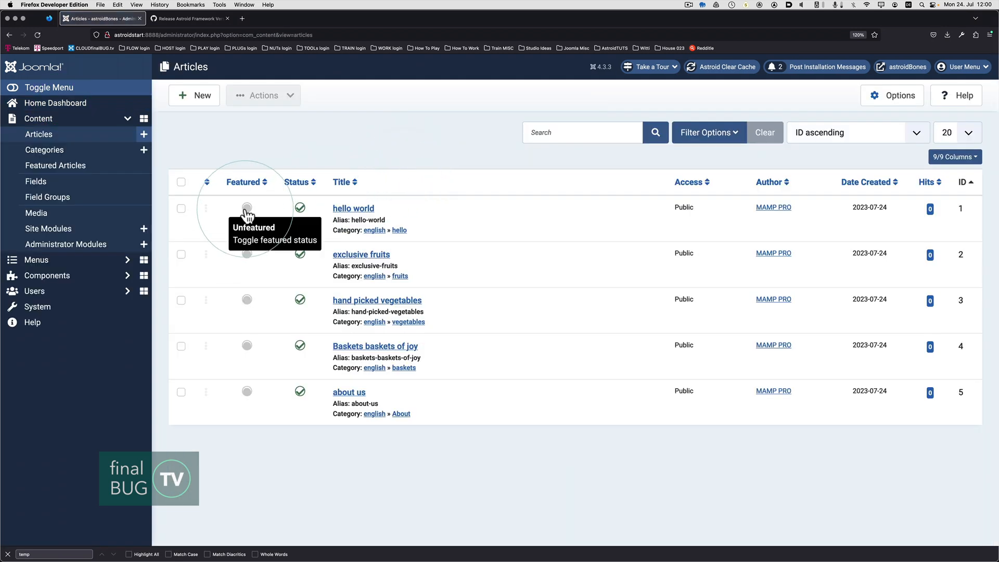
{"action": "left_click", "coordinate": [247, 207]}
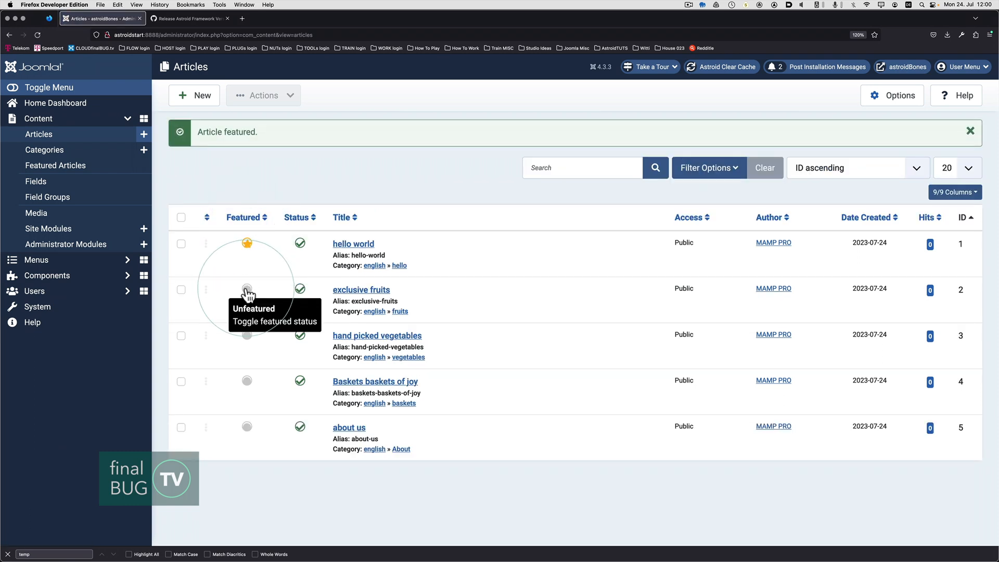
{"action": "left_click", "coordinate": [247, 289]}
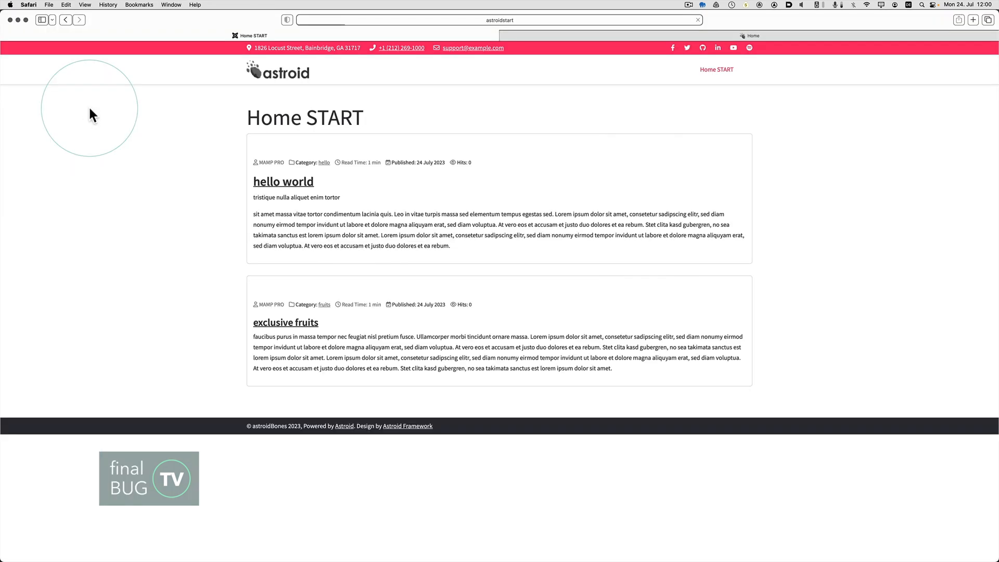
{"action": "mouse_move", "coordinate": [656, 215]}
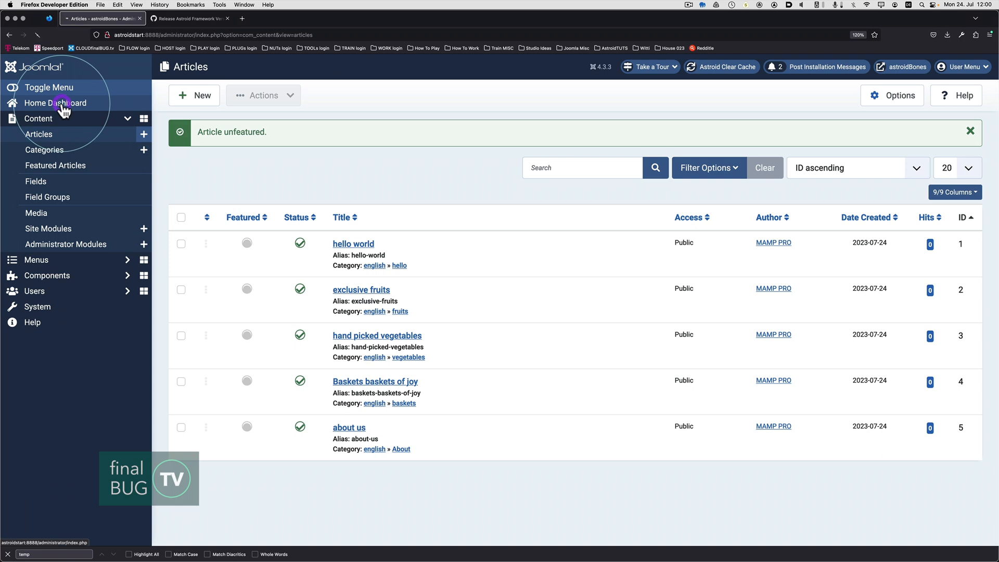
Step: Return to the dashboard and open the Home START menu item for editing
{"action": "left_click", "coordinate": [55, 102]}
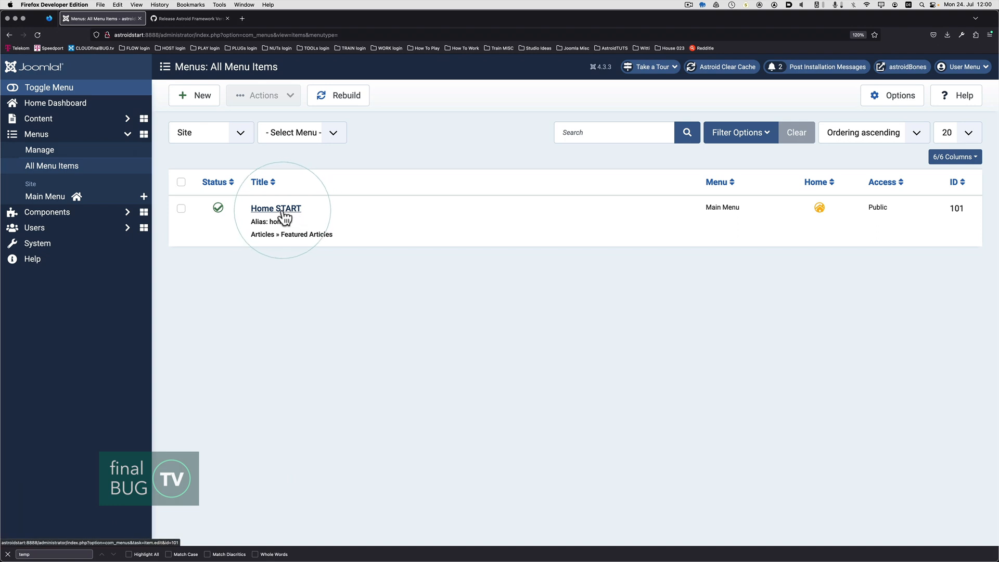
{"action": "mouse_move", "coordinate": [293, 218]}
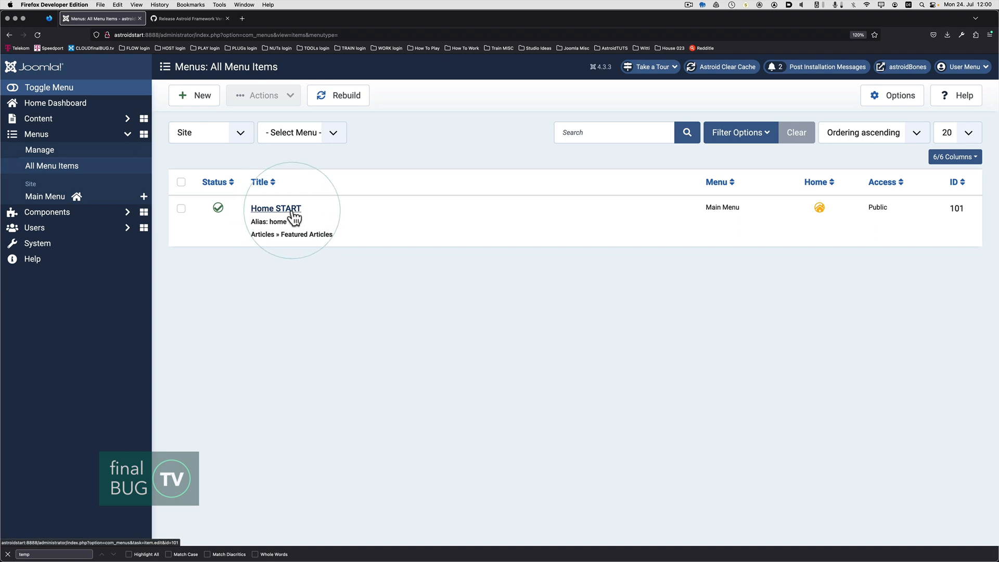
{"action": "left_click", "coordinate": [276, 209]}
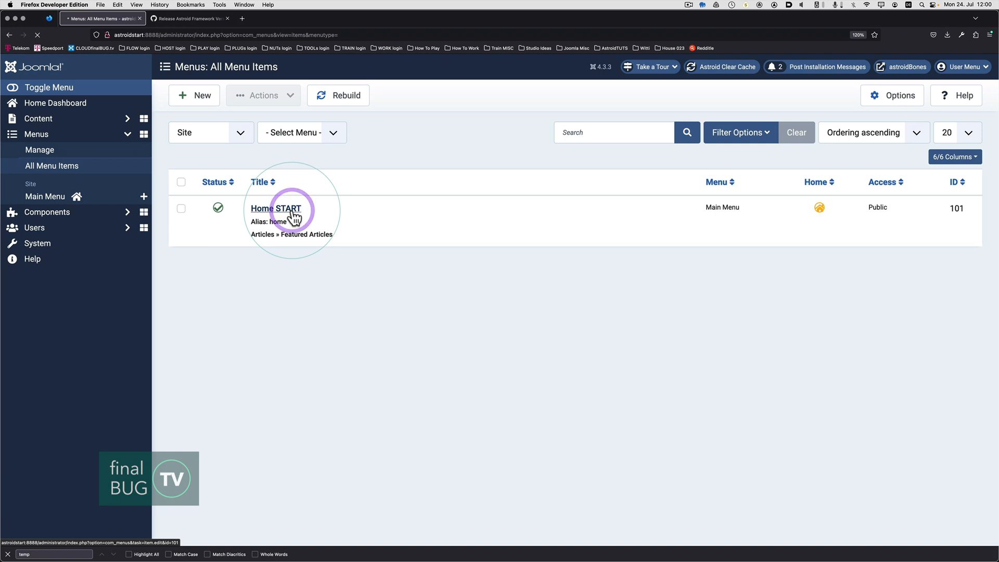
{"action": "left_click", "coordinate": [275, 208]}
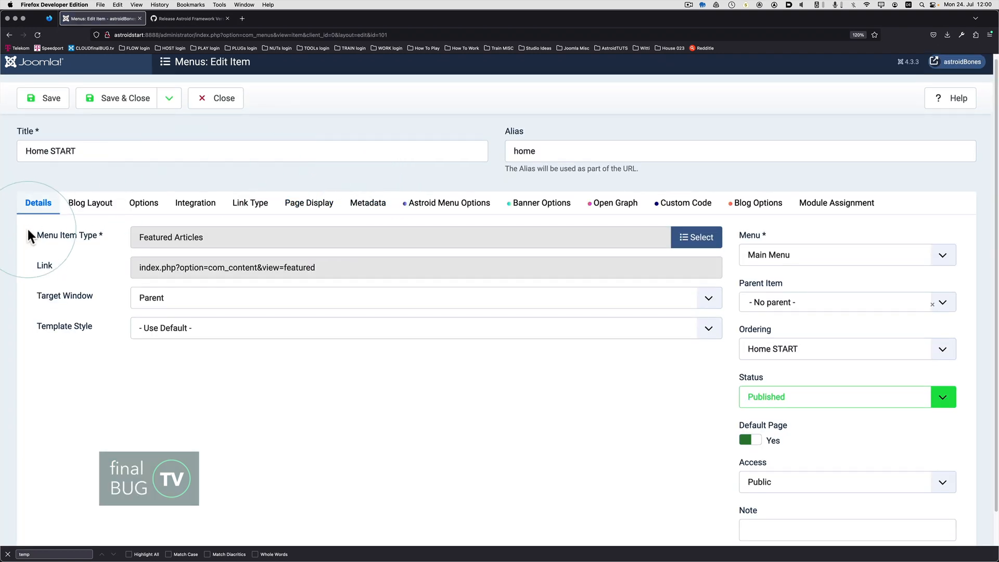
{"action": "mouse_move", "coordinate": [617, 244]}
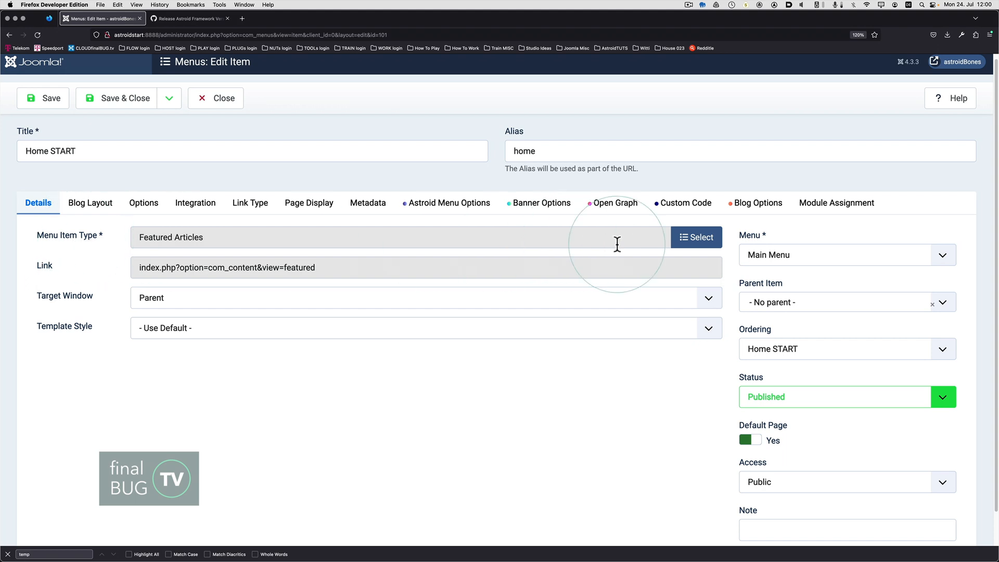
Step: Switch Home START to a Single Article item showing hello world and save
{"action": "left_click", "coordinate": [696, 238]}
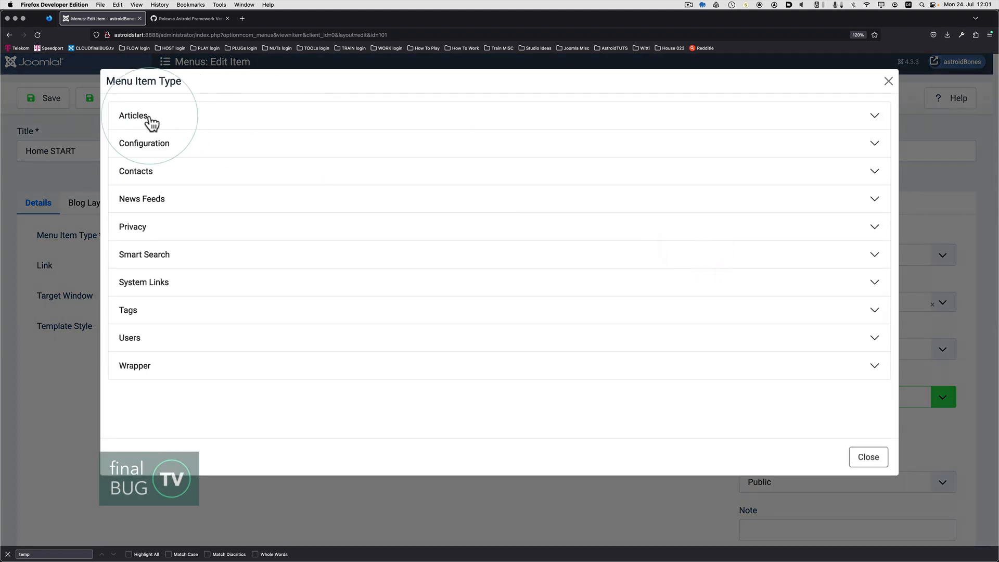
{"action": "left_click", "coordinate": [134, 115]}
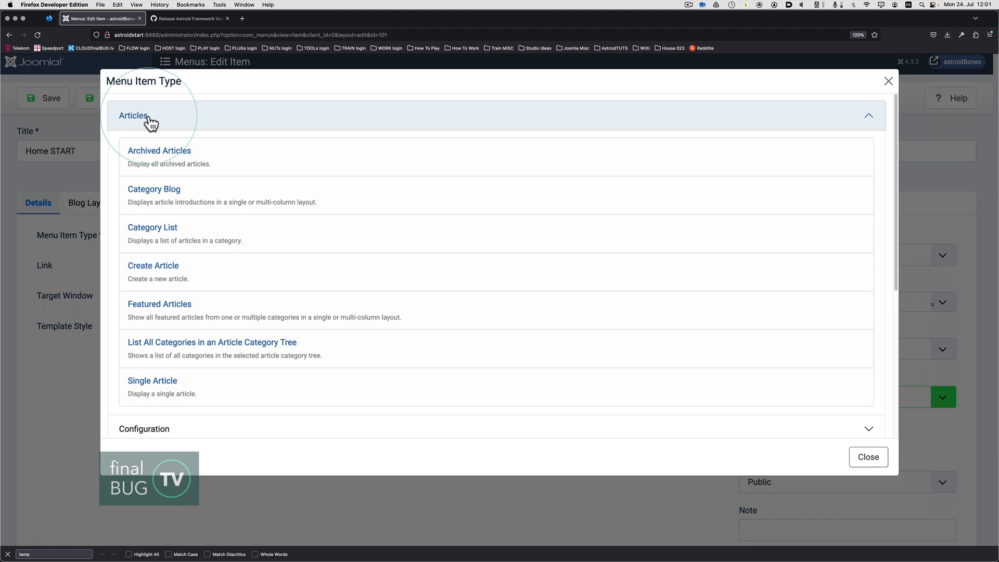
{"action": "mouse_move", "coordinate": [164, 310]}
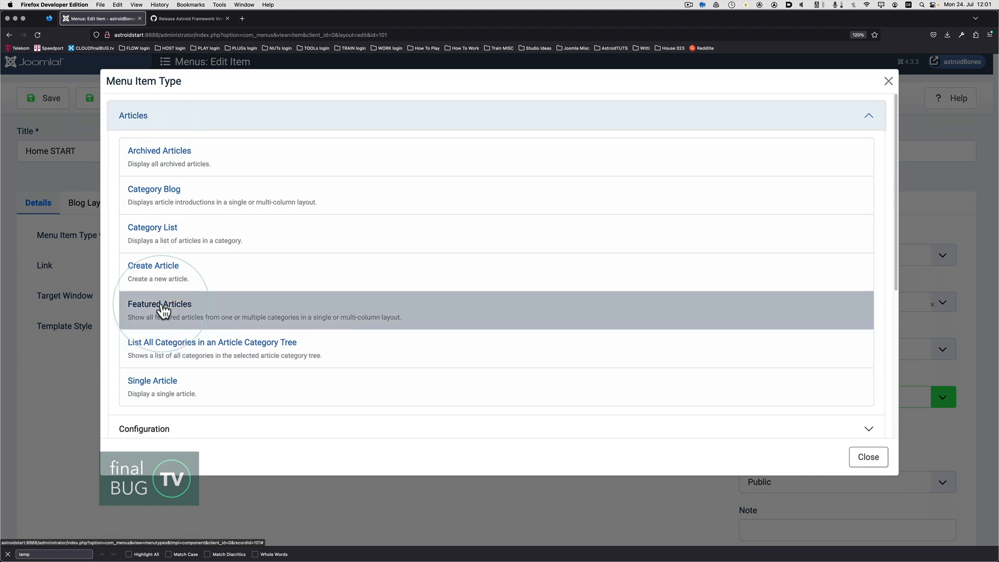
{"action": "left_click", "coordinate": [159, 303]}
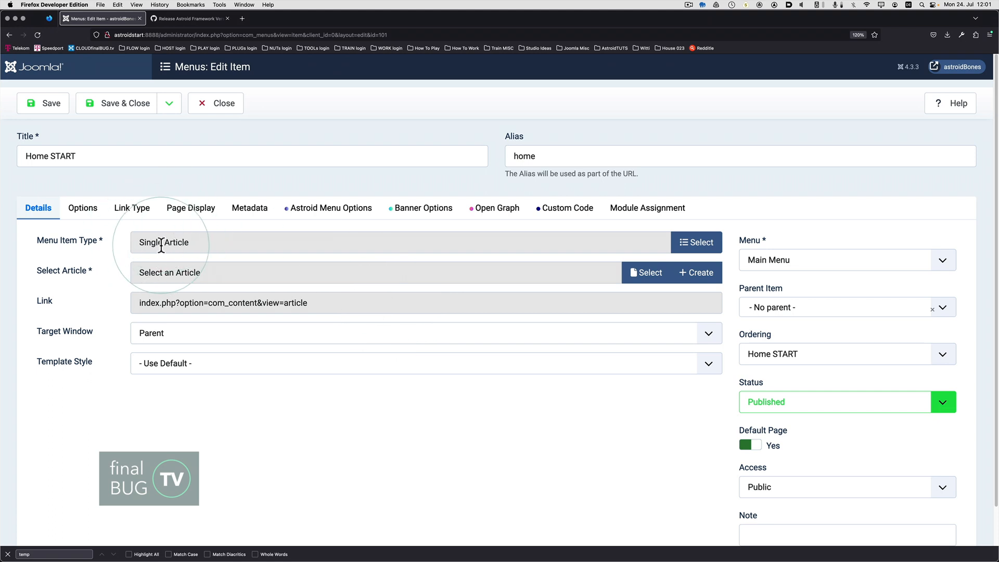
{"action": "mouse_move", "coordinate": [50, 272]}
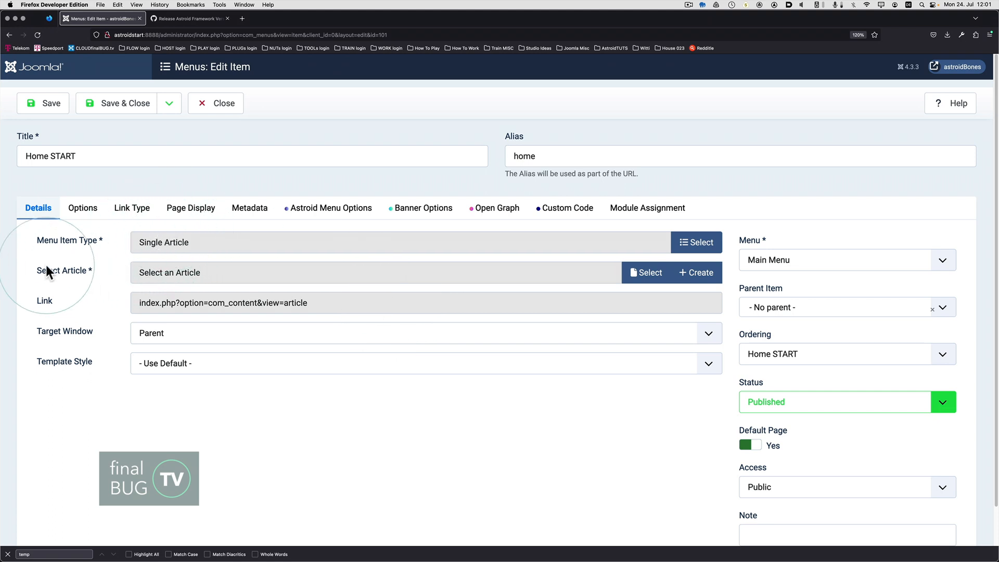
{"action": "mouse_move", "coordinate": [62, 278]}
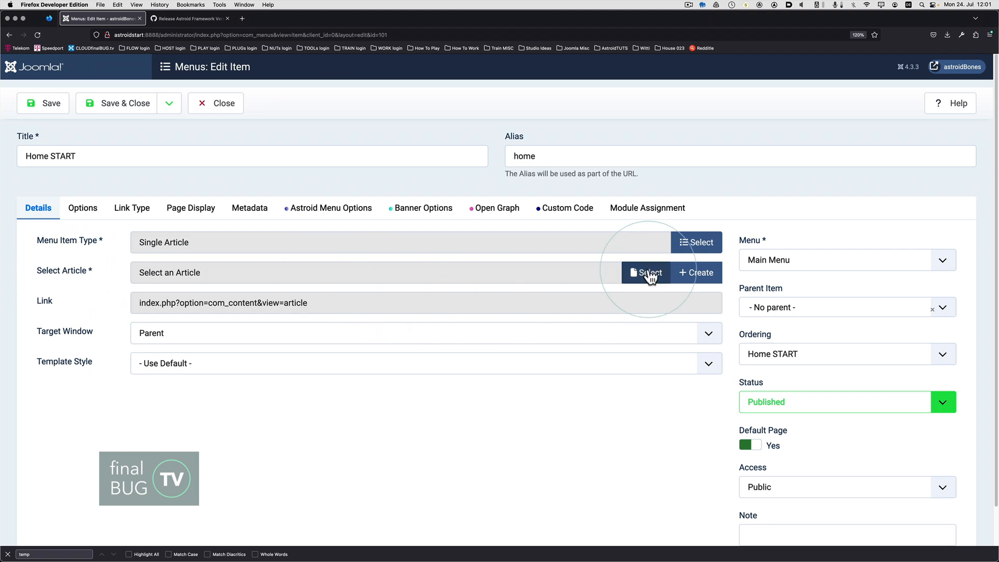
{"action": "left_click", "coordinate": [645, 273]}
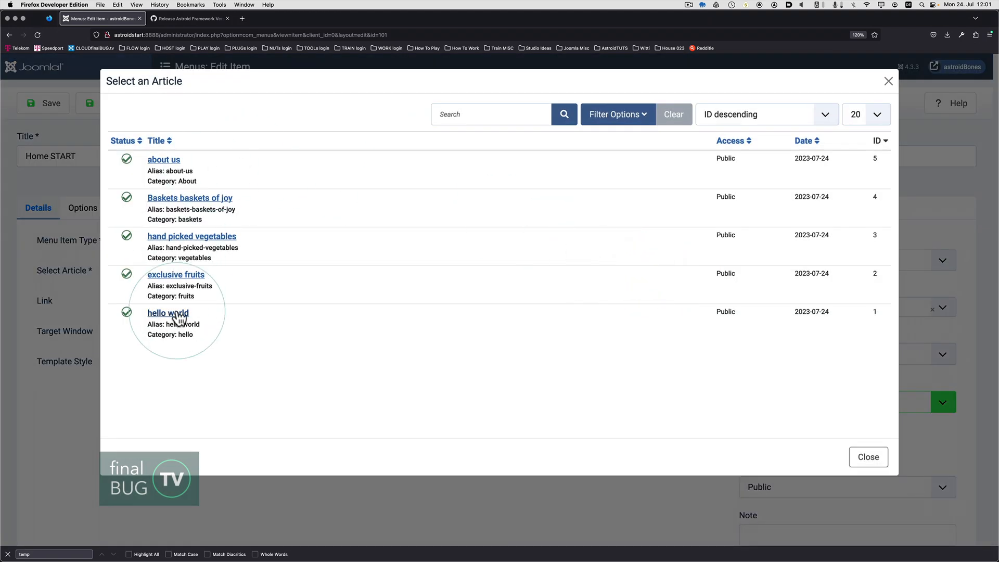
{"action": "left_click", "coordinate": [168, 313]}
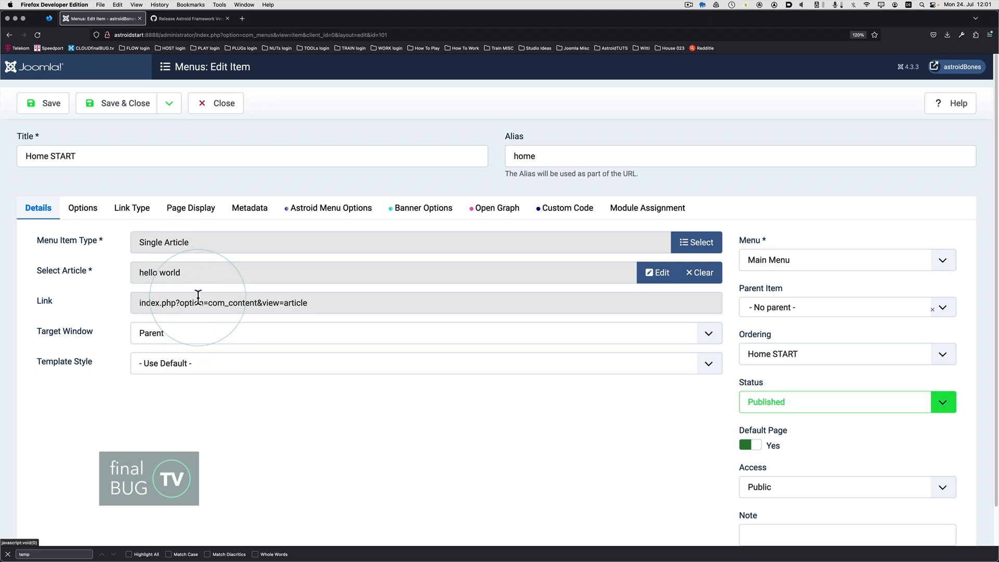
{"action": "left_click", "coordinate": [43, 103]}
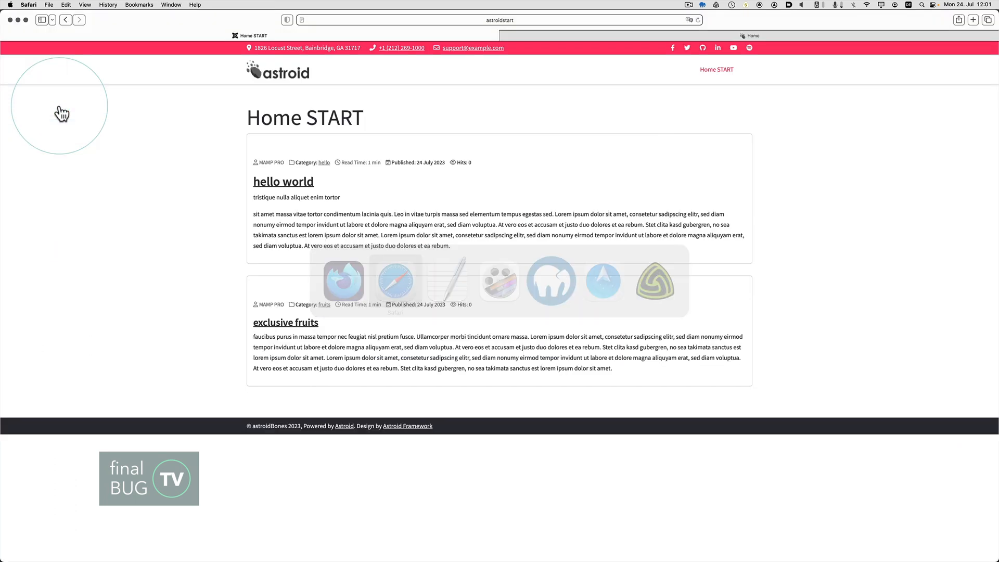
Step: Reload the Safari front end to confirm Home START shows hello world
{"action": "left_click", "coordinate": [283, 182]}
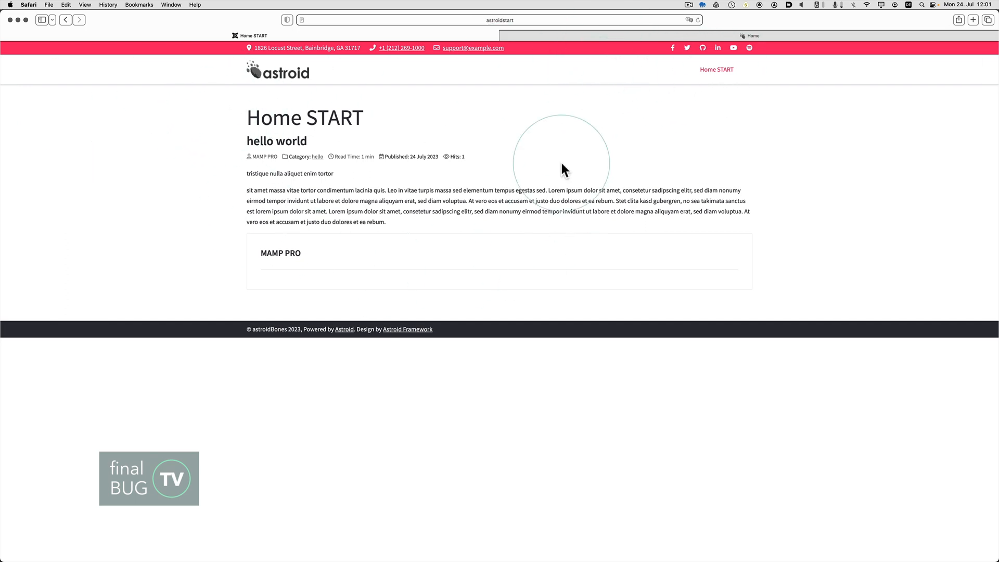
{"action": "mouse_move", "coordinate": [462, 259]}
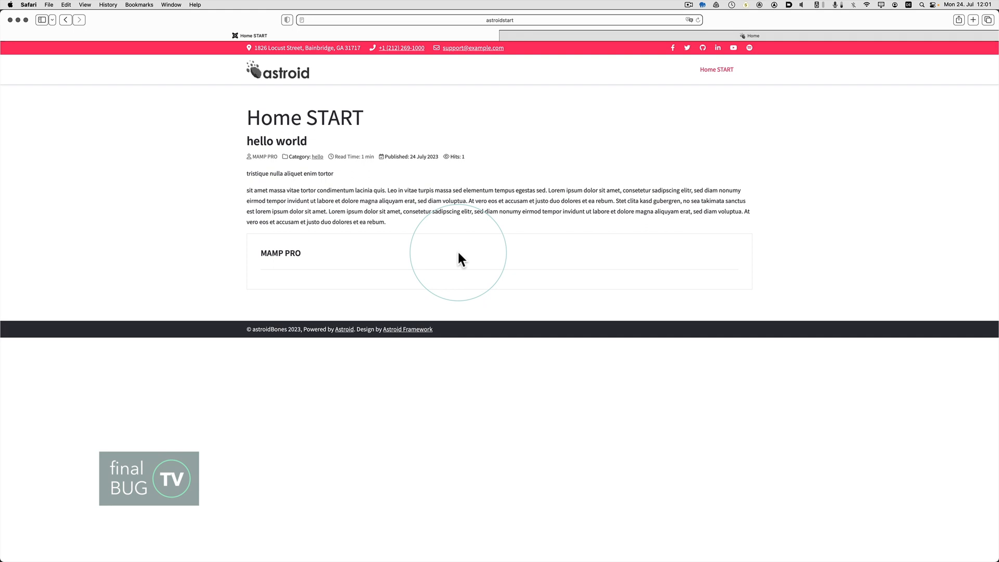
{"action": "mouse_move", "coordinate": [330, 145]}
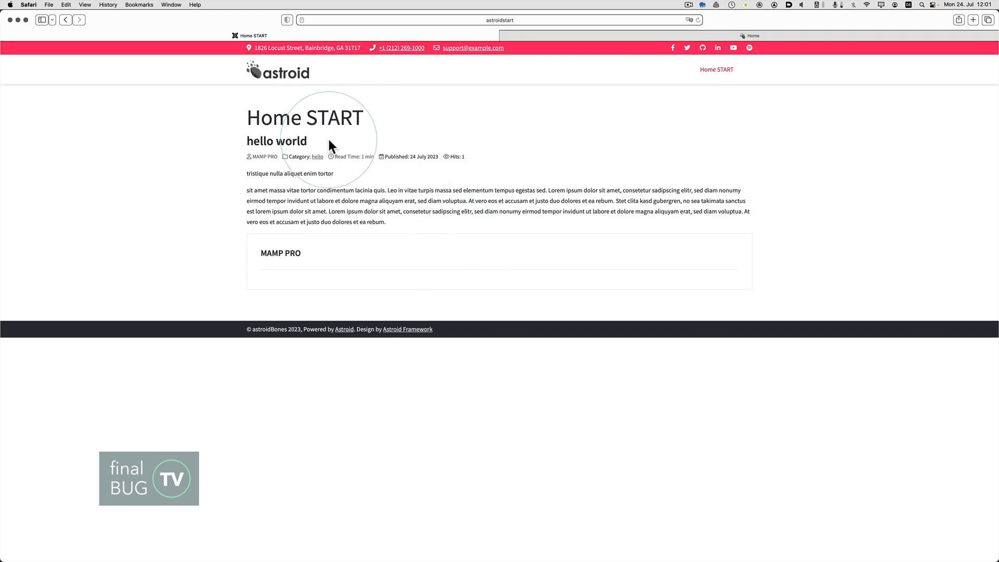
{"action": "left_click", "coordinate": [338, 253]}
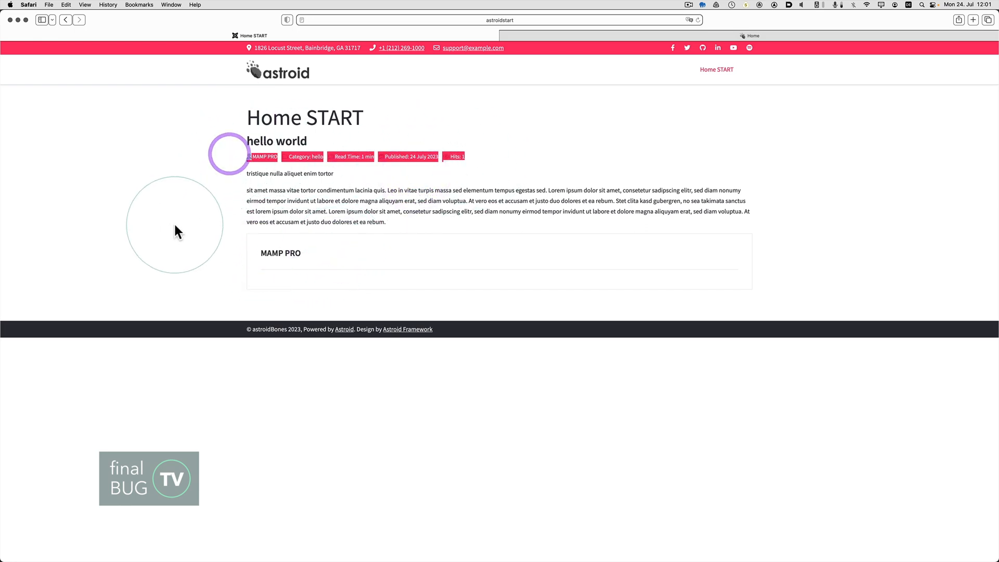
{"action": "mouse_move", "coordinate": [187, 241]}
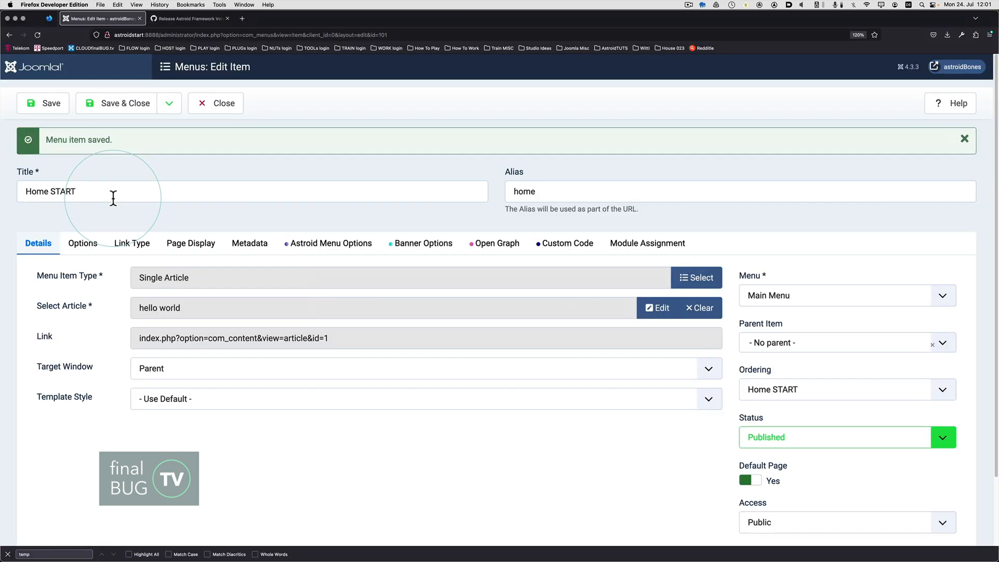
{"action": "mouse_move", "coordinate": [341, 148]}
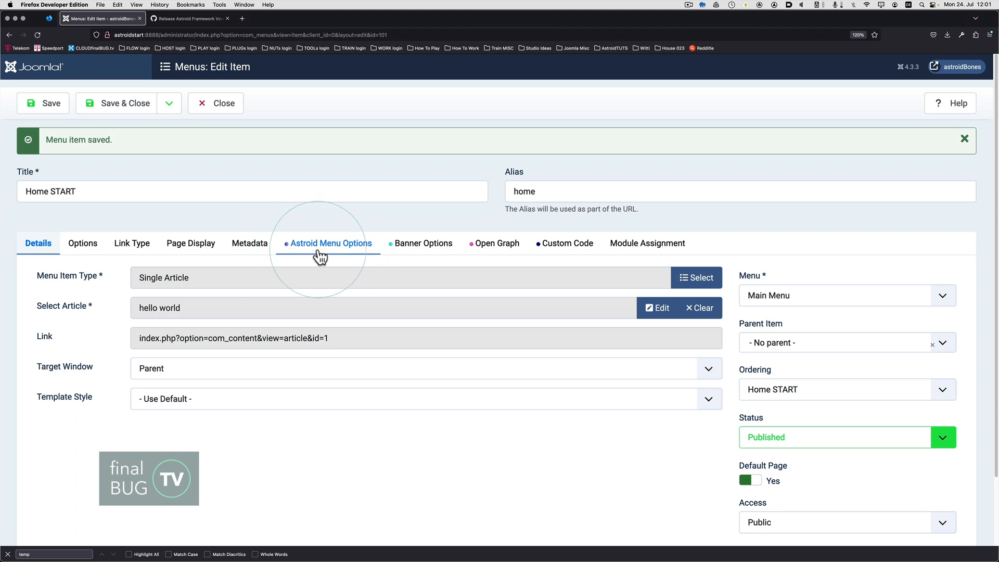
{"action": "mouse_move", "coordinate": [302, 253]}
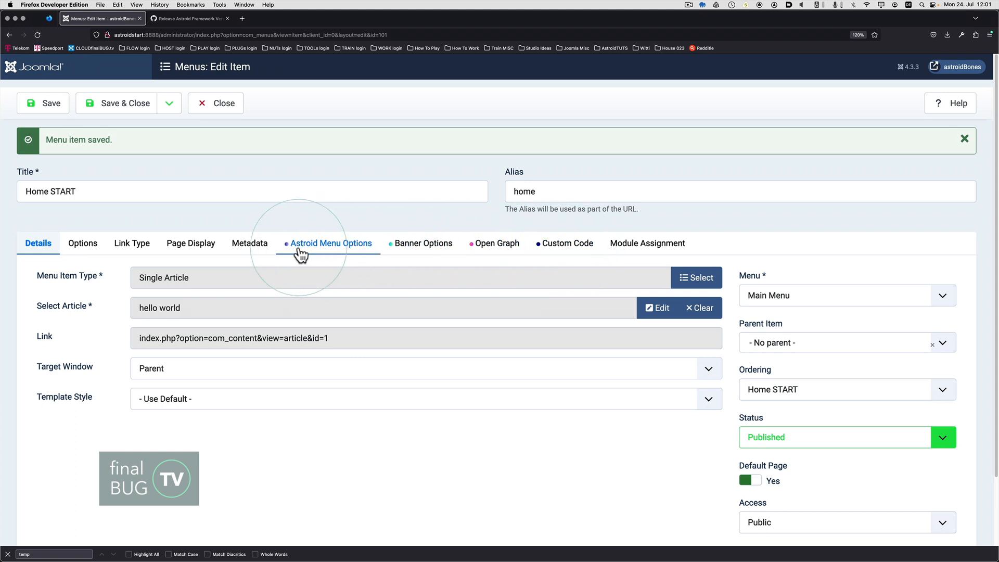
{"action": "mouse_move", "coordinate": [338, 255]}
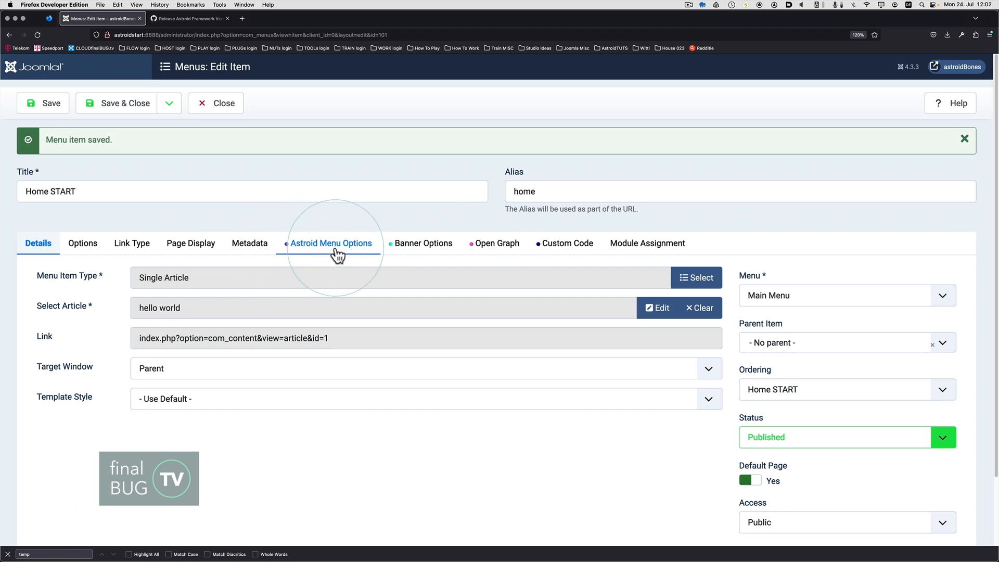
{"action": "mouse_move", "coordinate": [290, 253]}
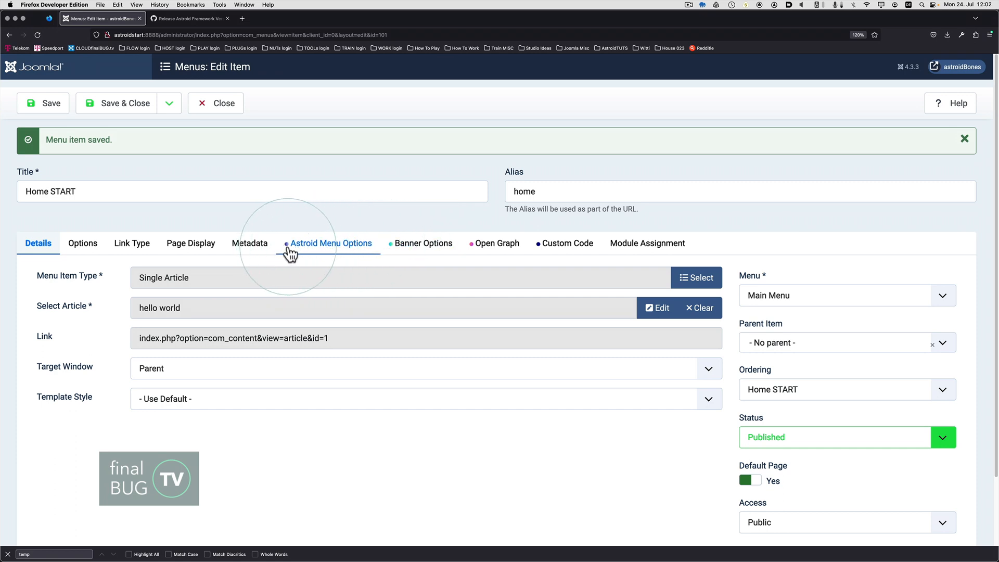
{"action": "mouse_move", "coordinate": [423, 243]}
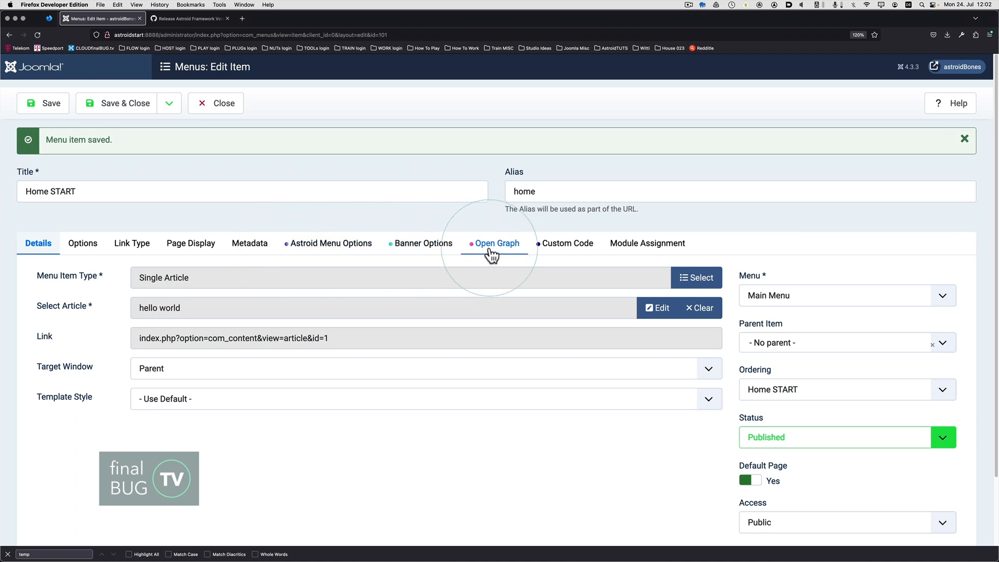
{"action": "mouse_move", "coordinate": [312, 248]}
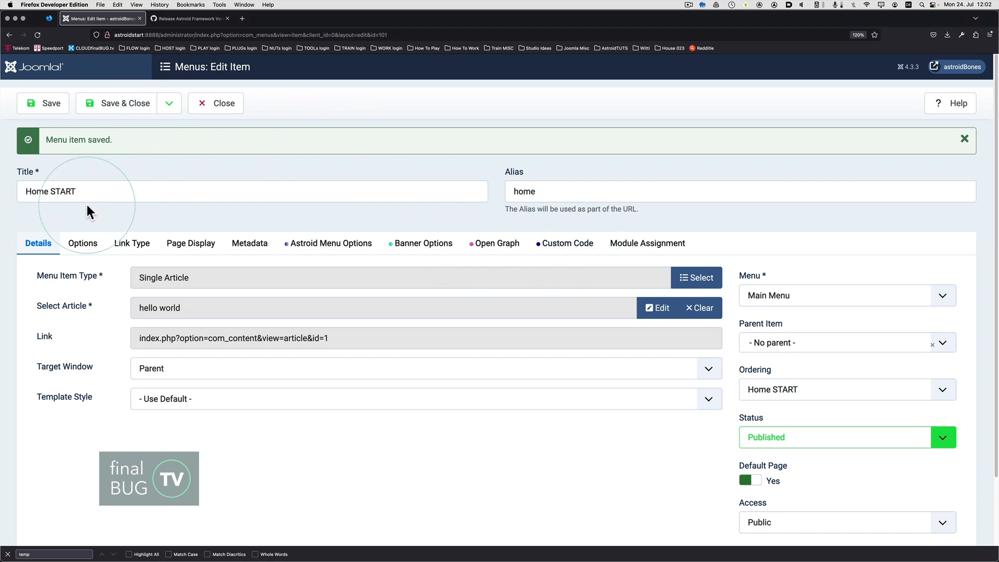
{"action": "mouse_move", "coordinate": [293, 202]}
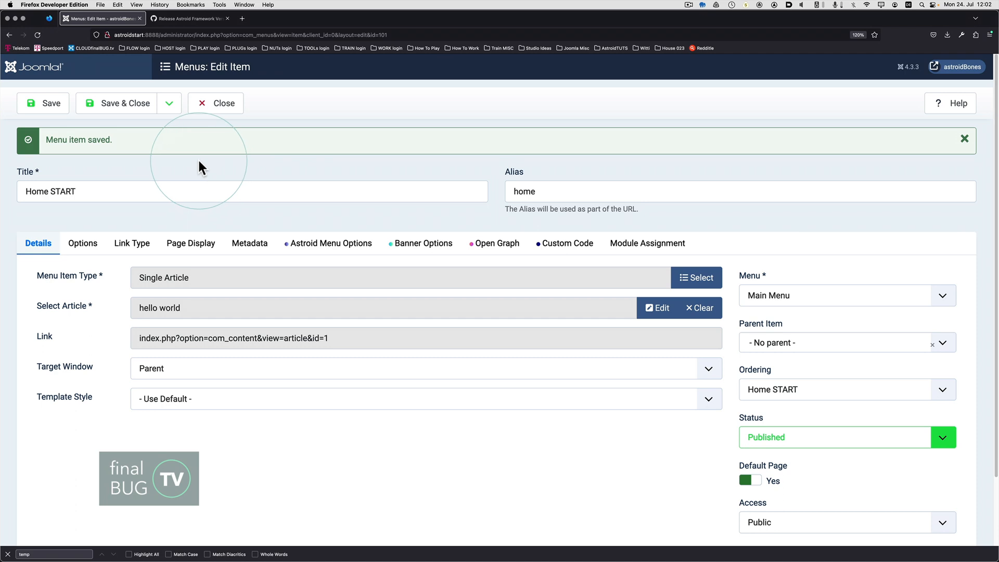
{"action": "left_click", "coordinate": [168, 103]}
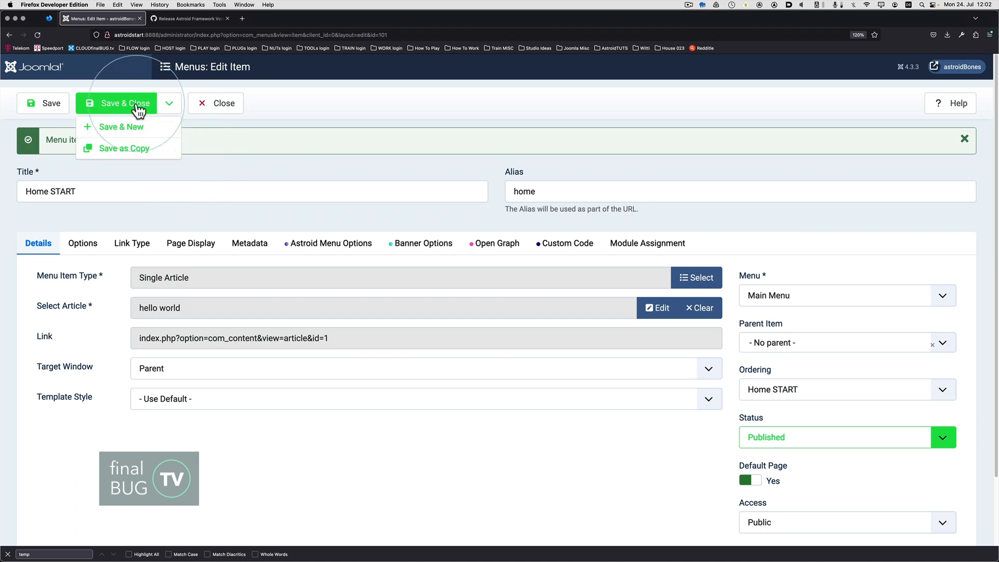
Step: Save and close Home START, start a new menu item, and bring up the notes
{"action": "left_click", "coordinate": [124, 102]}
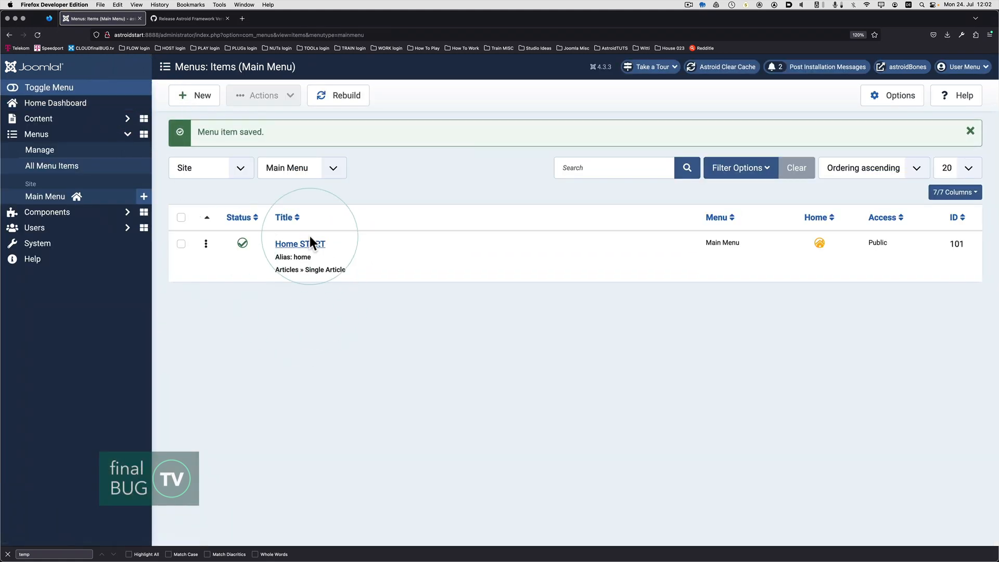
{"action": "mouse_move", "coordinate": [186, 83]}
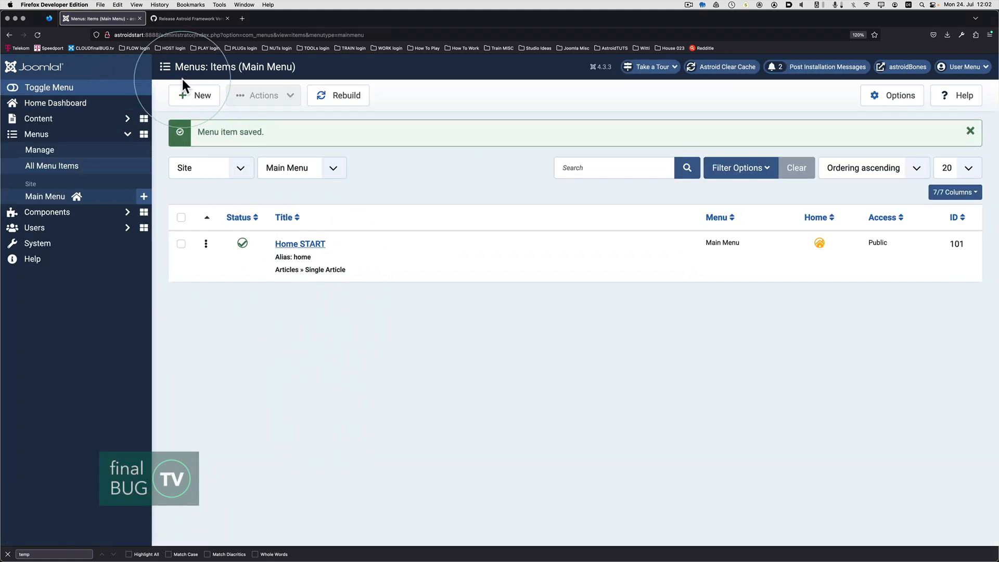
{"action": "left_click", "coordinate": [194, 95]}
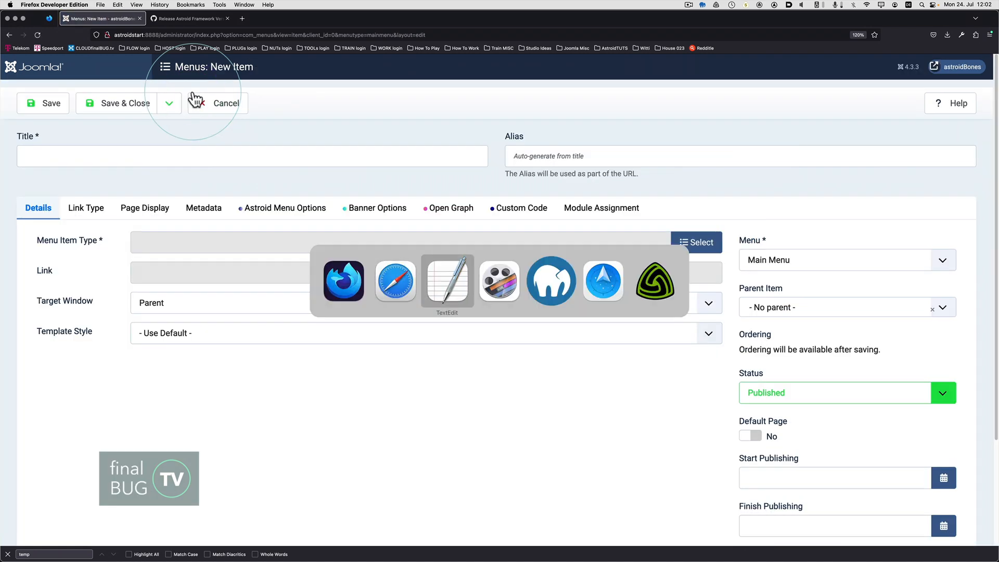
{"action": "left_click", "coordinate": [446, 281]}
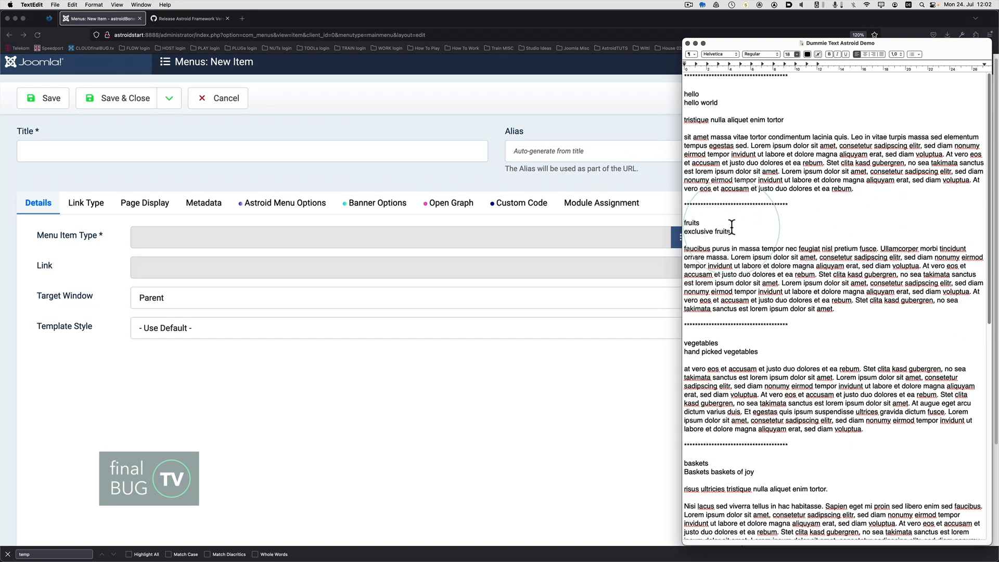
Step: Create a 'fruits' Single Article menu item linked to exclusive fruits, using Save & New
{"action": "double_click", "coordinate": [692, 222]}
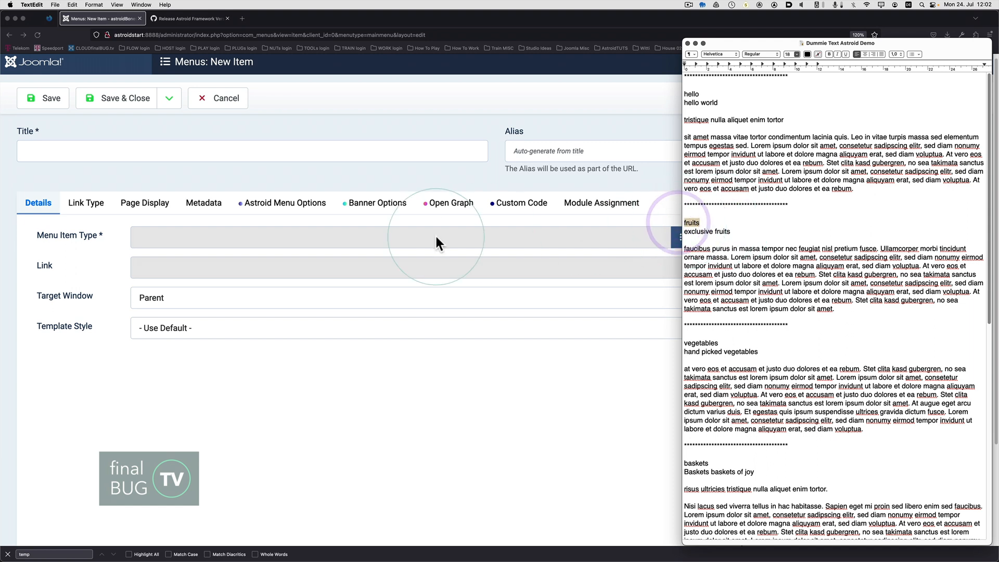
{"action": "type", "text": "fruits"}
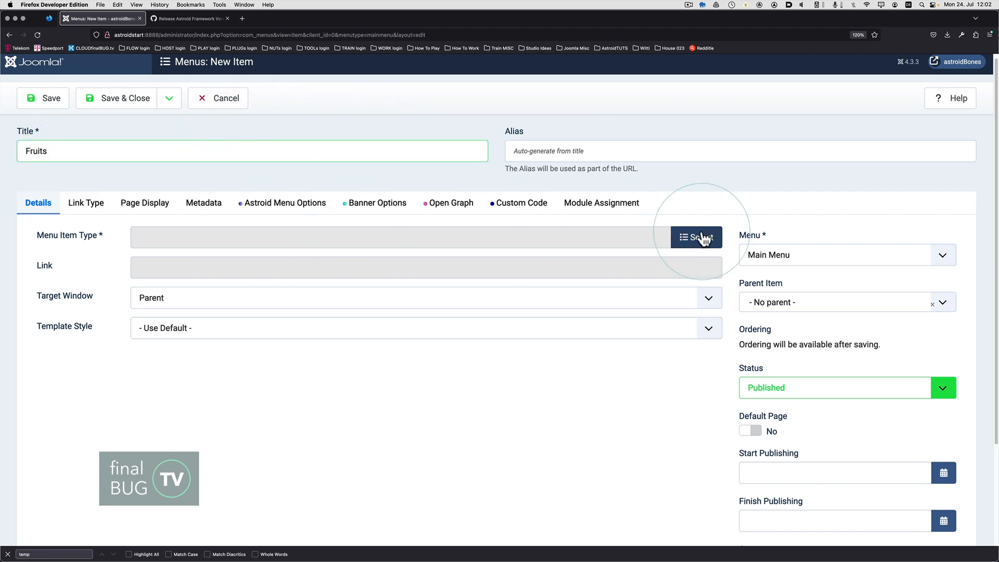
{"action": "left_click", "coordinate": [696, 237]}
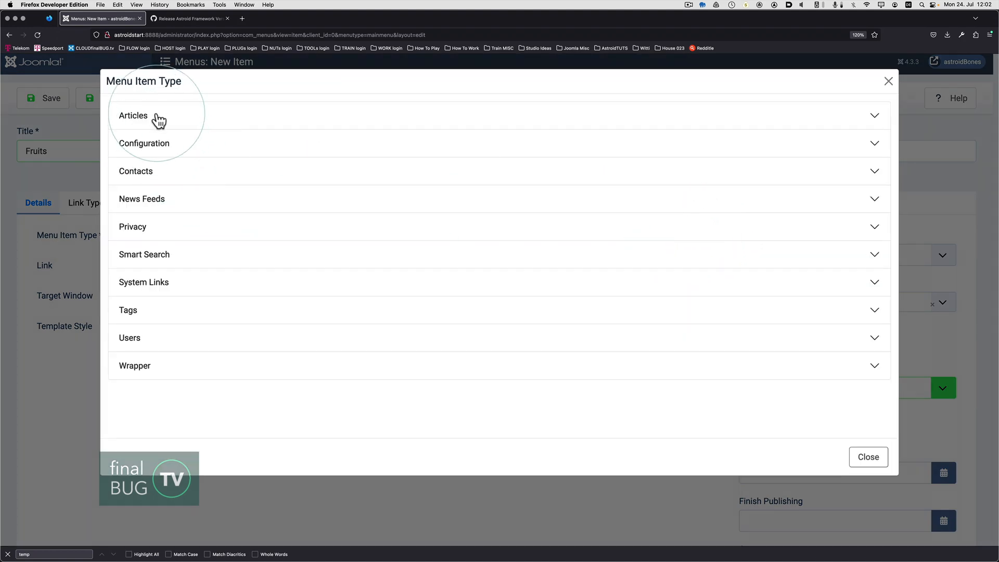
{"action": "left_click", "coordinate": [133, 116]}
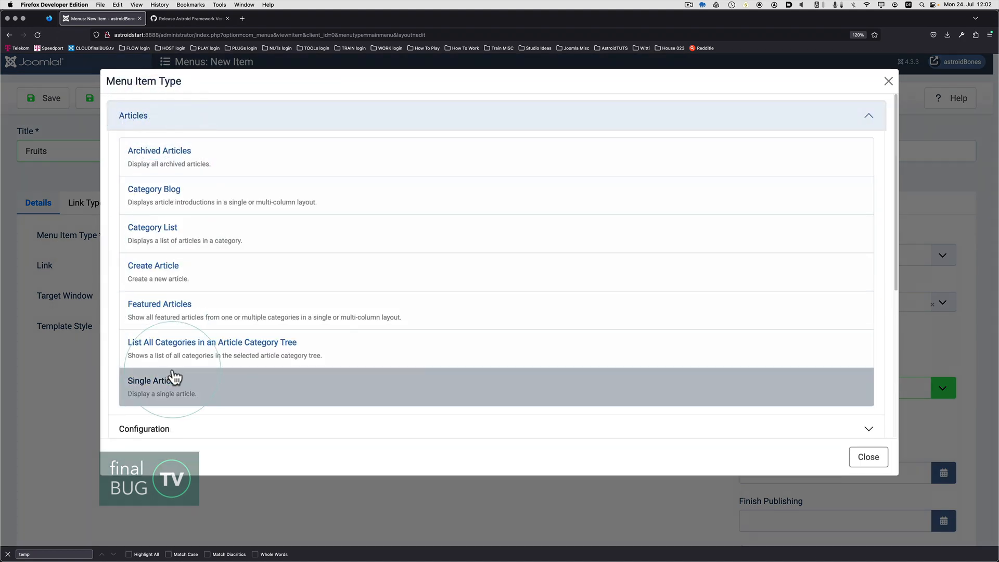
{"action": "left_click", "coordinate": [153, 380]}
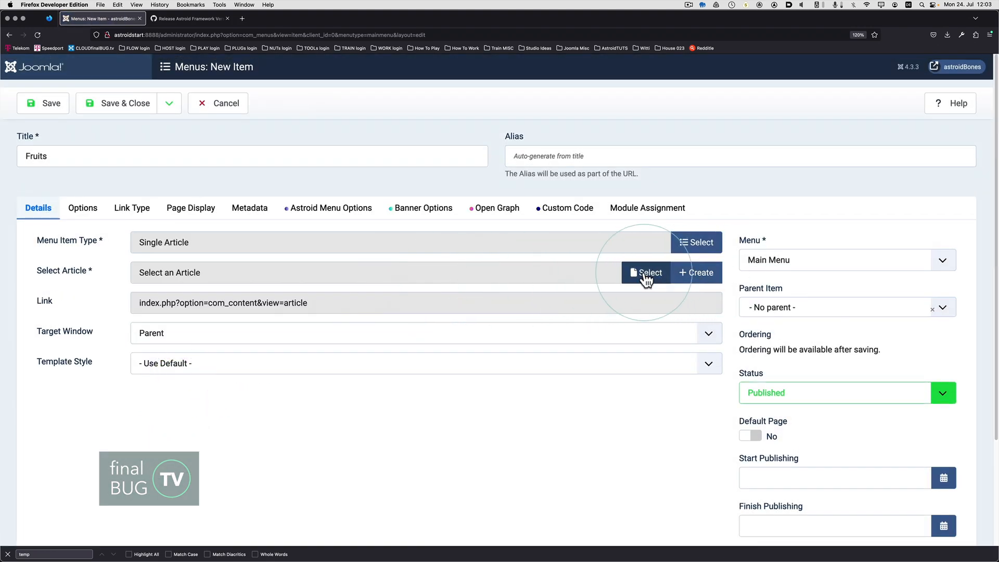
{"action": "left_click", "coordinate": [645, 272]}
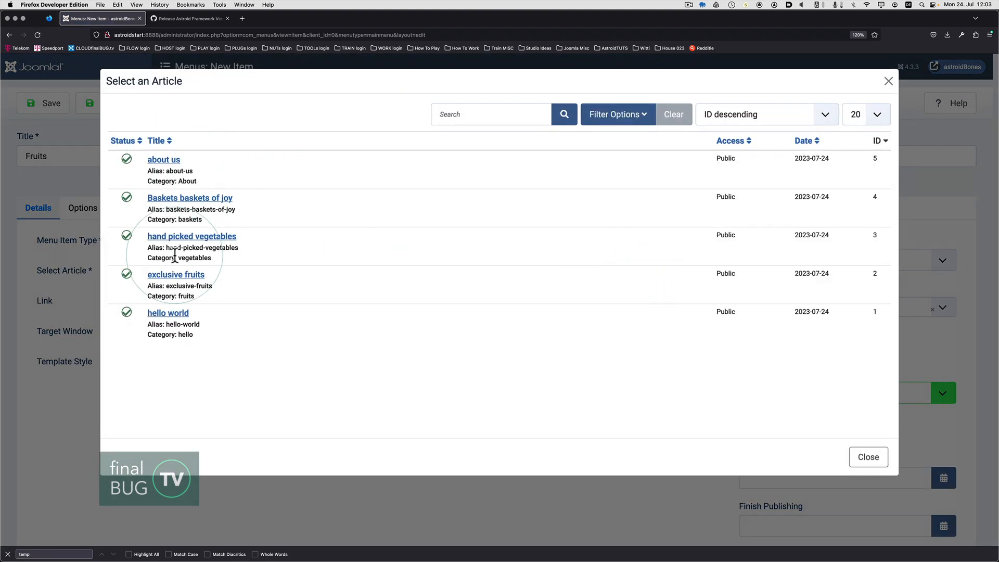
{"action": "left_click", "coordinate": [176, 275]}
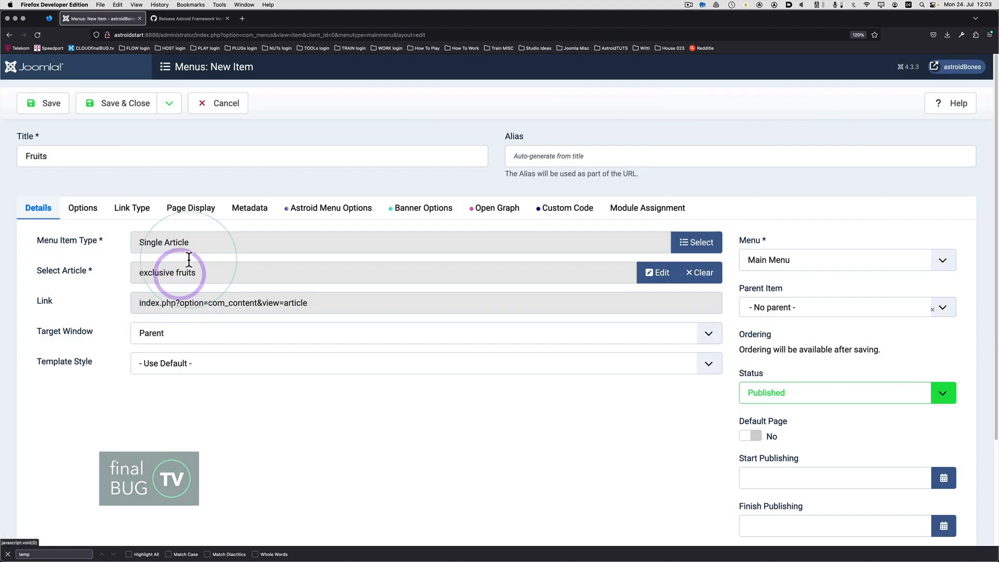
{"action": "left_click", "coordinate": [168, 103]}
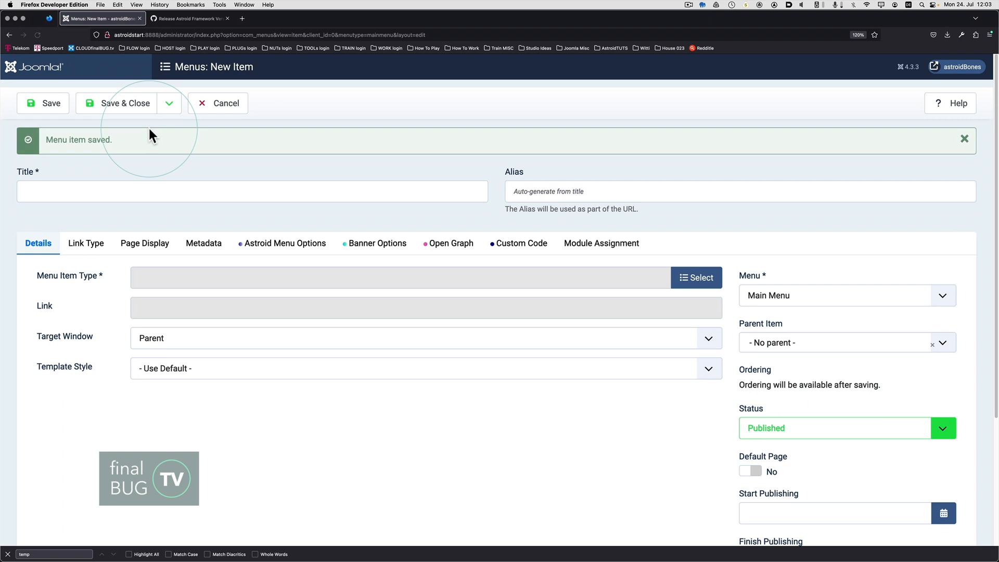
{"action": "mouse_move", "coordinate": [837, 318]}
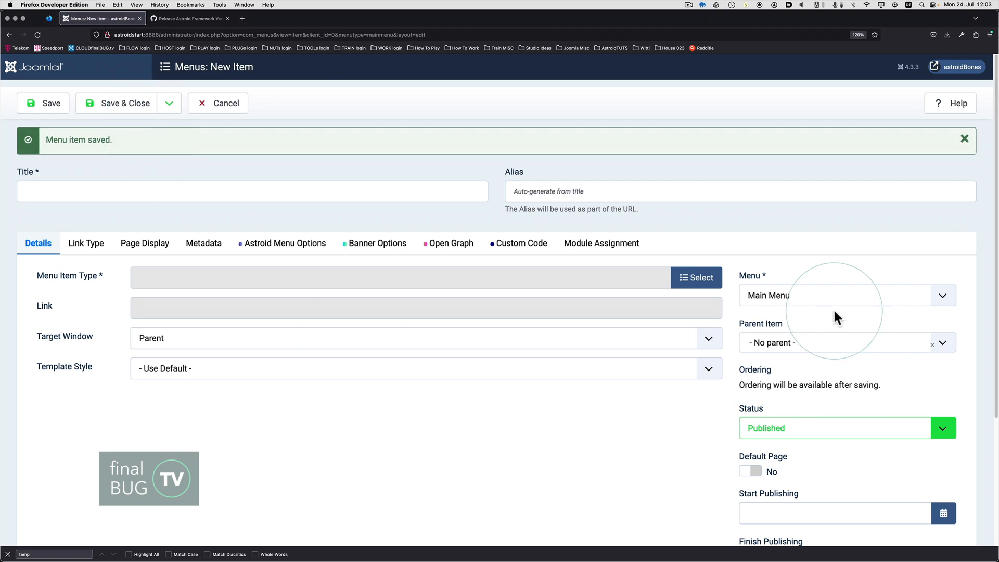
{"action": "mouse_move", "coordinate": [93, 264]}
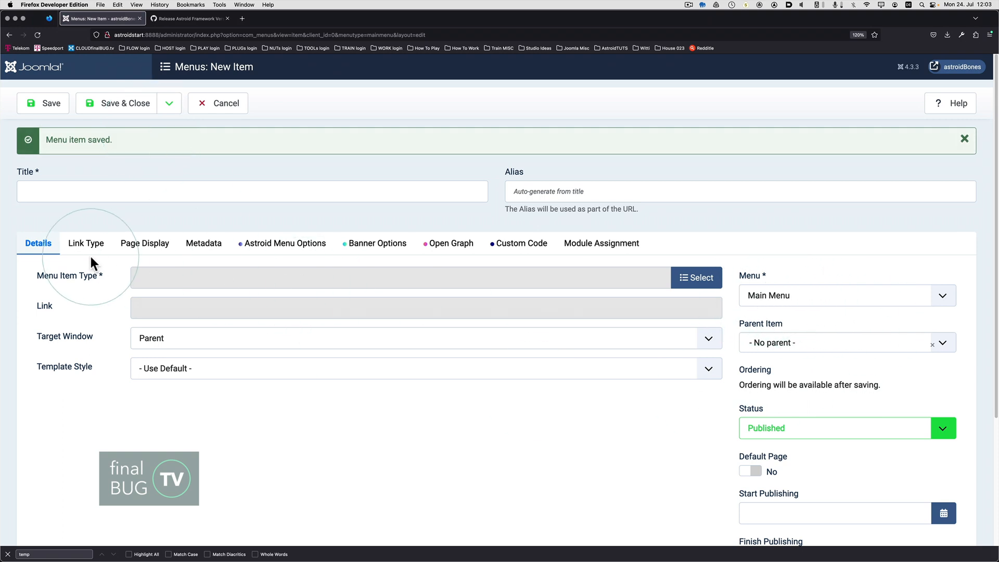
Step: Make a Single Article item linked to hand picked vegetables, titled 'vegetables'
{"action": "left_click", "coordinate": [695, 277]}
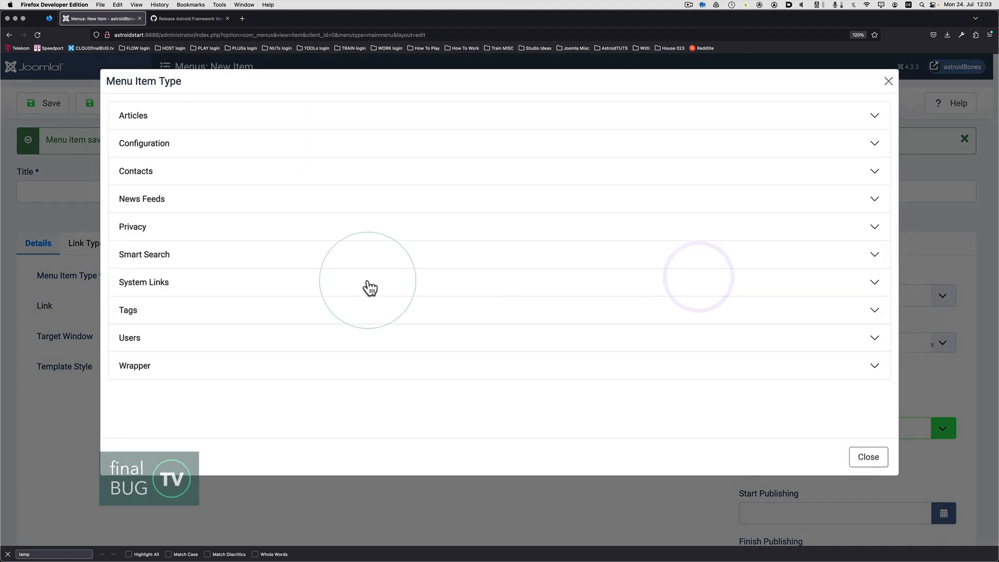
{"action": "left_click", "coordinate": [133, 115]}
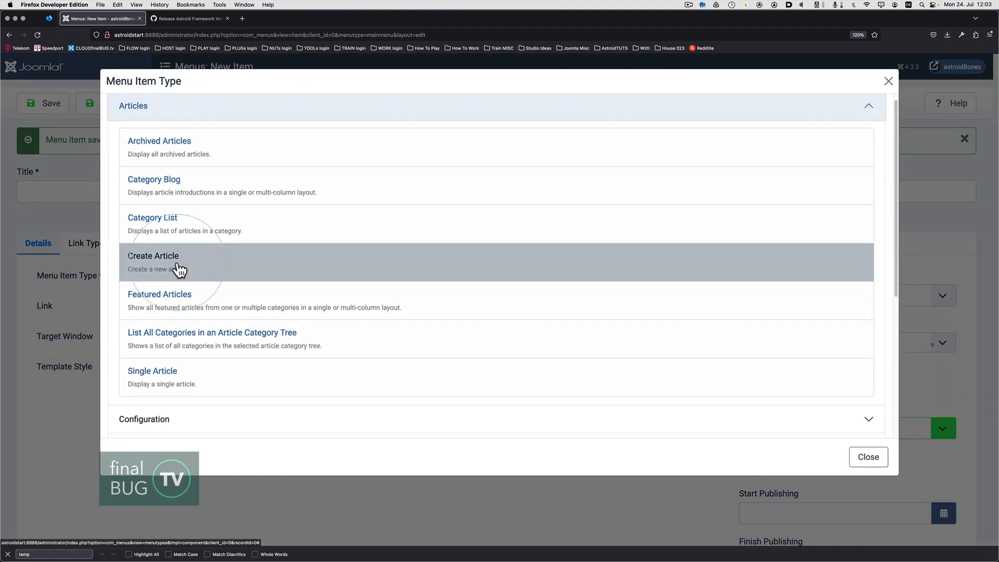
{"action": "left_click", "coordinate": [151, 371]}
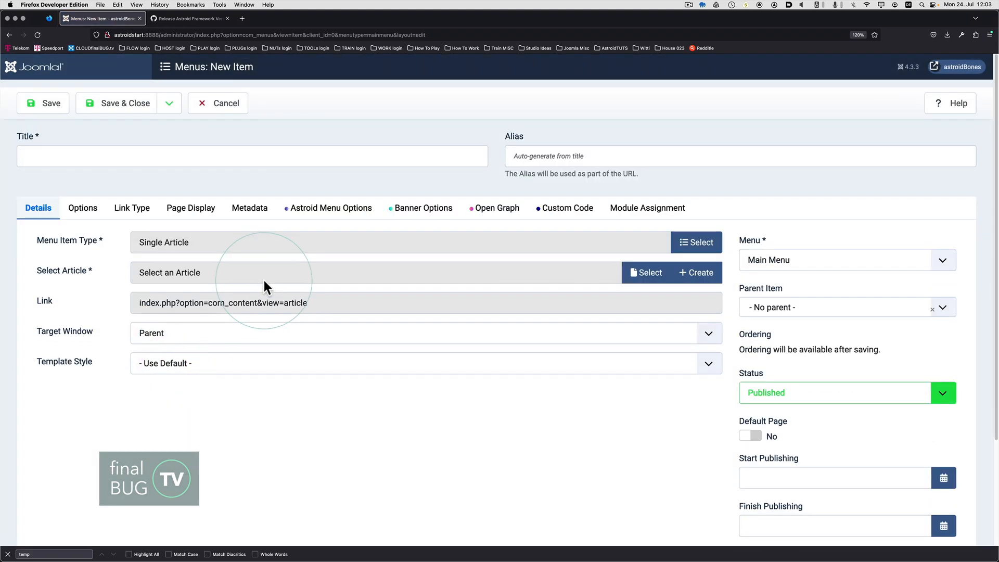
{"action": "left_click", "coordinate": [645, 272]}
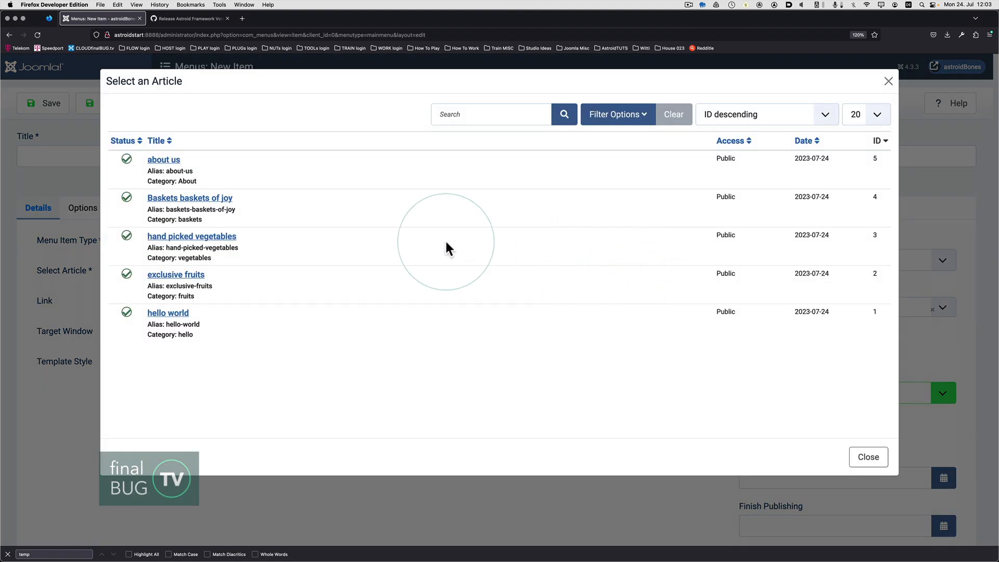
{"action": "mouse_move", "coordinate": [265, 268]}
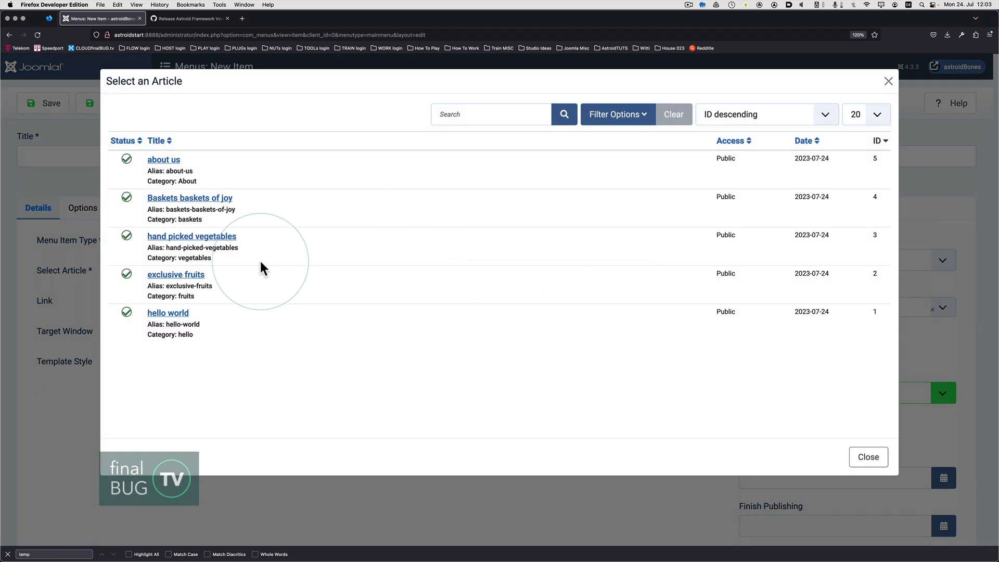
{"action": "left_click", "coordinate": [191, 236]}
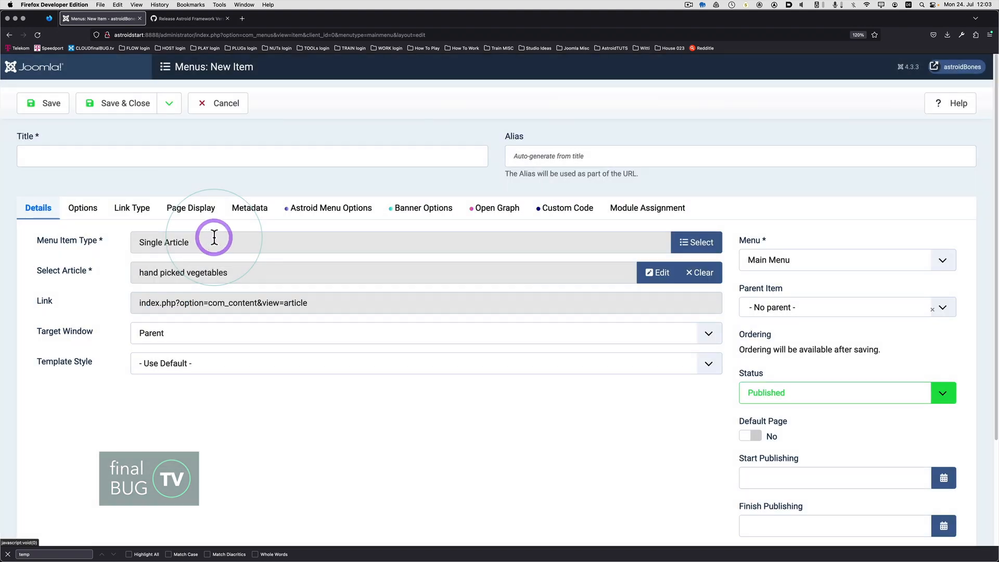
{"action": "left_click", "coordinate": [169, 103]}
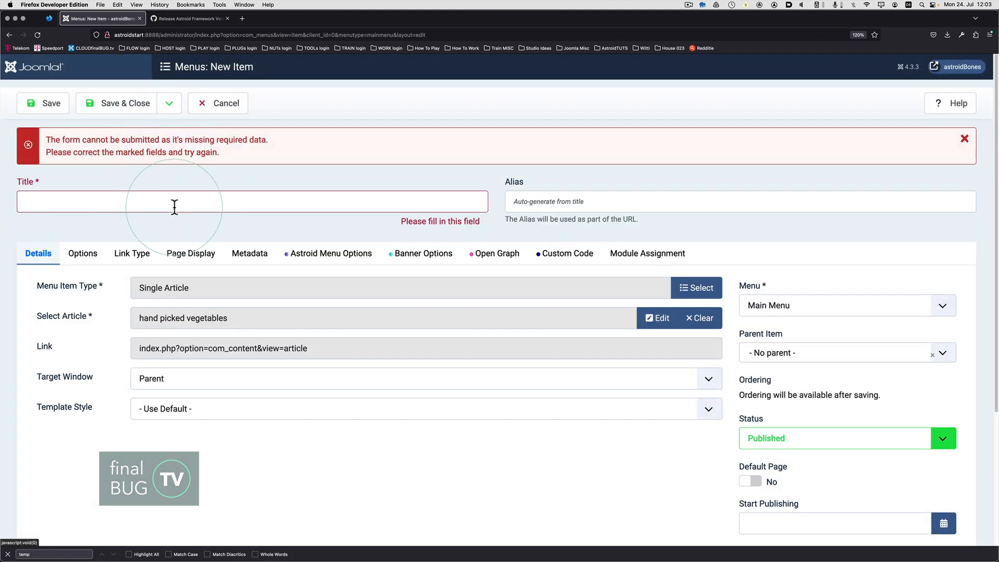
{"action": "type", "text": "Ve"}
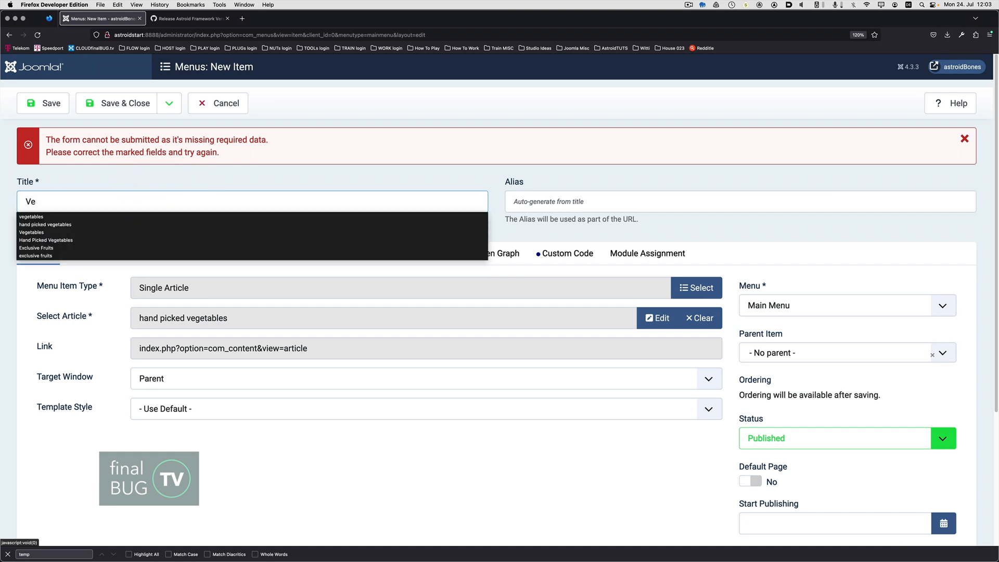
{"action": "left_click", "coordinate": [30, 216]}
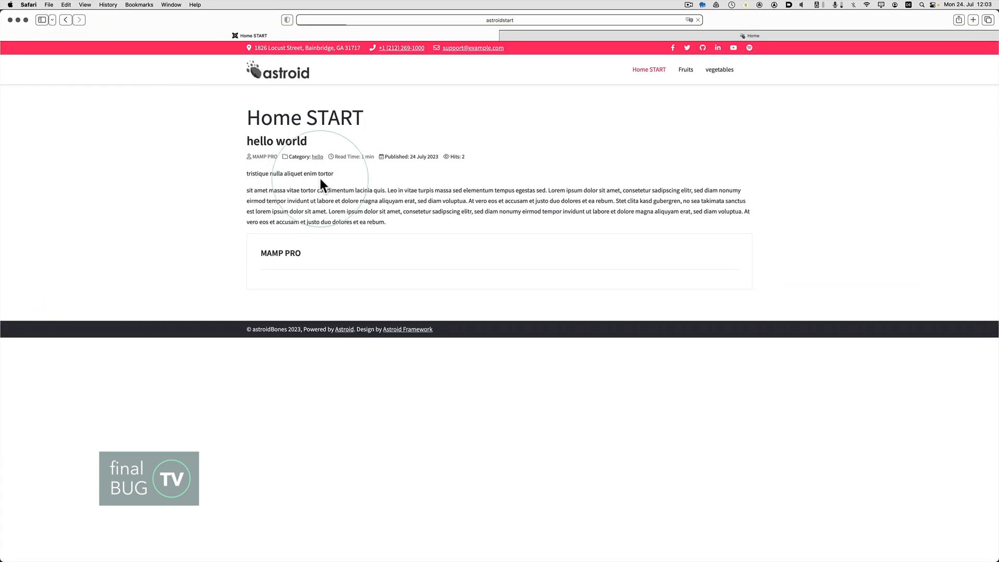
Step: Test the Fruits and vegetables links in the site's front-end menu
{"action": "left_click", "coordinate": [685, 70]}
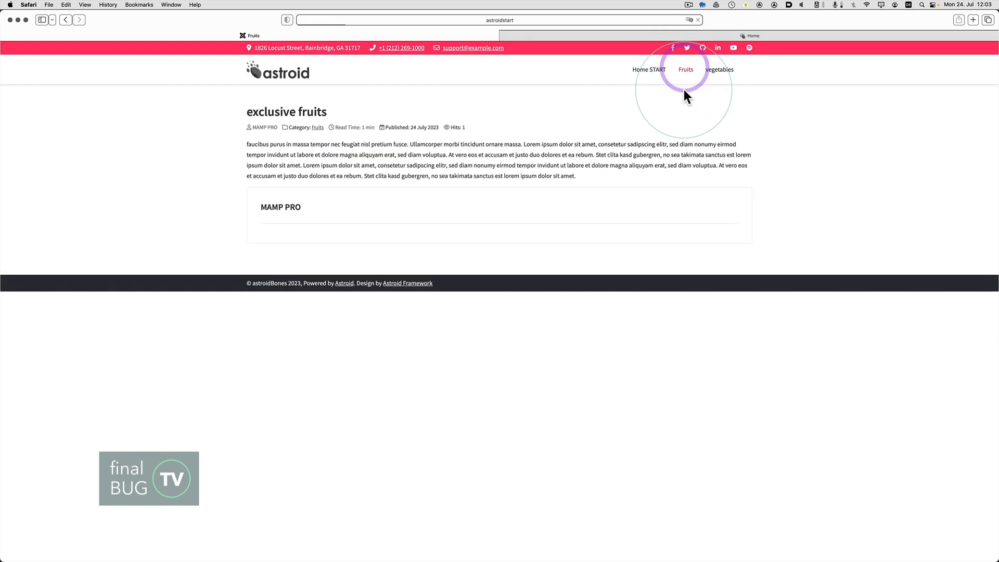
{"action": "left_click", "coordinate": [719, 69]}
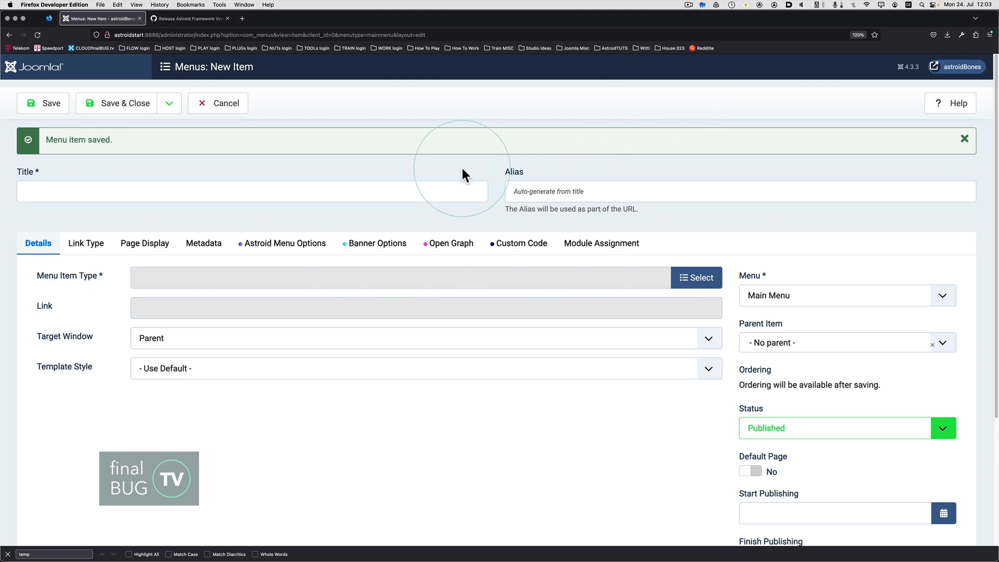
{"action": "mouse_move", "coordinate": [174, 133]}
{"action": "type", "text": "Baskets"}
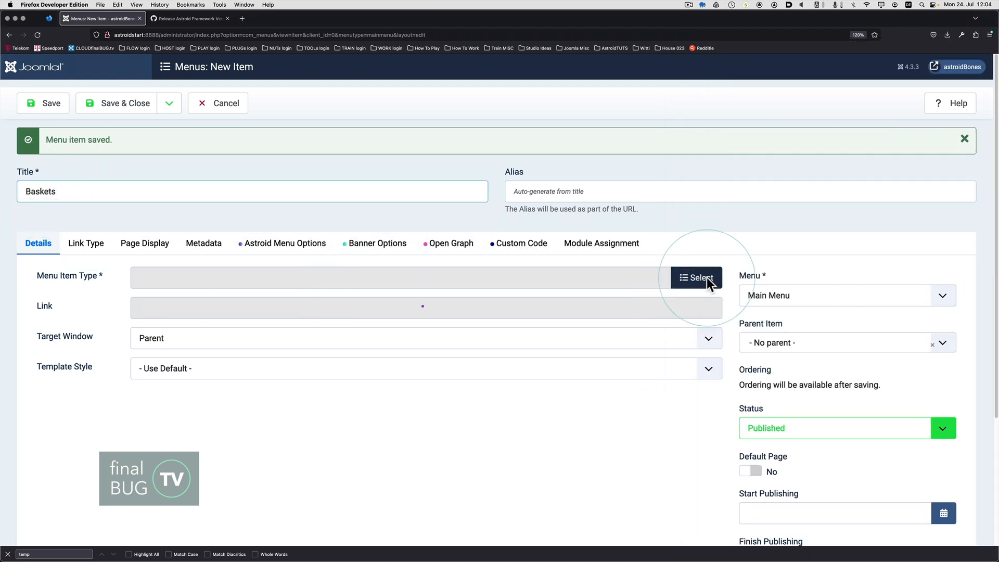
Step: Open the menu item type chooser for the new Baskets item
{"action": "left_click", "coordinate": [697, 277]}
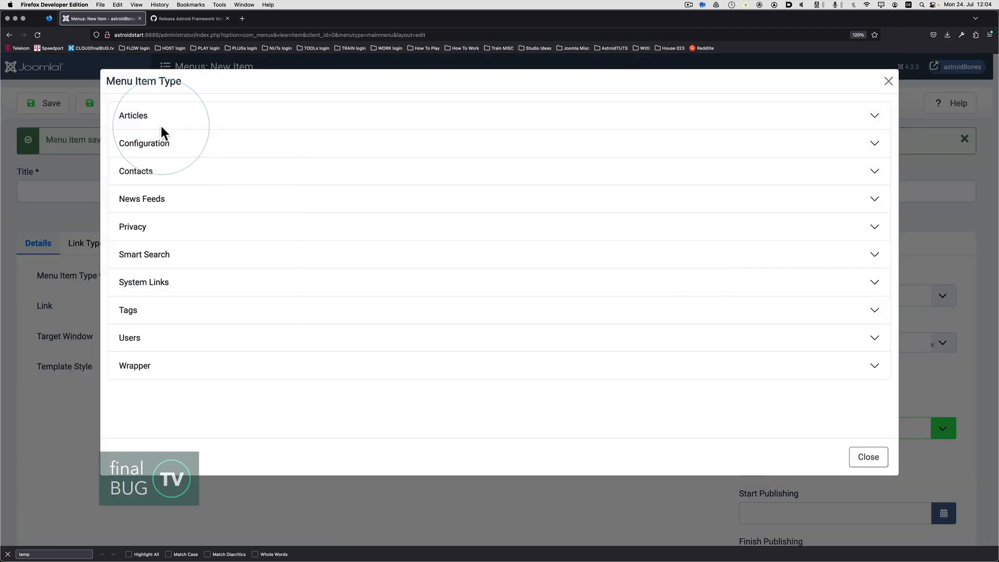
{"action": "type", "text": "A"}
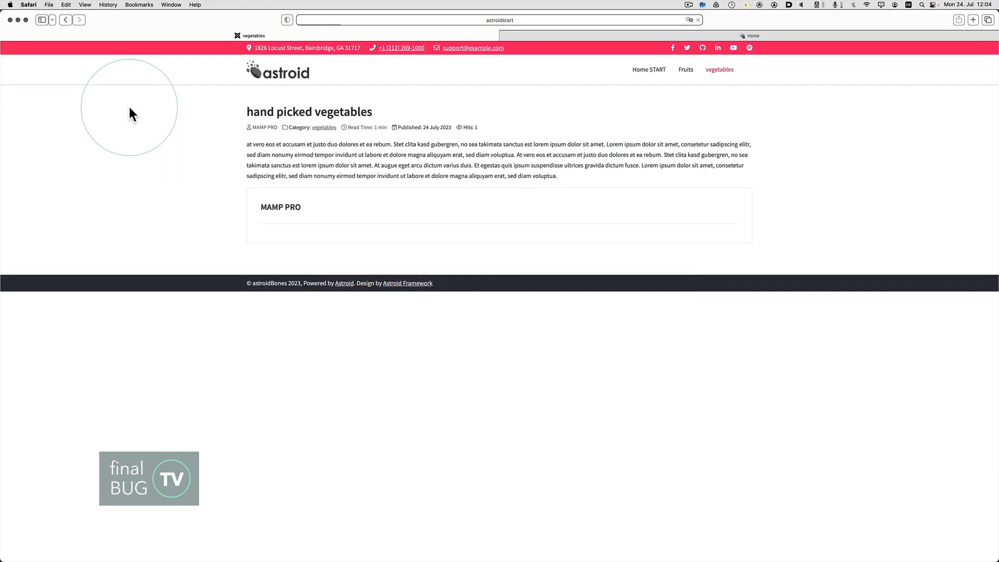
Step: Reload the front end and open the Baskets page from the main menu
{"action": "left_click", "coordinate": [587, 70]}
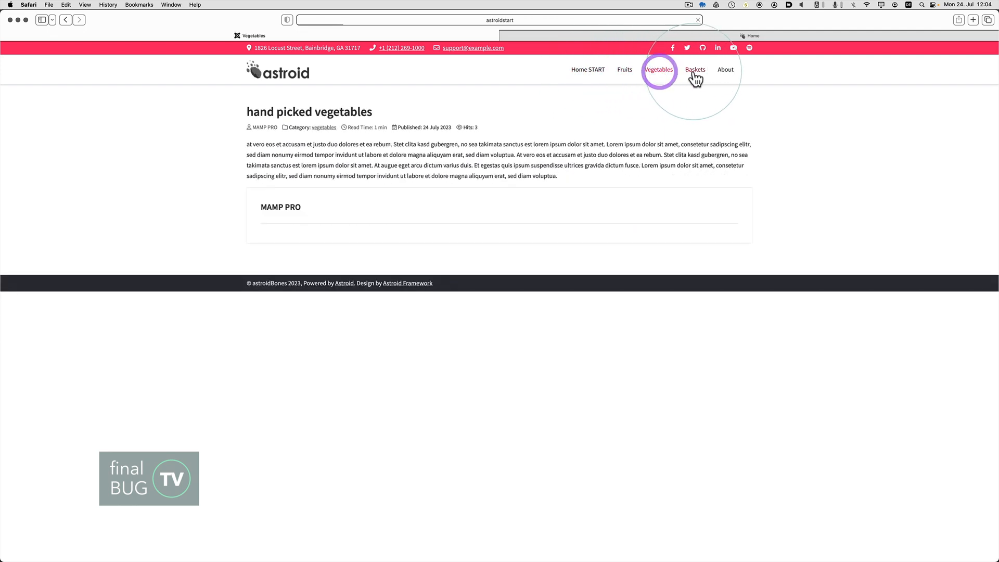
{"action": "left_click", "coordinate": [724, 69]}
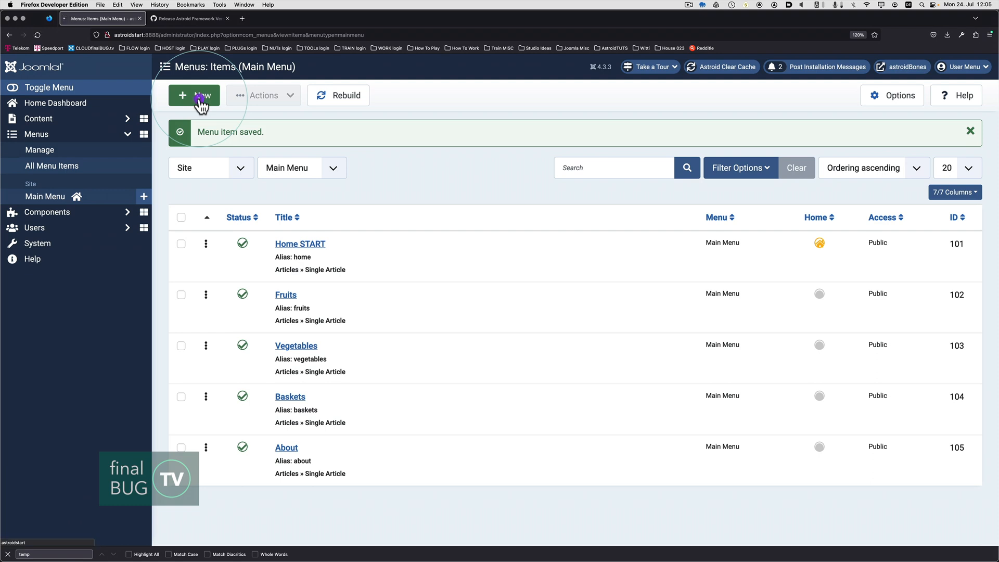
Step: Create and save a Users > Login Form menu item titled 'Login'
{"action": "left_click", "coordinate": [193, 95]}
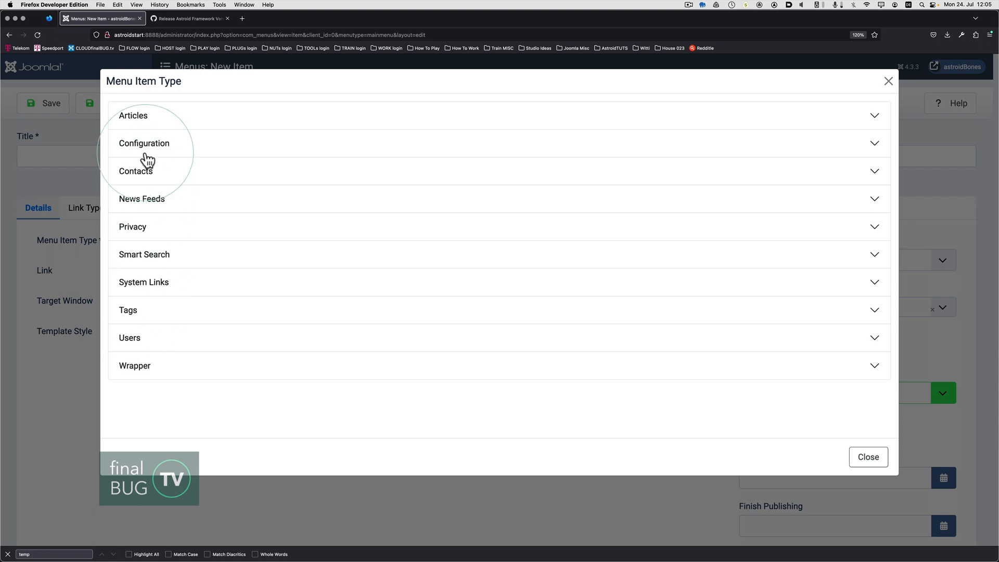
{"action": "left_click", "coordinate": [130, 338]}
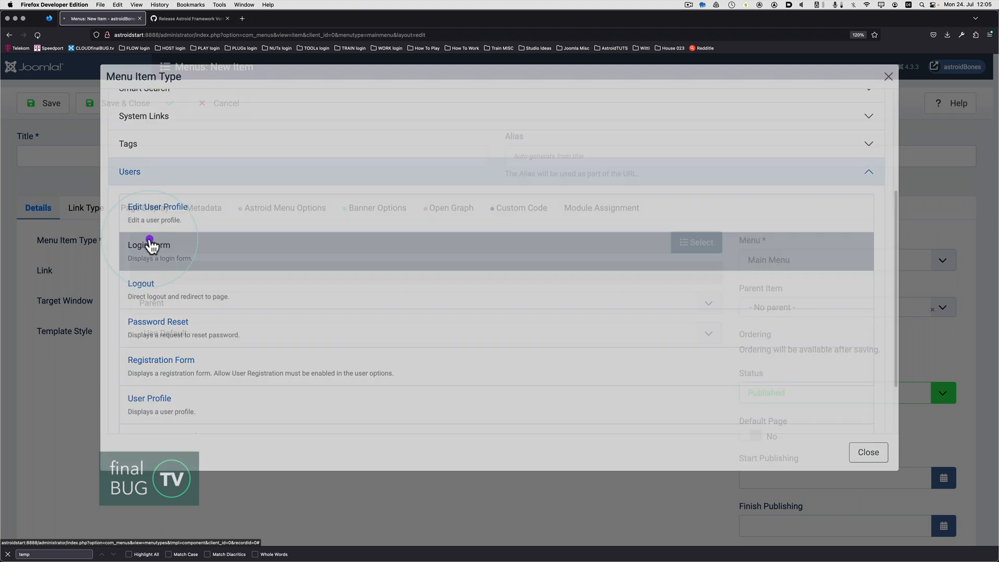
{"action": "left_click", "coordinate": [148, 244]}
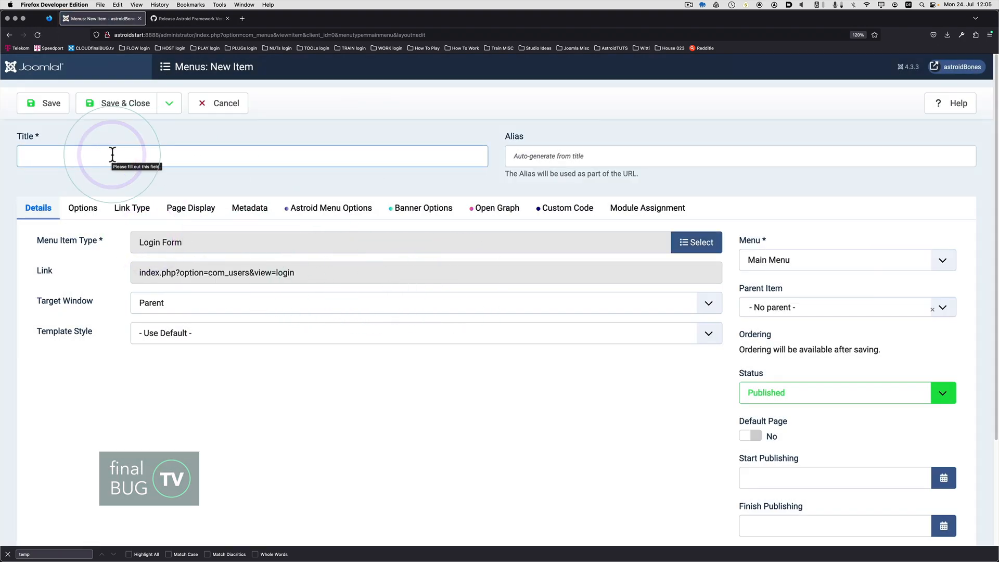
{"action": "type", "text": "Login"}
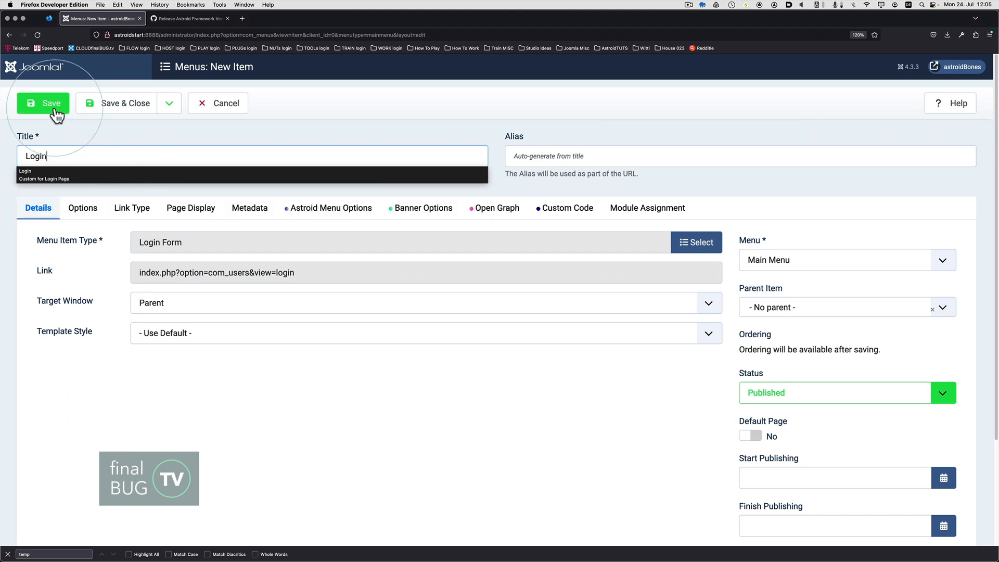
{"action": "left_click", "coordinate": [43, 103]}
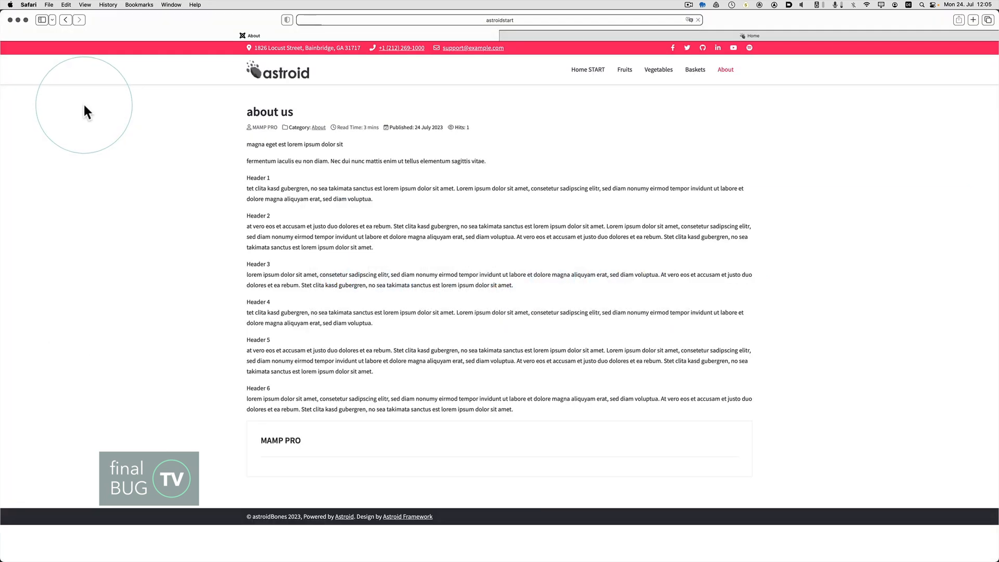
Step: Open the Login page from the site's front-end menu
{"action": "left_click", "coordinate": [726, 69]}
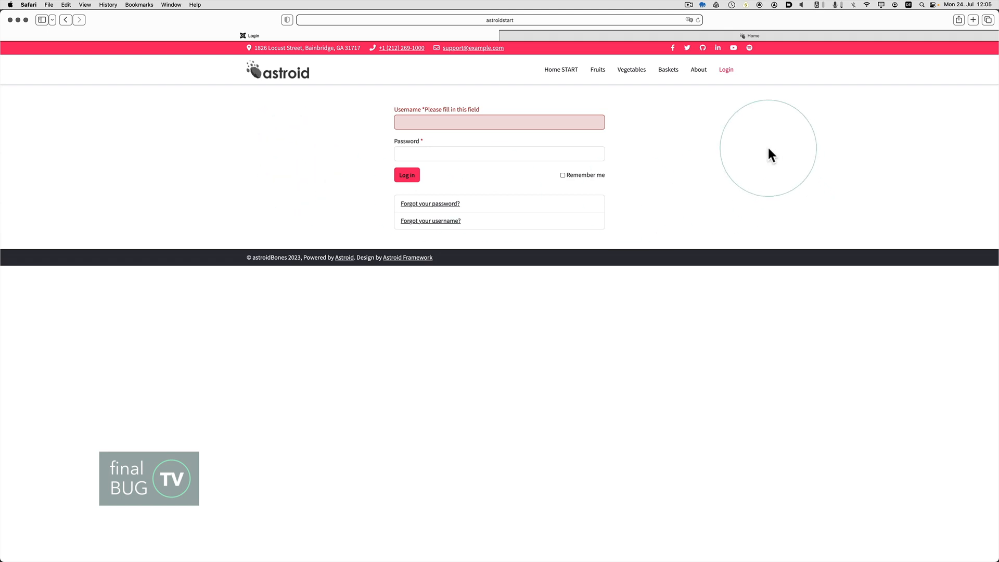
{"action": "mouse_move", "coordinate": [759, 151]}
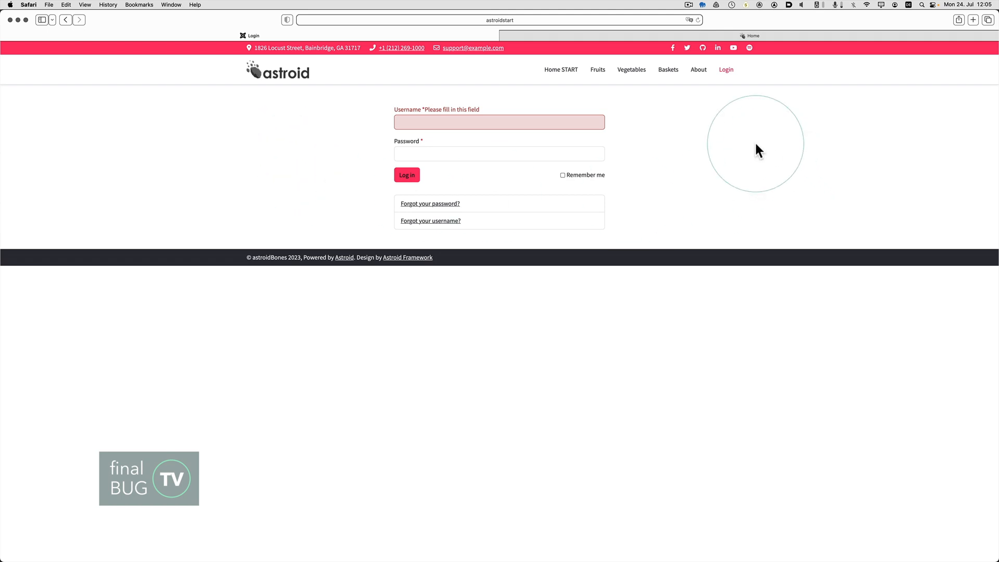
{"action": "mouse_move", "coordinate": [682, 125]}
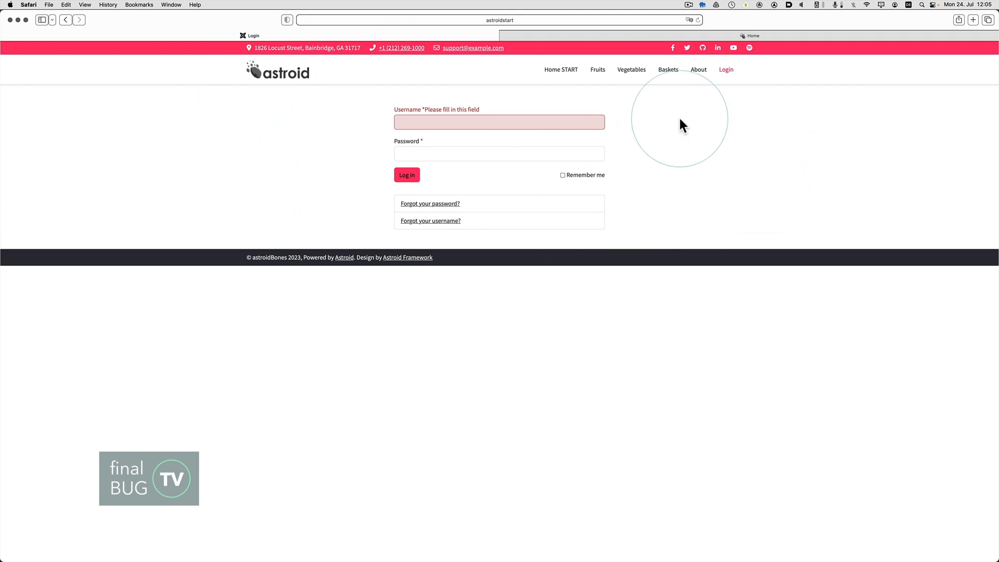
{"action": "mouse_move", "coordinate": [831, 194]}
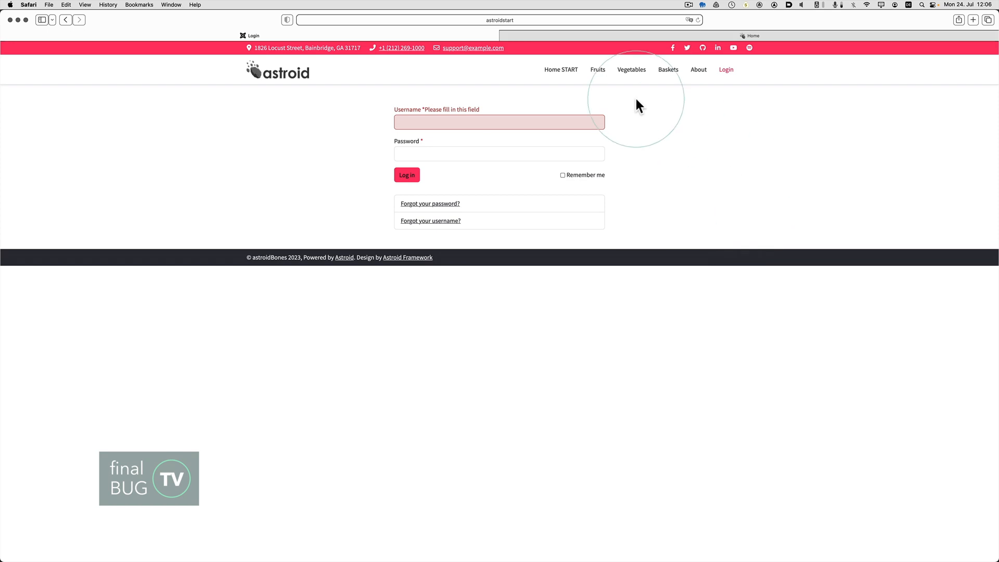
Step: Switch between the Fruits and Vegetables pages, ending on Fruits
{"action": "left_click", "coordinate": [597, 69]}
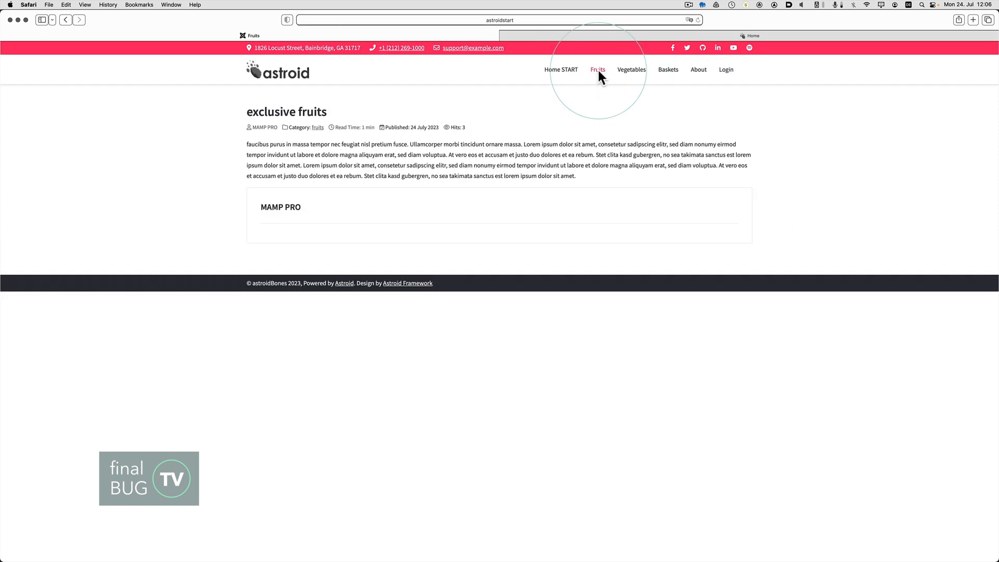
{"action": "mouse_move", "coordinate": [623, 85]}
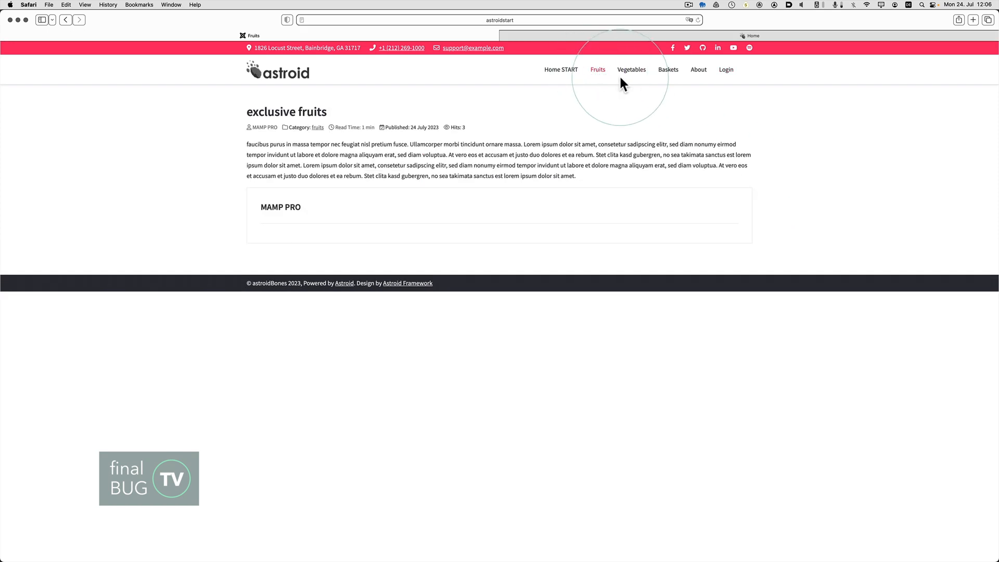
{"action": "left_click", "coordinate": [632, 69]}
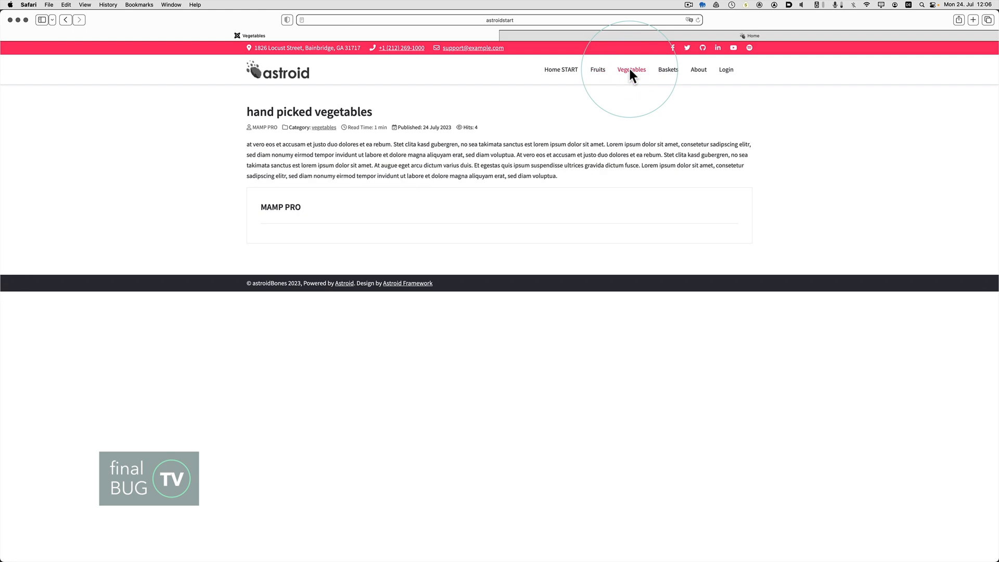
{"action": "mouse_move", "coordinate": [663, 166]}
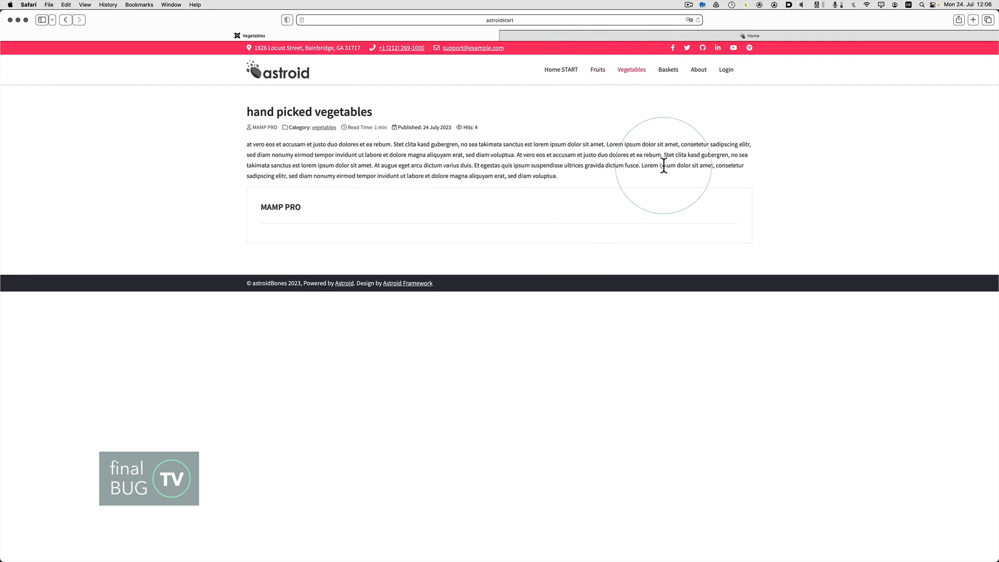
{"action": "mouse_move", "coordinate": [597, 69]}
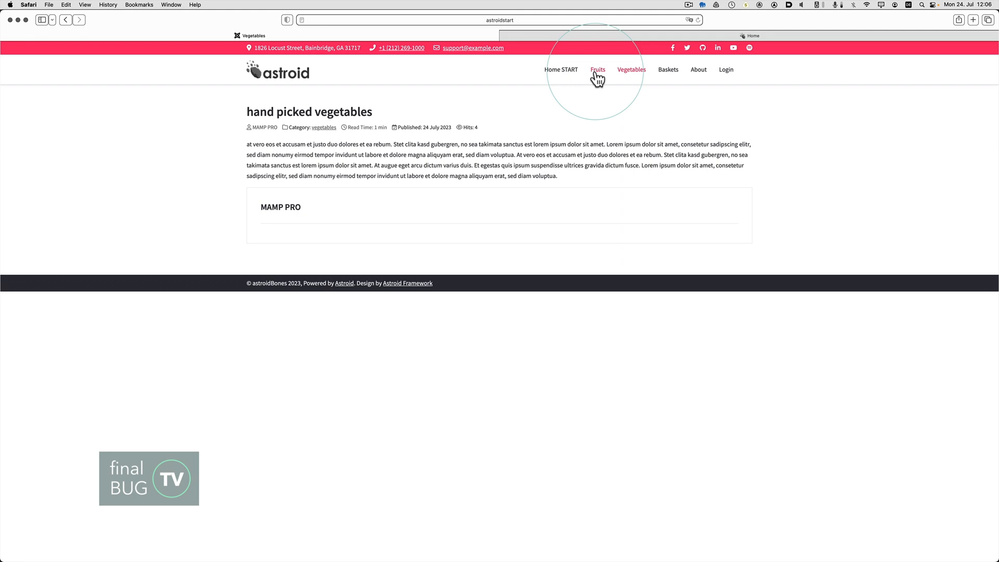
{"action": "left_click", "coordinate": [597, 70]}
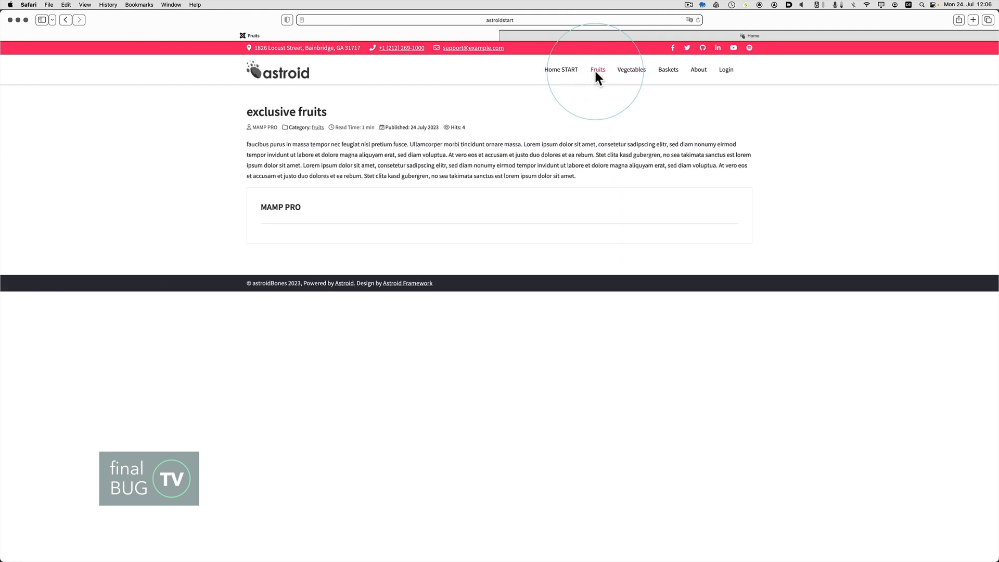